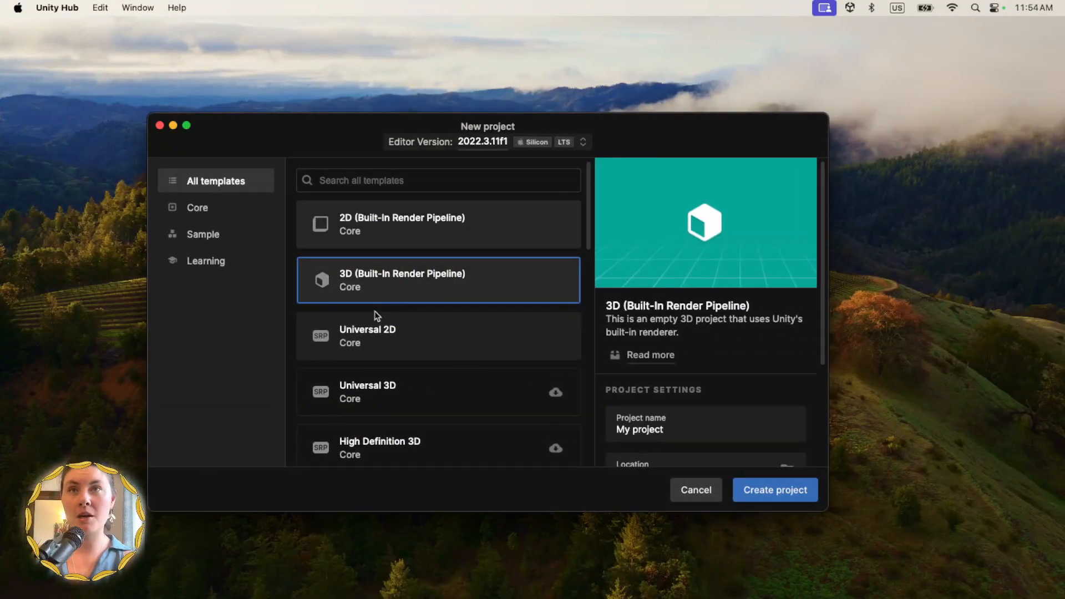
- Replace the default project name with 'Kinda Volleyball' and create the 3D project
{"action": "double_click", "coordinate": [651, 429]}
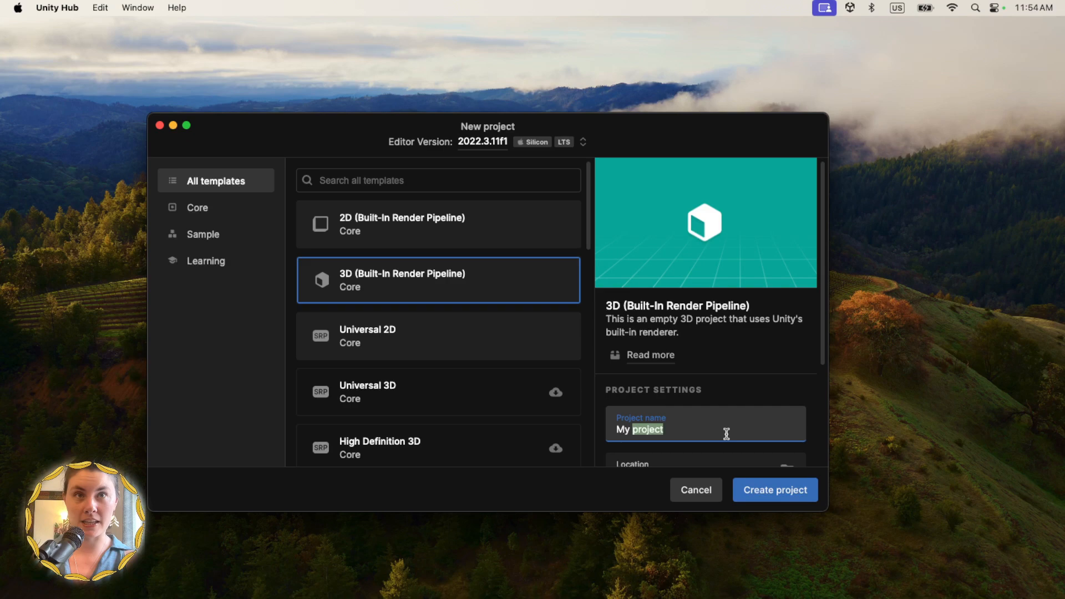
{"action": "type", "text": "Kinda Volleyball"}
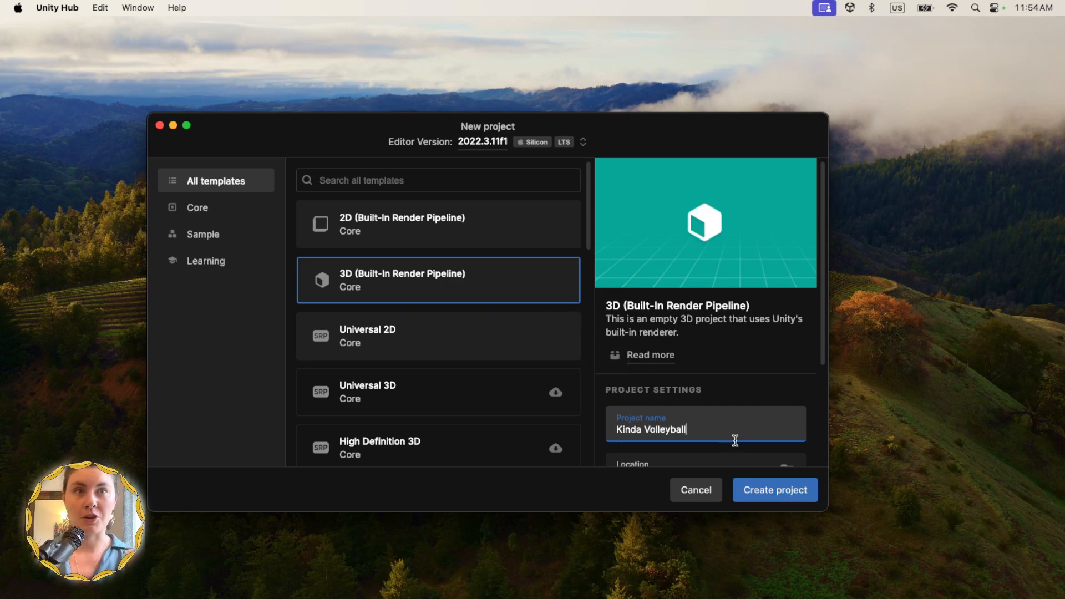
{"action": "left_click", "coordinate": [774, 489]}
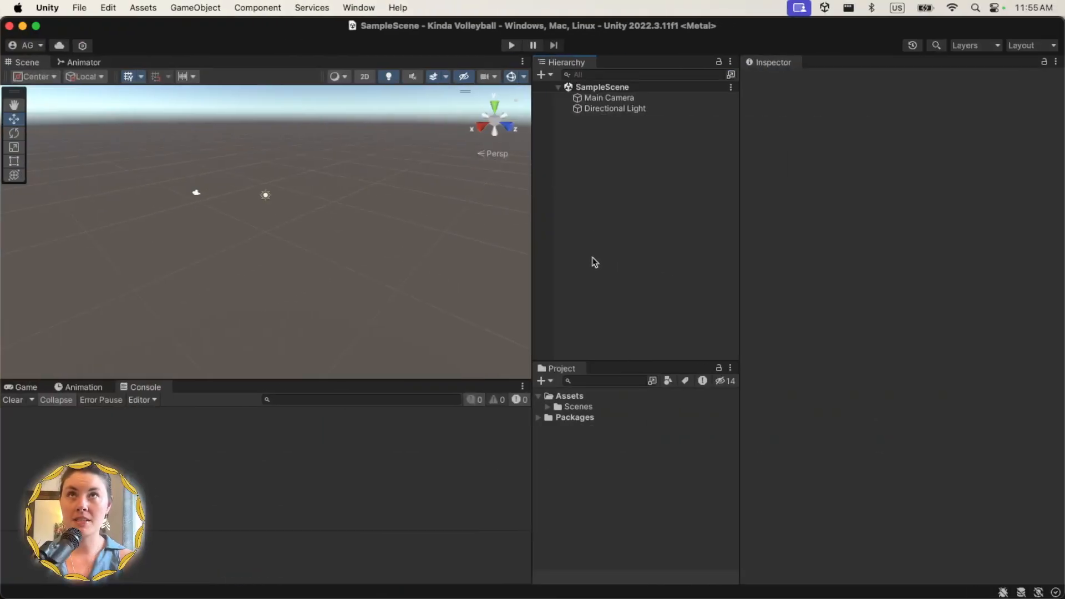
- Search 'AI' in the Unity Registry packages and install AI Navigation
{"action": "left_click", "coordinate": [357, 7]}
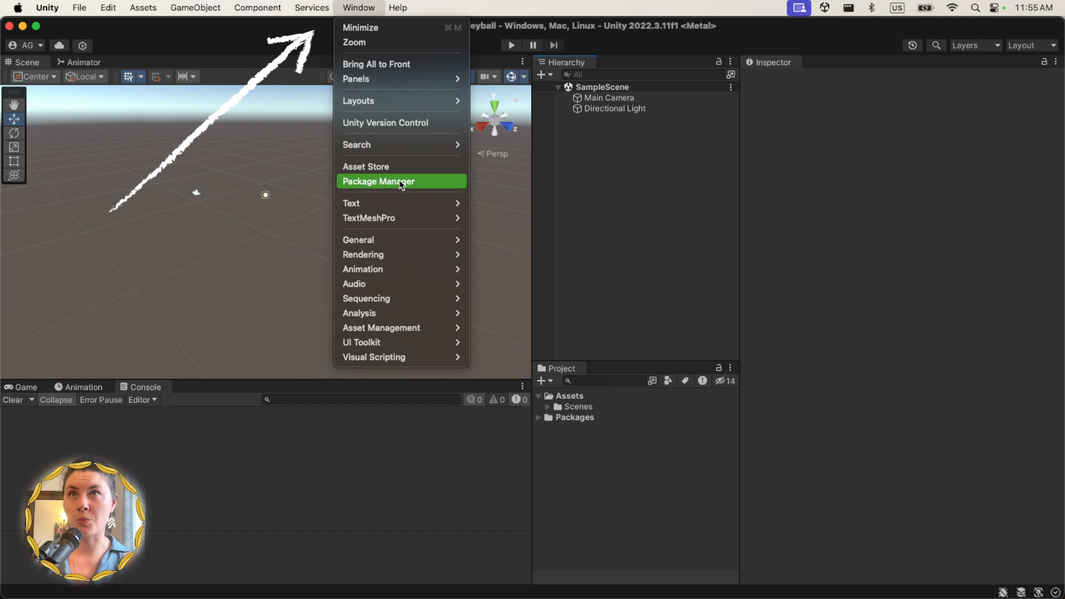
{"action": "left_click", "coordinate": [378, 181]}
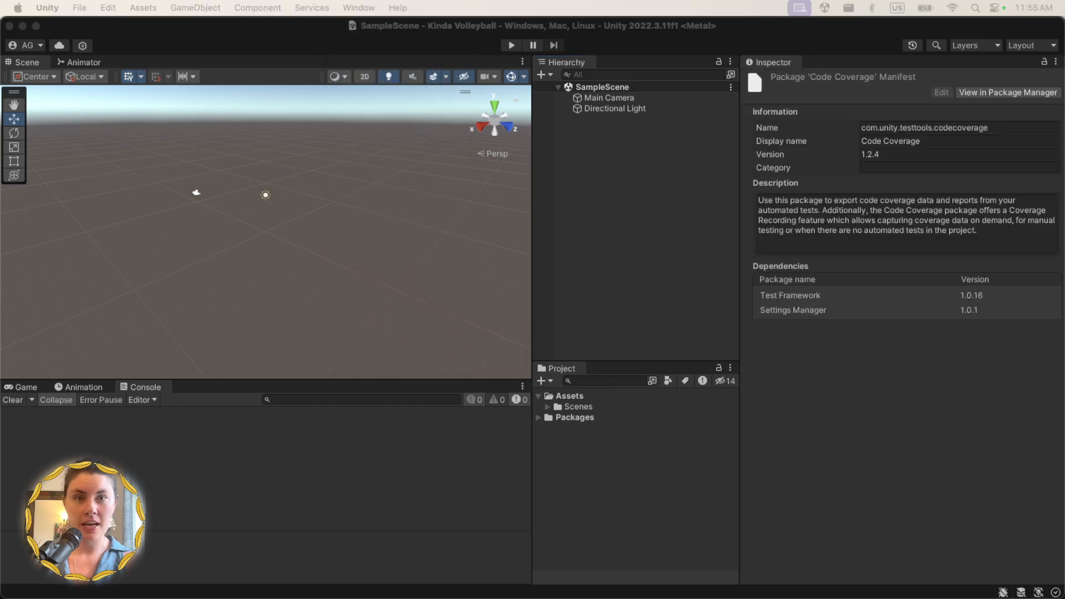
{"action": "left_click", "coordinate": [1008, 92]}
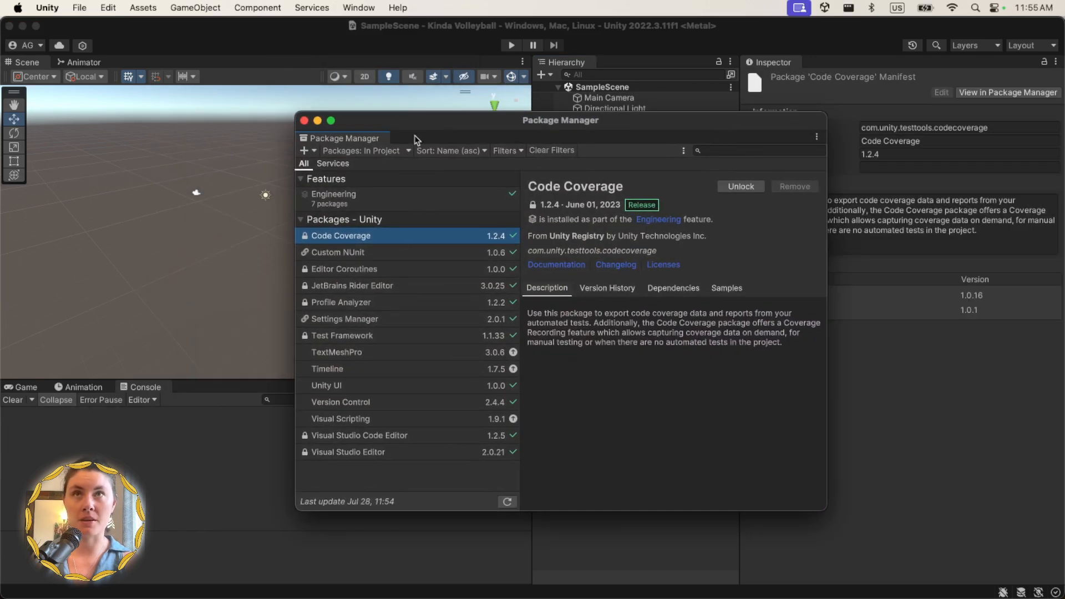
{"action": "left_click", "coordinate": [363, 150]}
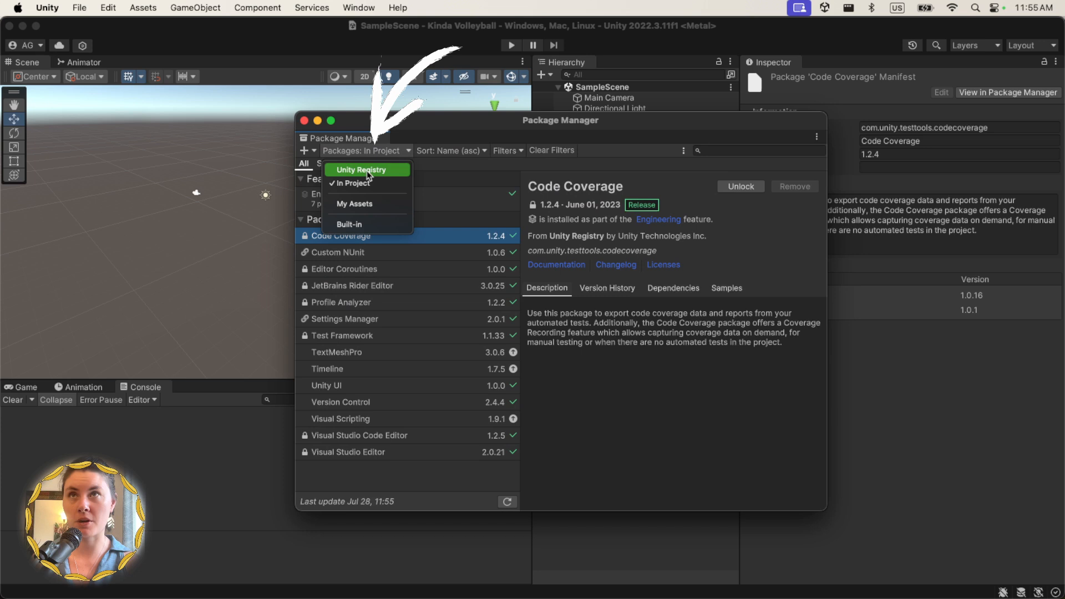
{"action": "left_click", "coordinate": [361, 169]}
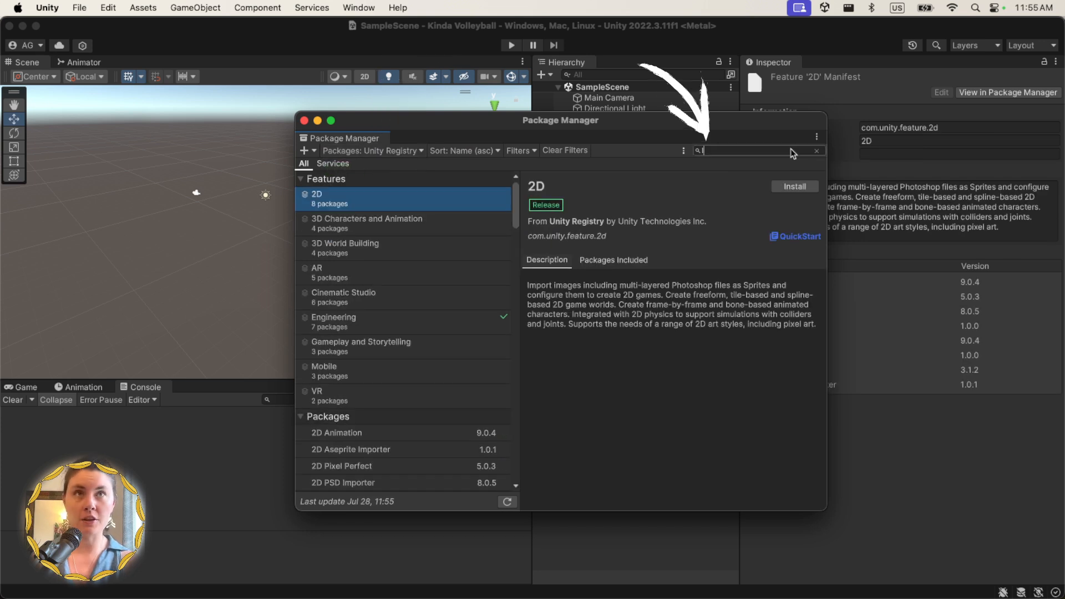
{"action": "type", "text": "AI"}
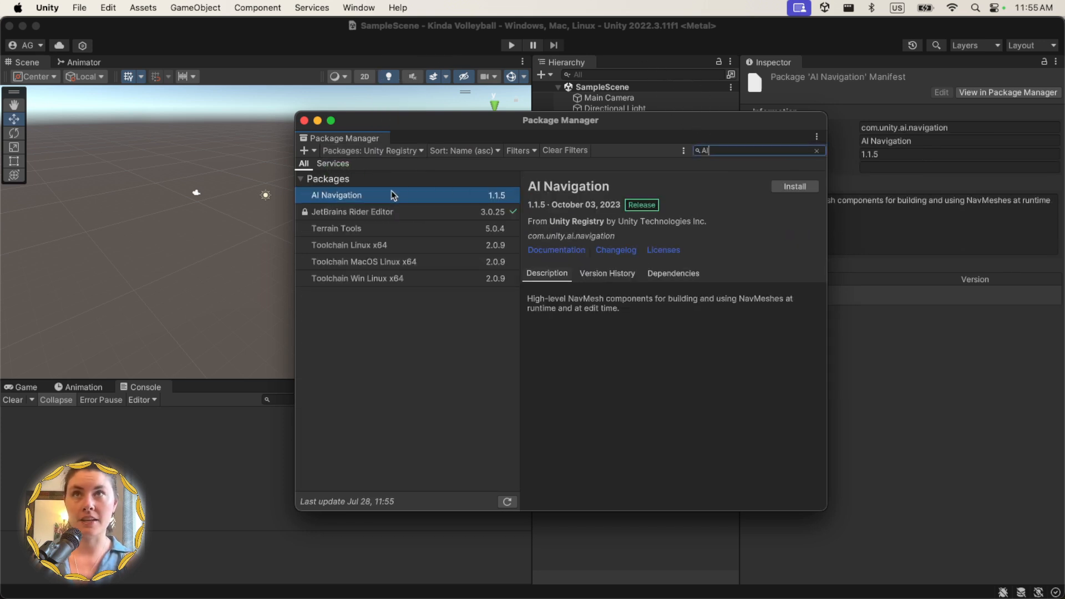
{"action": "left_click", "coordinate": [793, 186]}
{"action": "type", "text": "PLAYER"}
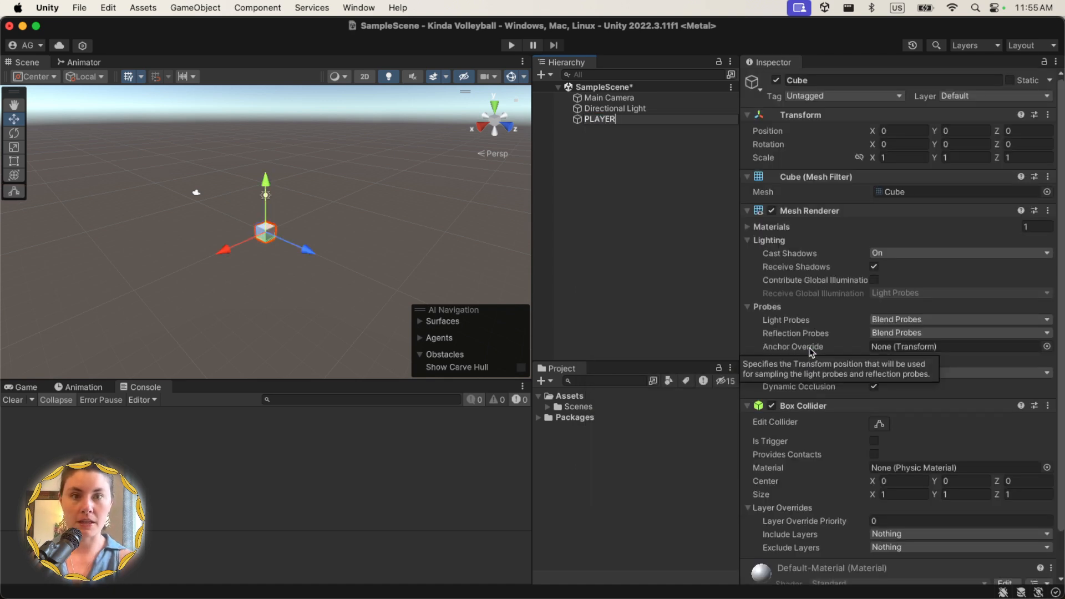
- Rename the floor cube and assign it a newly created 'Player Floor' tag
{"action": "type", "text": "FLOOR"}
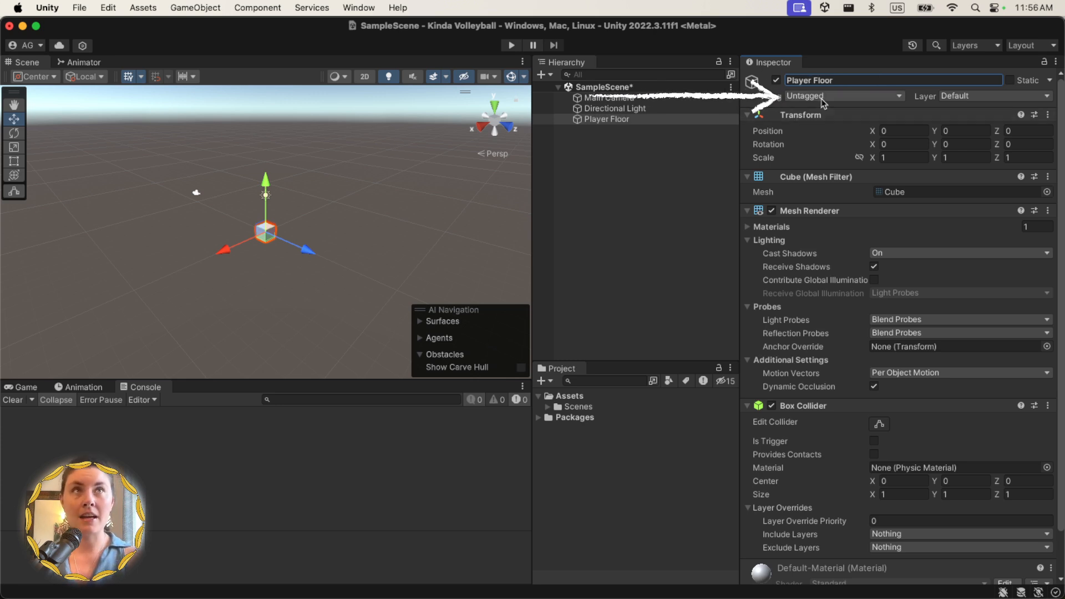
{"action": "left_click", "coordinate": [844, 95]}
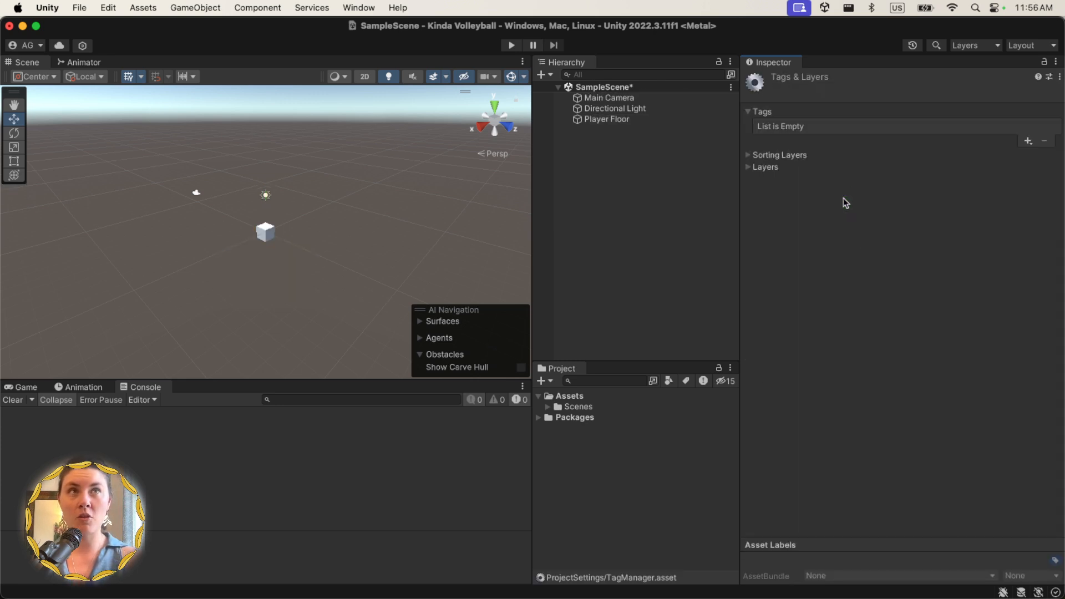
{"action": "left_click", "coordinate": [1028, 140]}
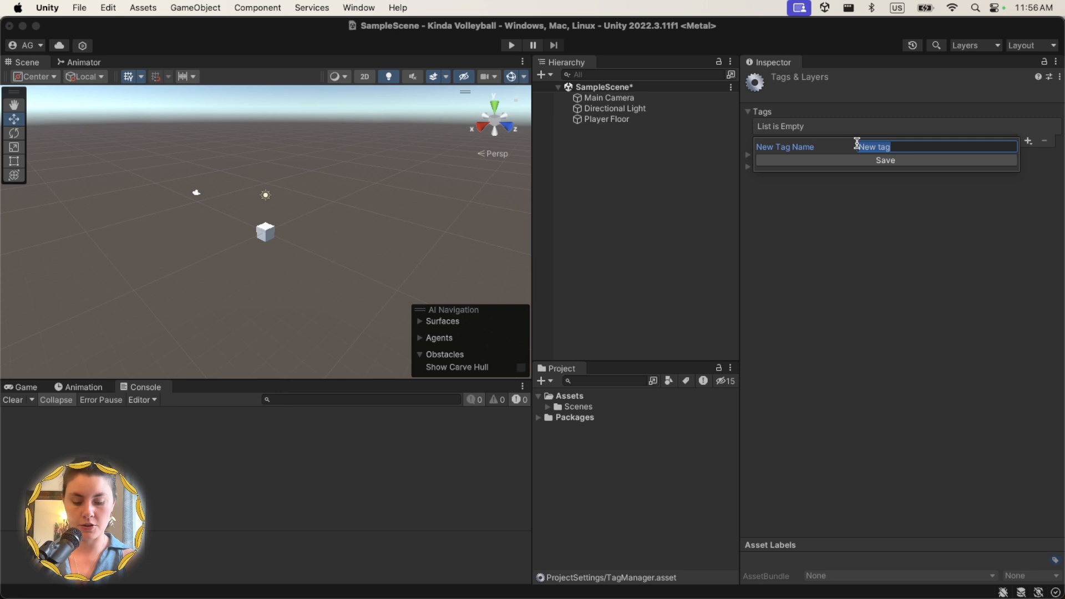
{"action": "type", "text": "Player Floor"}
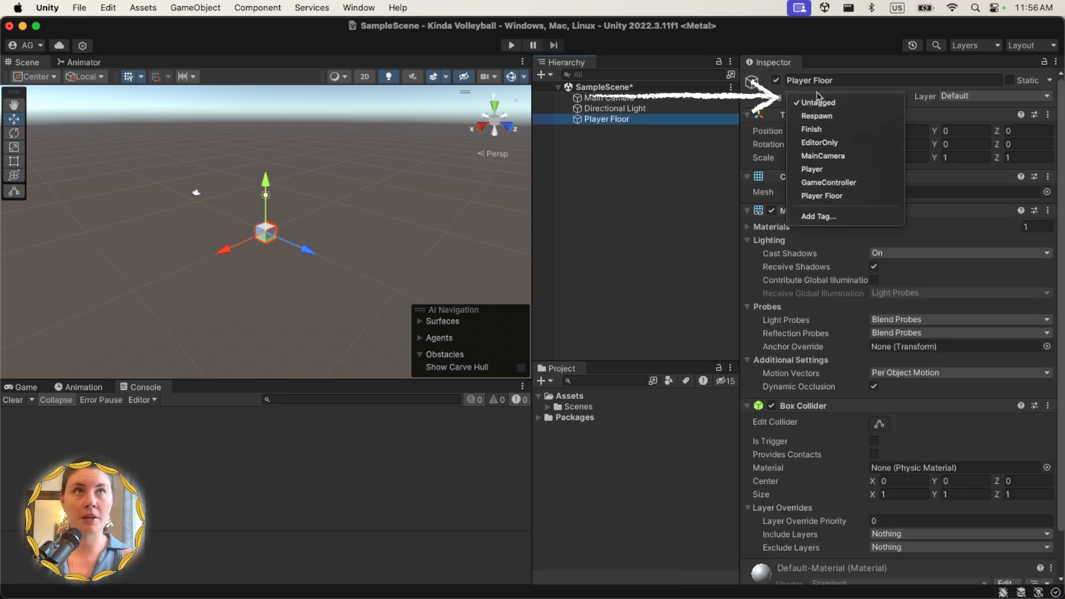
{"action": "left_click", "coordinate": [821, 196]}
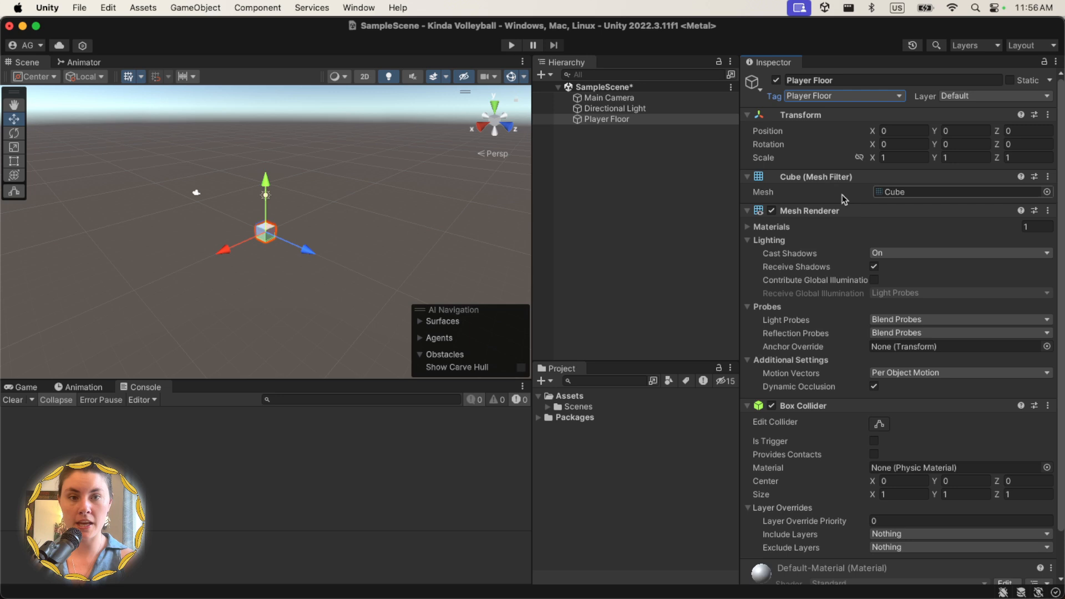
- Scale the Player Floor to 40 by 40 and move it to Z -25
{"action": "left_click", "coordinate": [902, 158]}
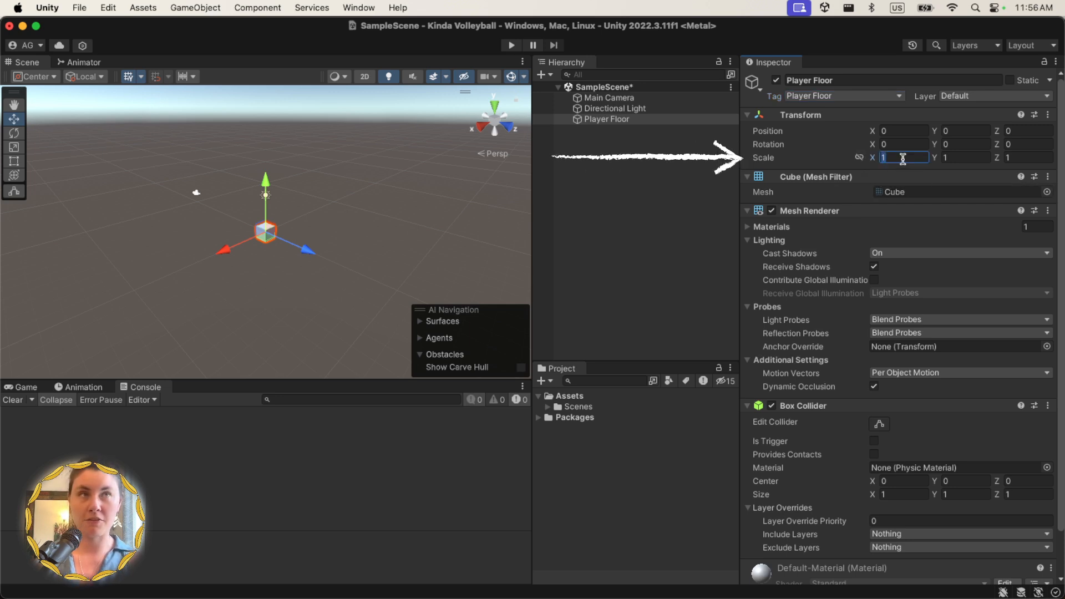
{"action": "type", "text": "40"}
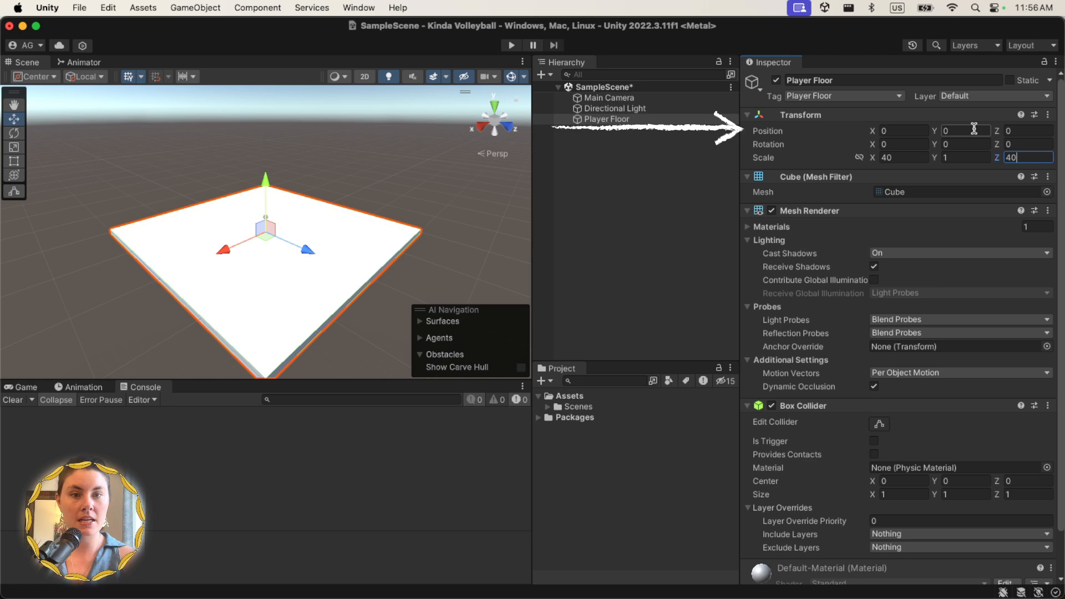
{"action": "left_click", "coordinate": [1029, 130]}
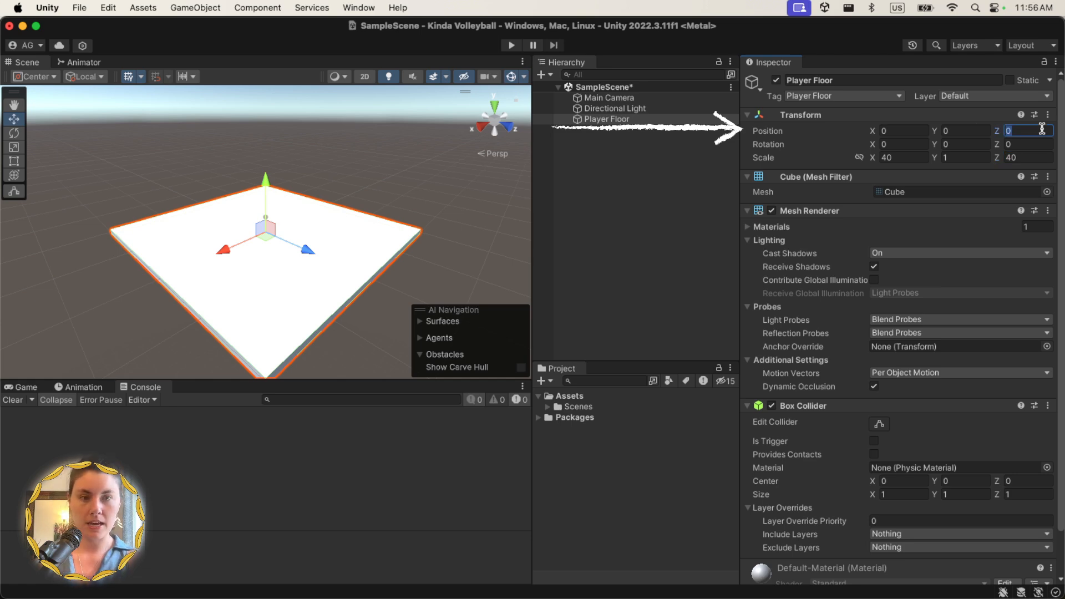
{"action": "type", "text": "-25"}
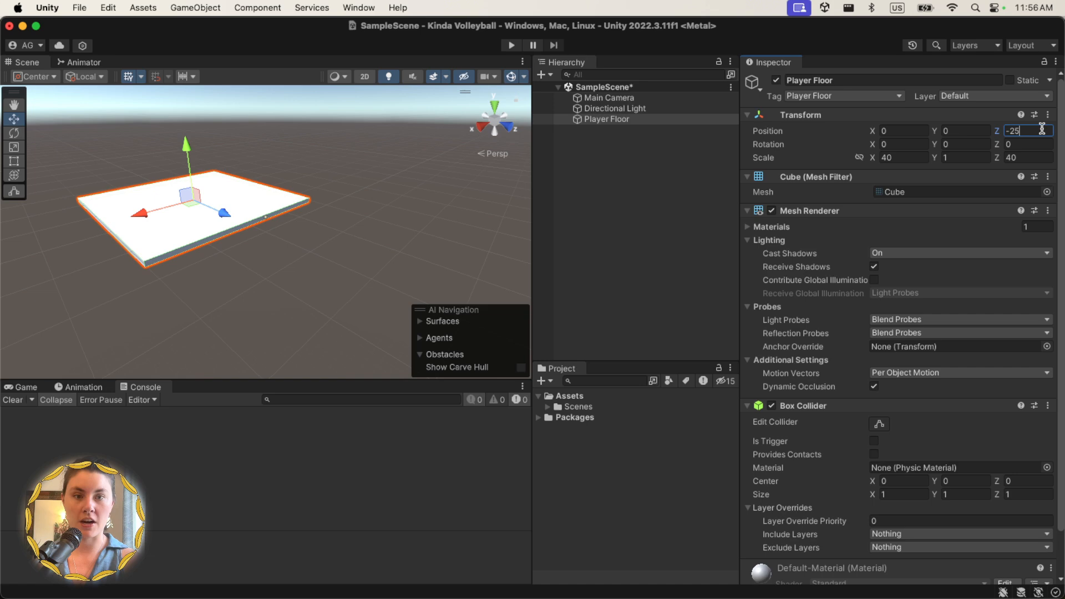
- Create a Materials folder in Assets and a Floor material inside it
{"action": "right_click", "coordinate": [561, 396]}
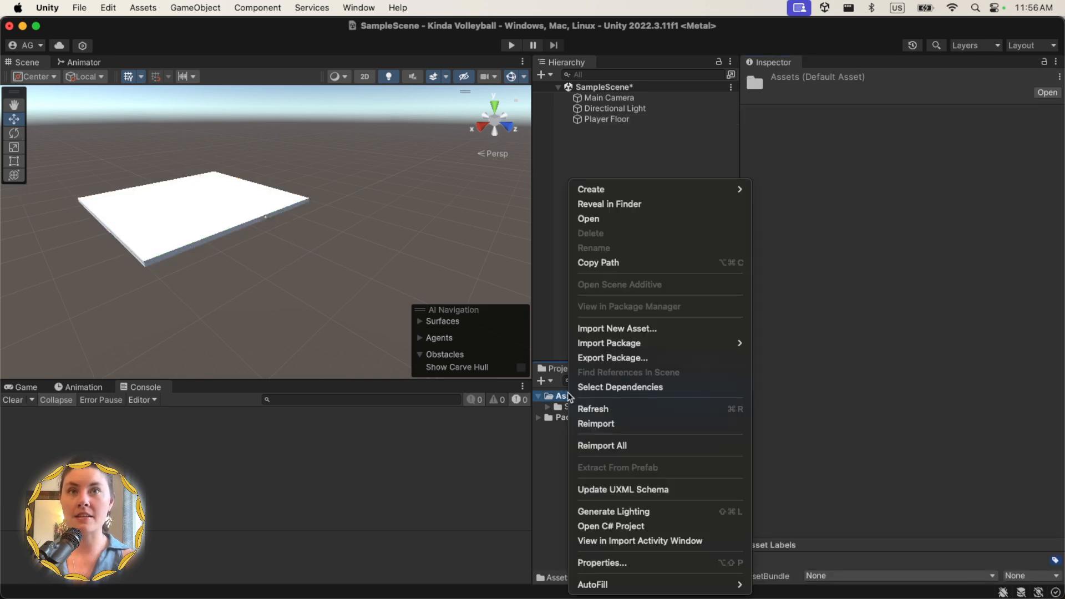
{"action": "left_click", "coordinate": [590, 188]}
{"action": "type", "text": "Materials"}
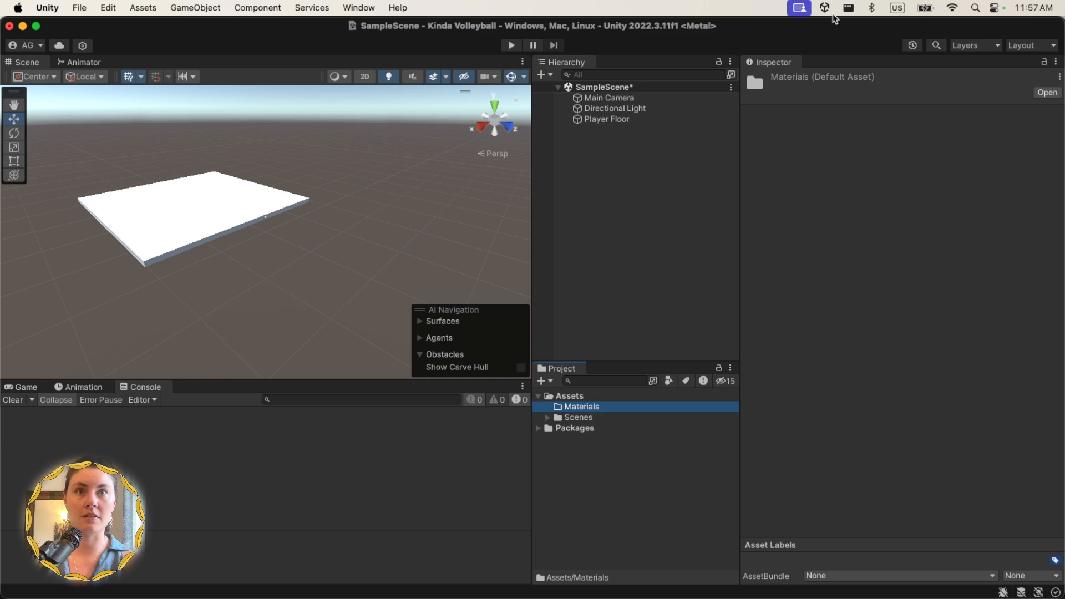
{"action": "right_click", "coordinate": [581, 406]}
{"action": "type", "text": "Floor"}
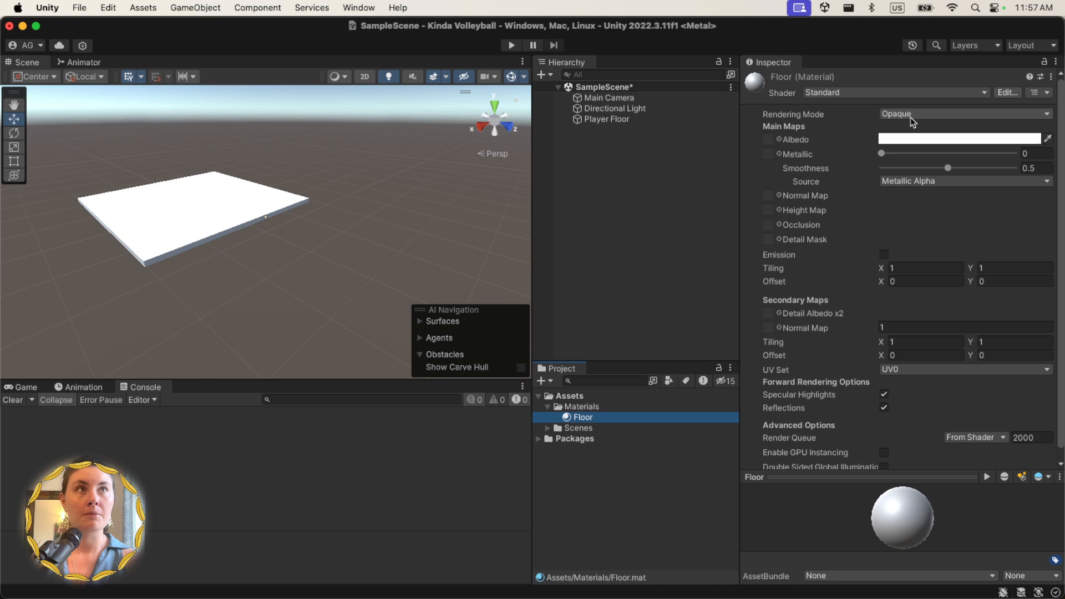
- Set the Floor material's albedo colour to light blue
{"action": "left_click", "coordinate": [958, 139]}
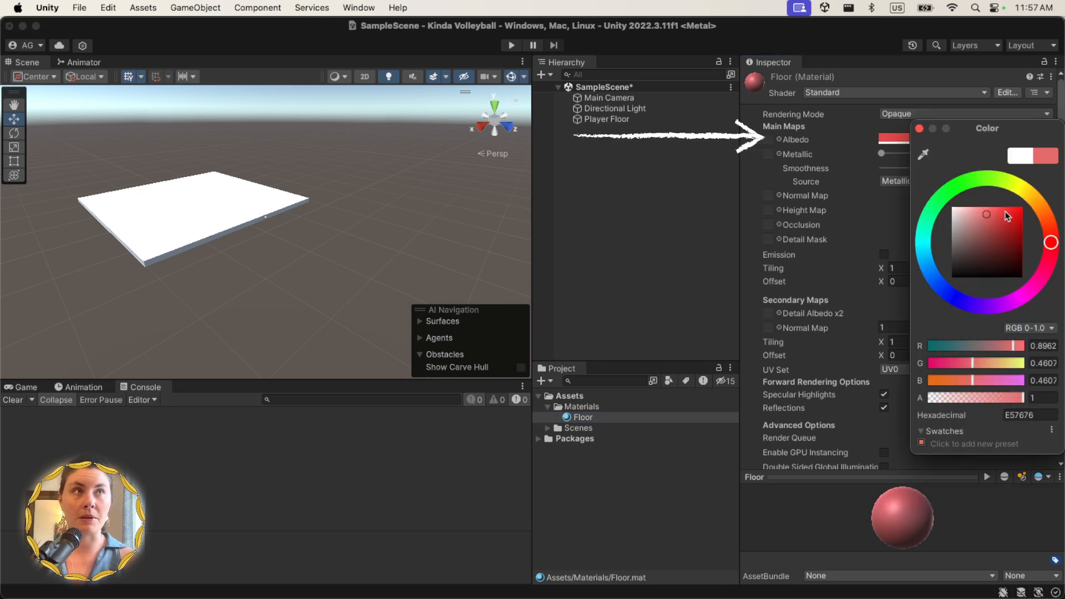
{"action": "left_click", "coordinate": [1022, 207]}
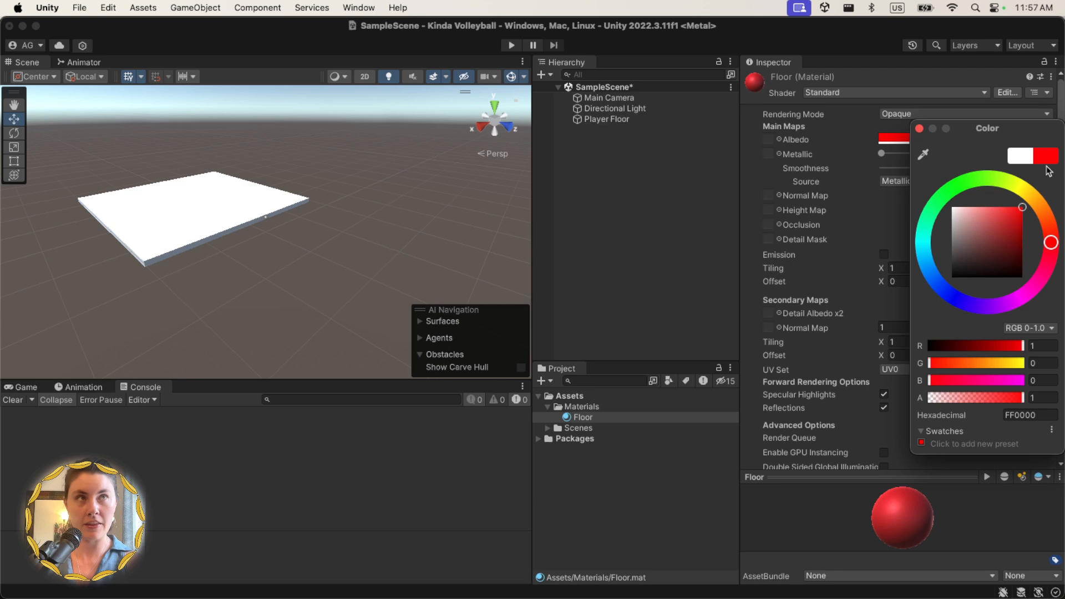
{"action": "left_click", "coordinate": [1008, 206]}
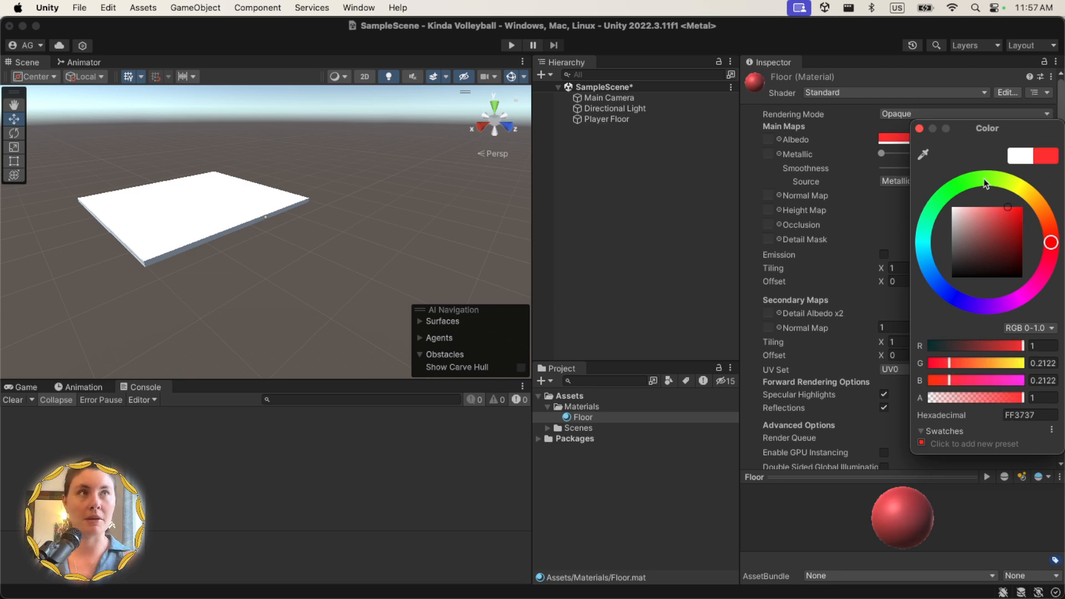
{"action": "left_click", "coordinate": [985, 178]}
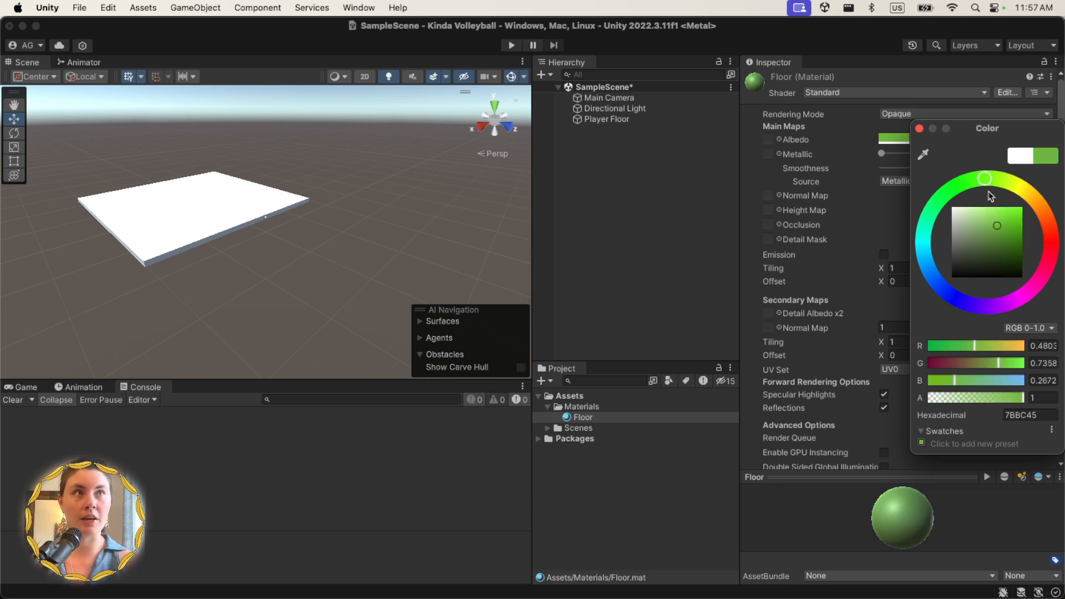
{"action": "left_click", "coordinate": [999, 227]}
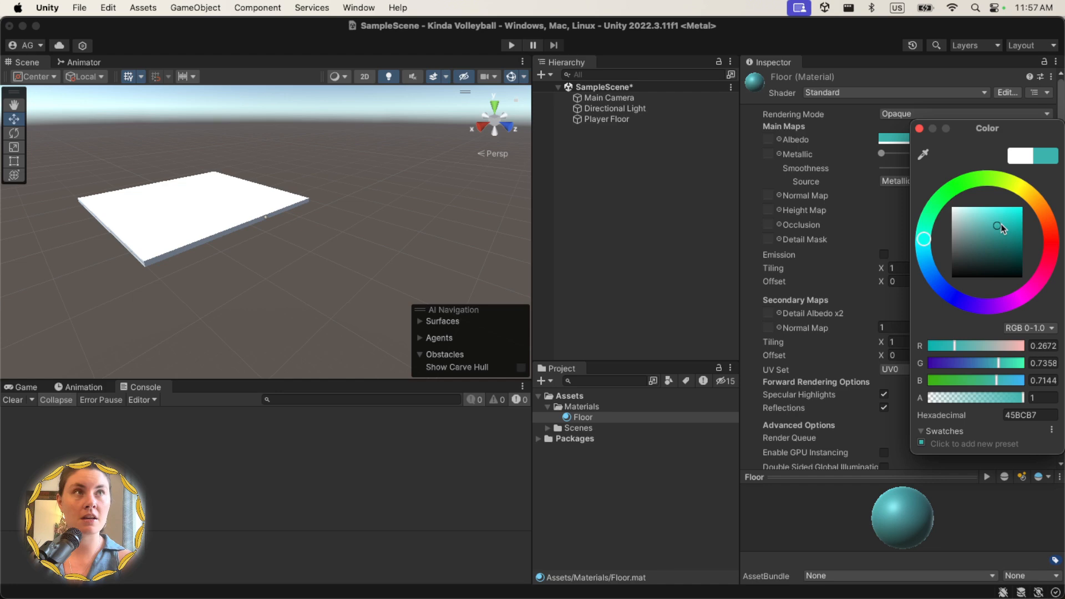
{"action": "left_click", "coordinate": [968, 218]}
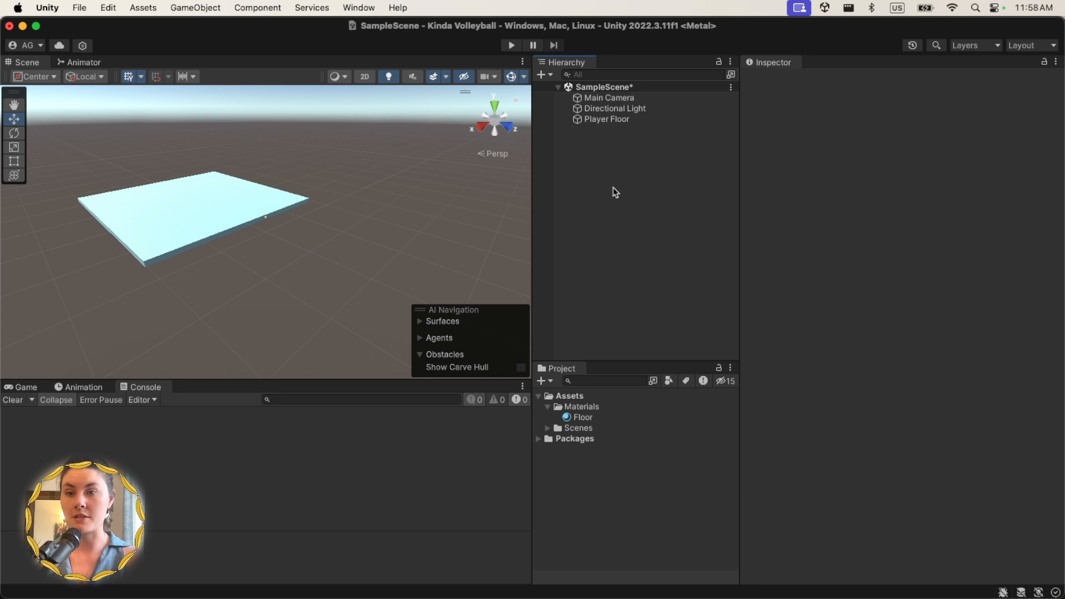
- Create the Opponent Floor cube with an Opponent Floor tag and scale it 40 by 10
{"action": "right_click", "coordinate": [614, 191]}
{"action": "type", "text": "O"}
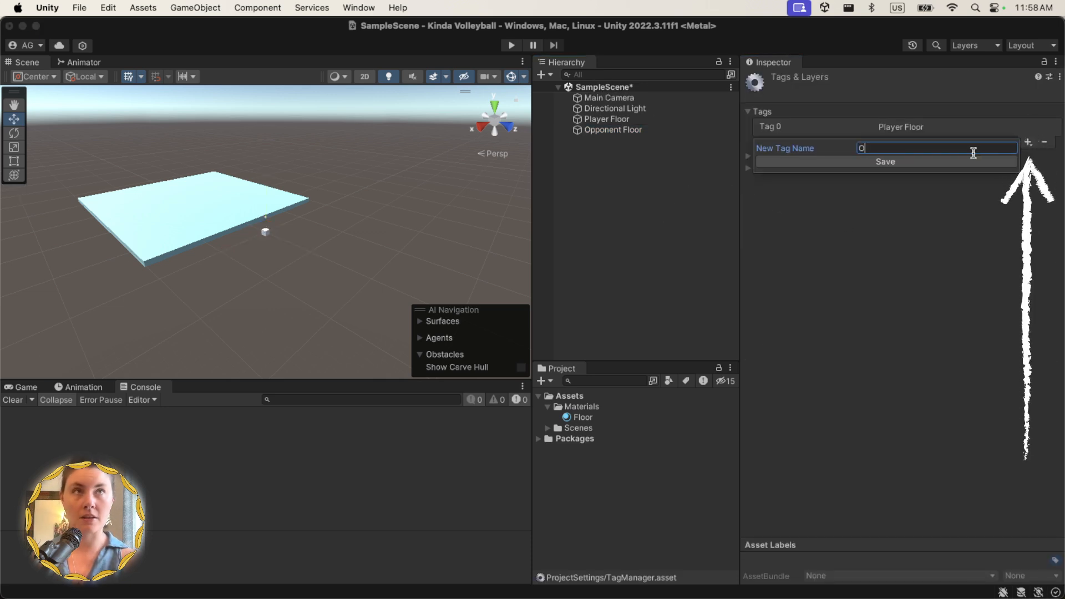
{"action": "left_click", "coordinate": [886, 161]}
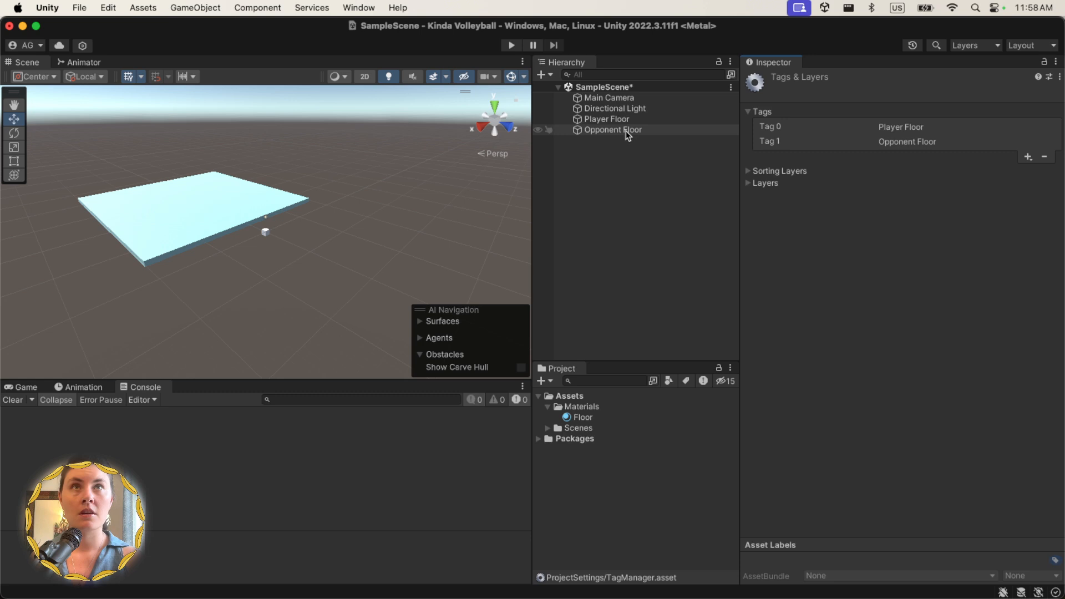
{"action": "left_click", "coordinate": [613, 129]}
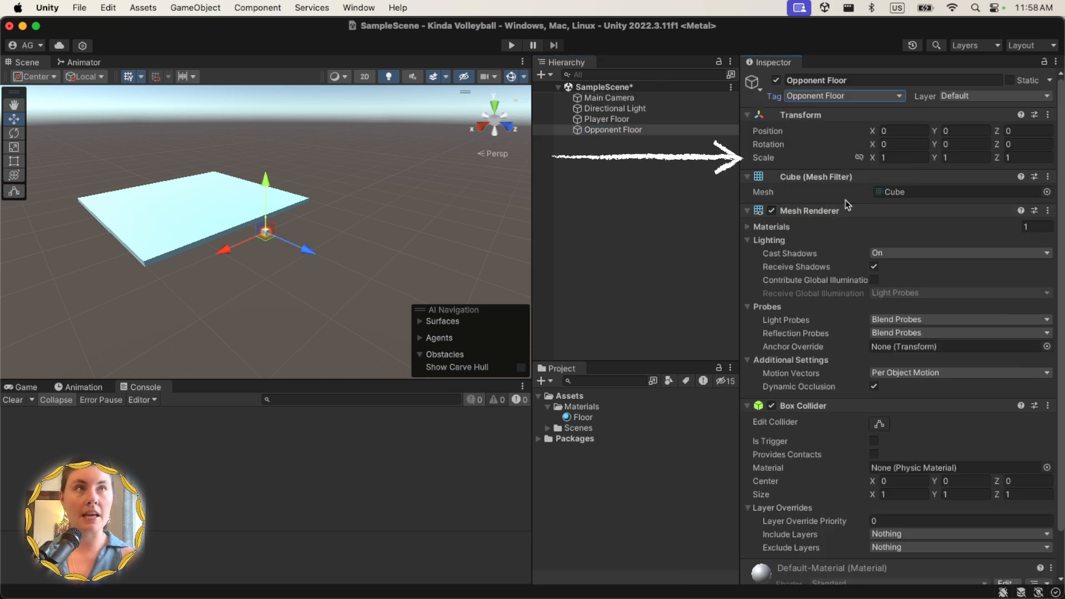
{"action": "type", "text": "40"}
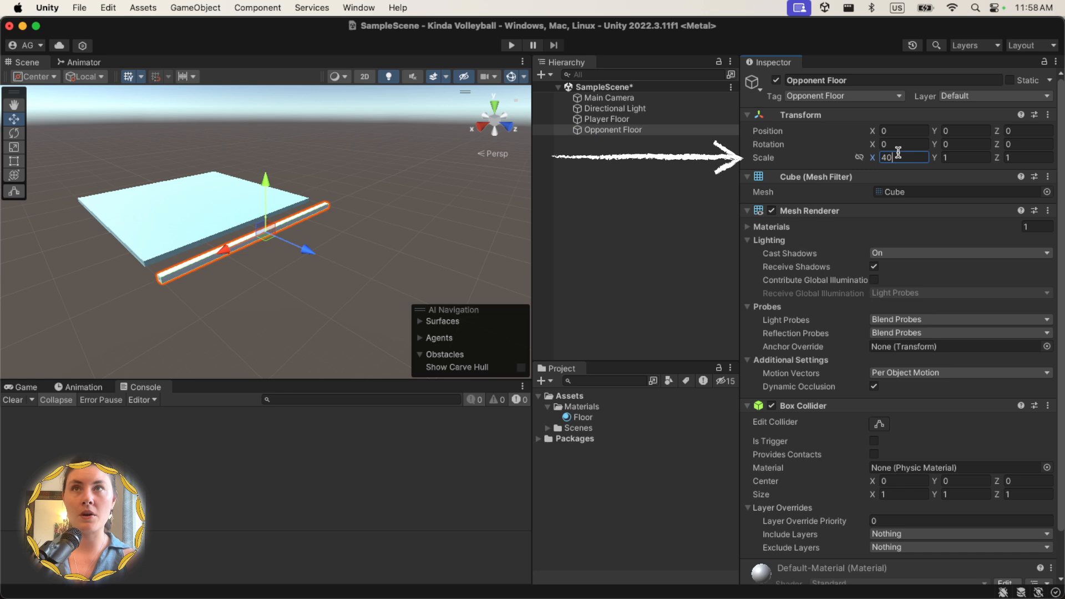
{"action": "key", "text": "Tab"}
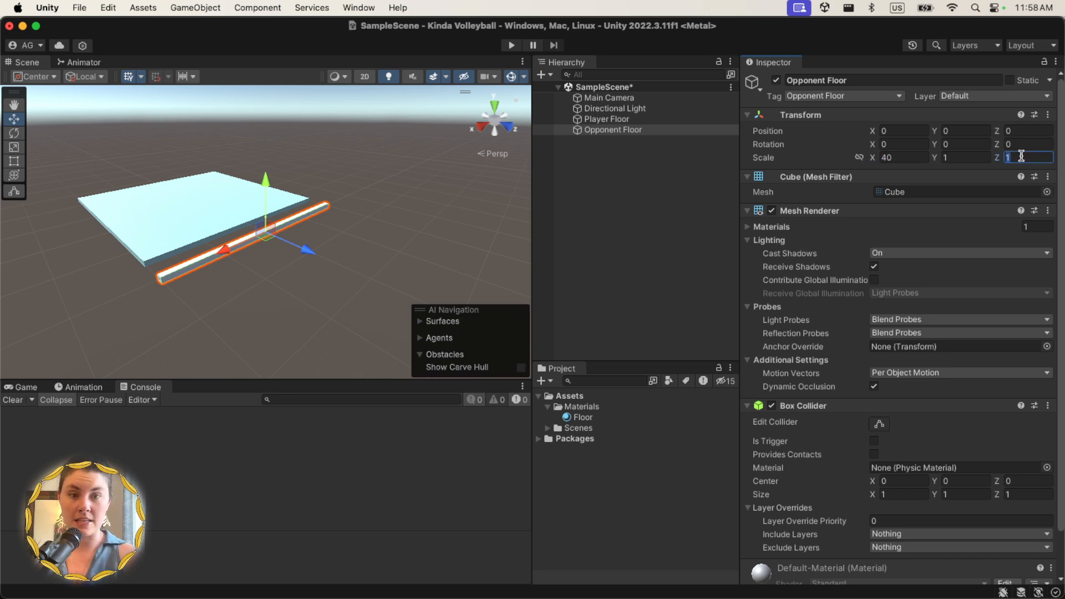
{"action": "type", "text": "0"}
{"action": "type", "text": "nav"}
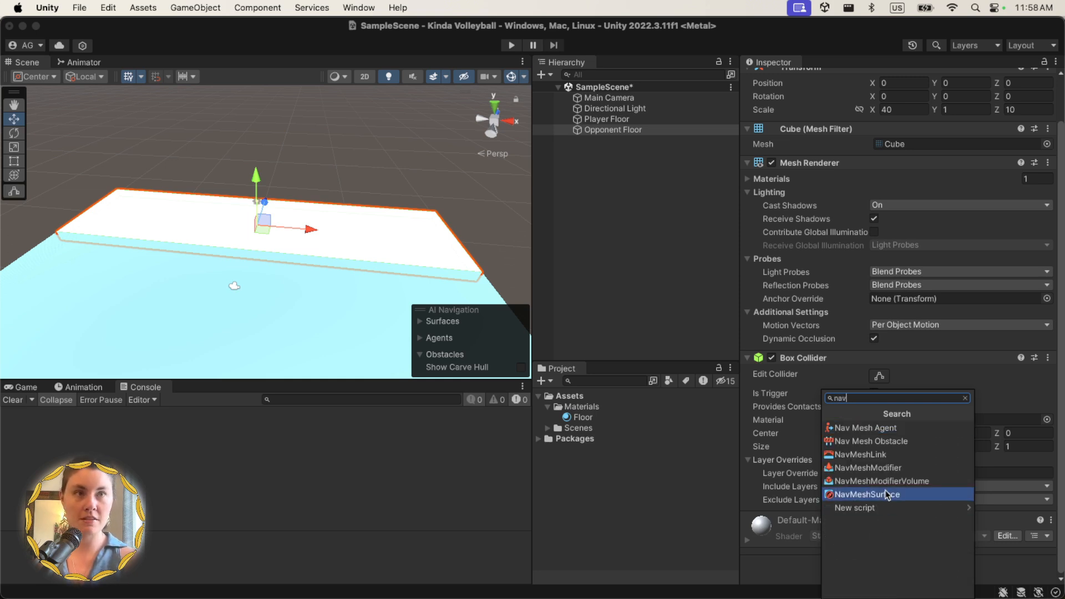
- Add a NavMeshSurface to Opponent Floor, bake it, and assign the Floor material
{"action": "left_click", "coordinate": [867, 494]}
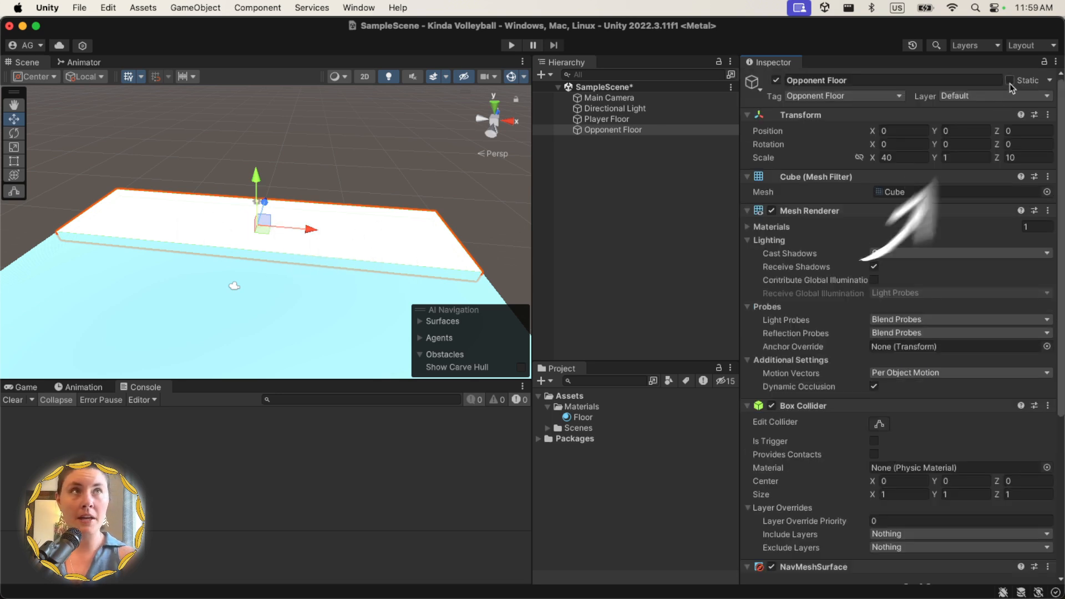
{"action": "scroll", "scroll_direction": "down", "scroll_amount": 3}
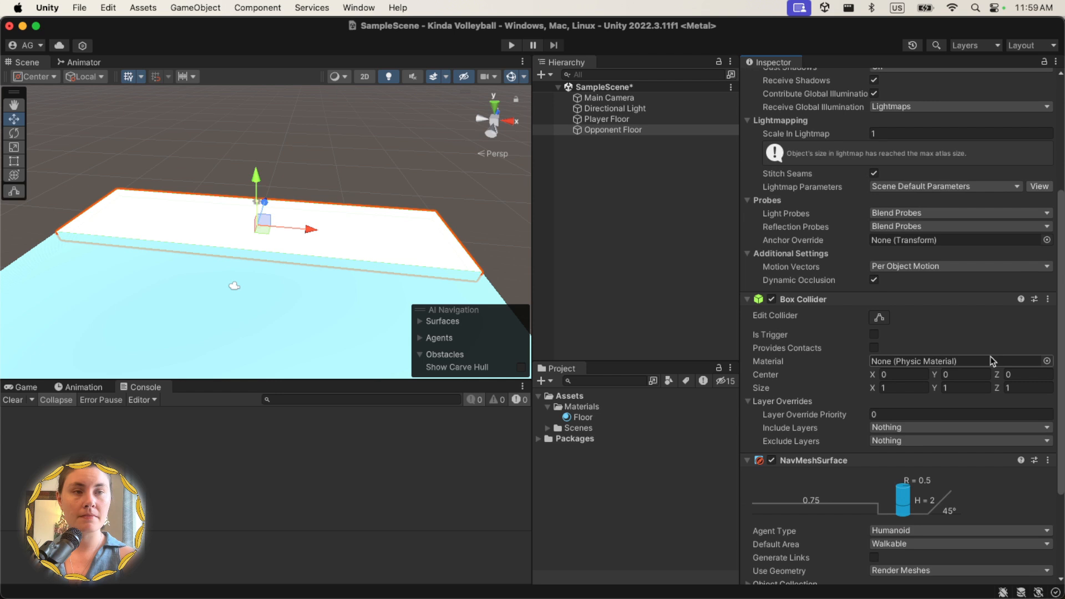
{"action": "scroll", "scroll_direction": "down", "scroll_amount": 3}
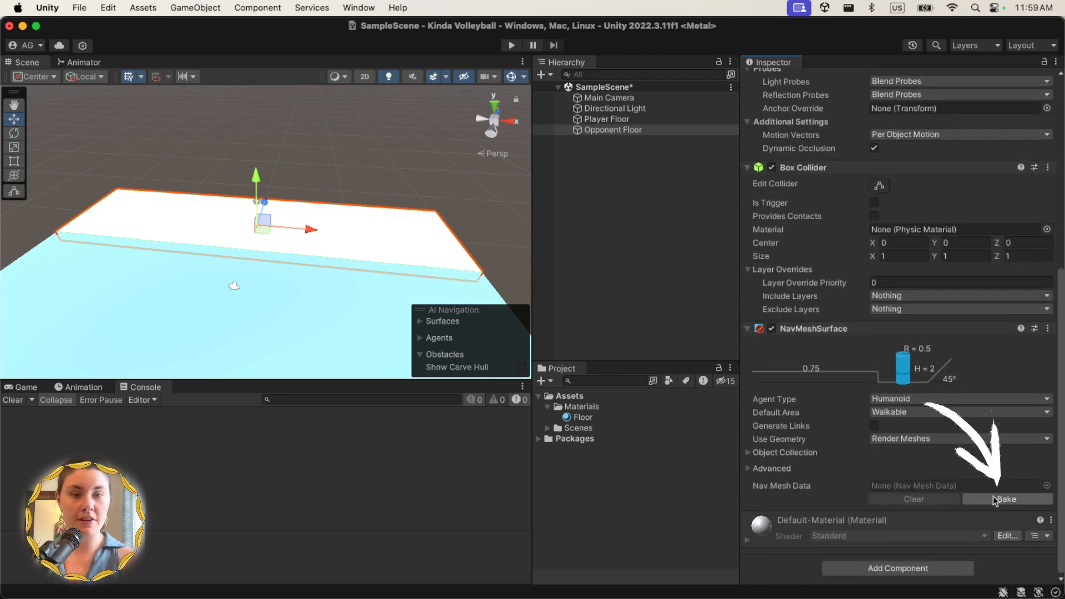
{"action": "left_click", "coordinate": [1005, 499]}
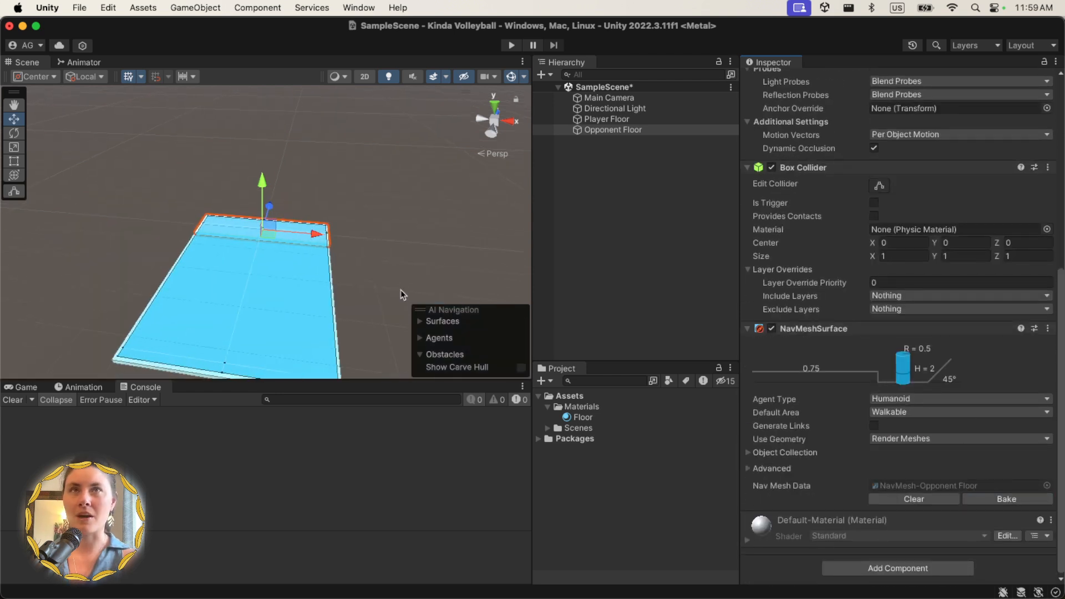
{"action": "mouse_move", "coordinate": [493, 310]}
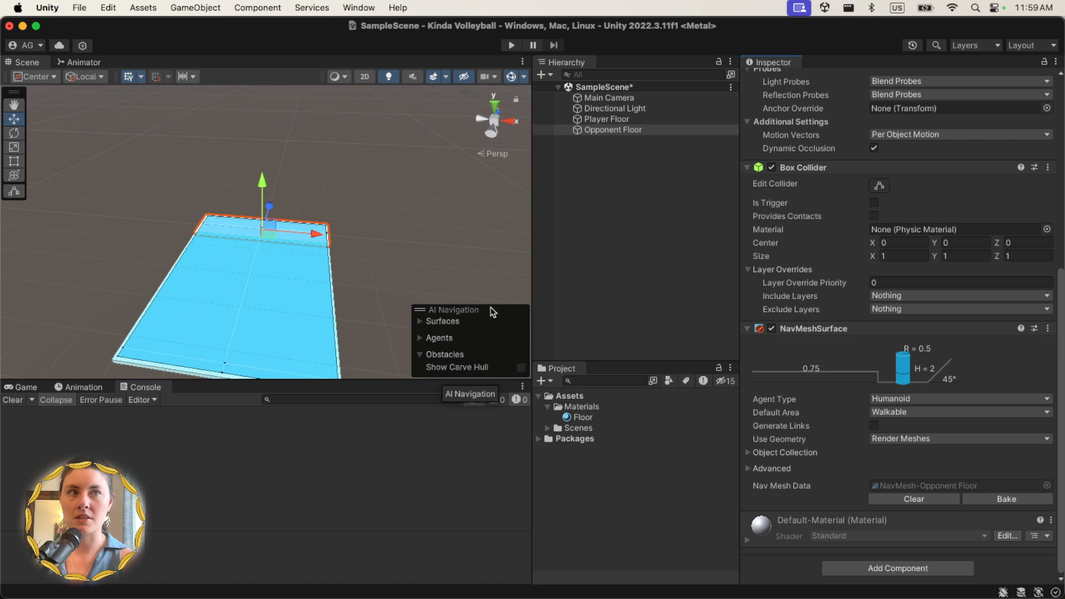
{"action": "left_click", "coordinate": [605, 119]}
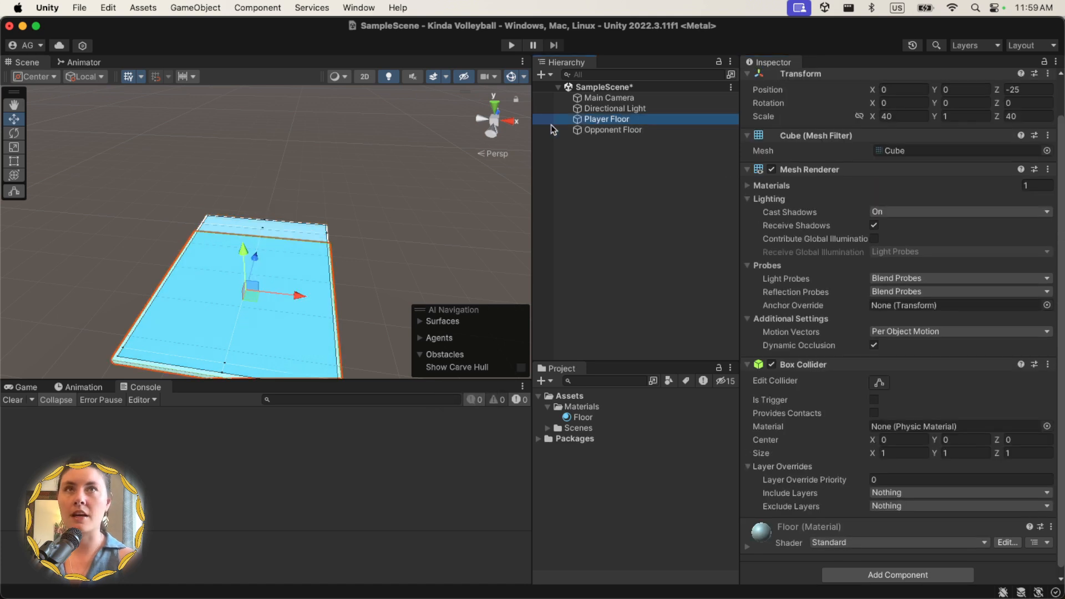
{"action": "left_click", "coordinate": [612, 130]}
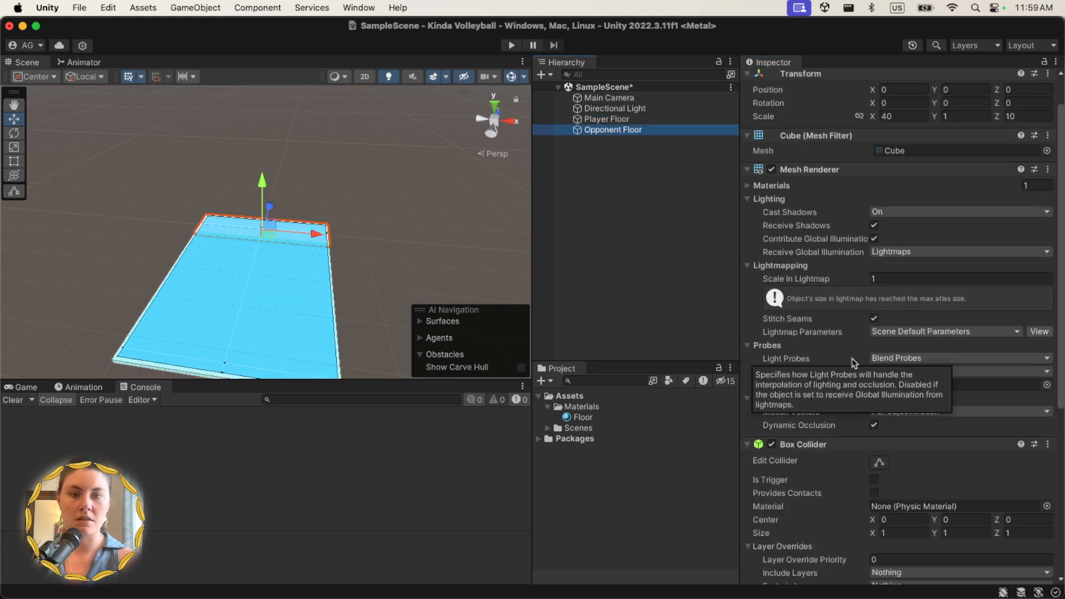
{"action": "scroll", "scroll_direction": "down", "scroll_amount": 3}
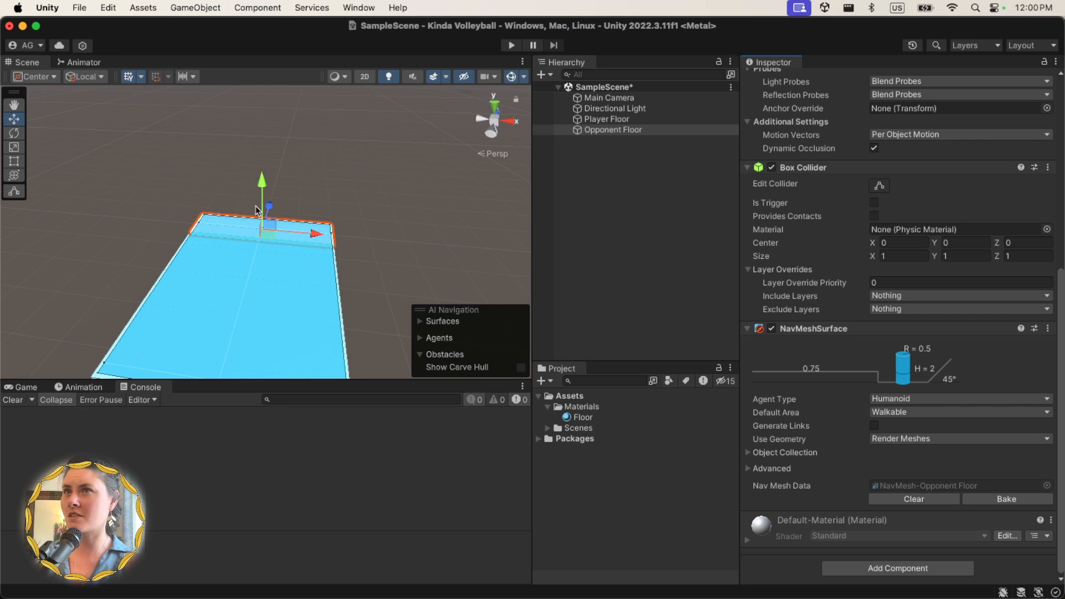
{"action": "mouse_move", "coordinate": [263, 234]}
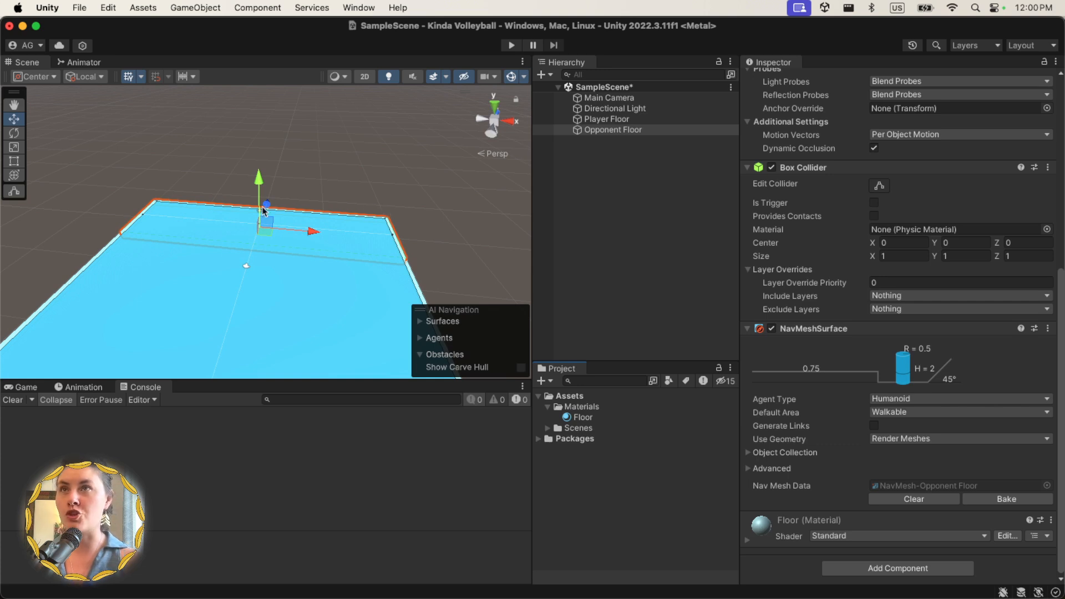
{"action": "mouse_move", "coordinate": [378, 211]}
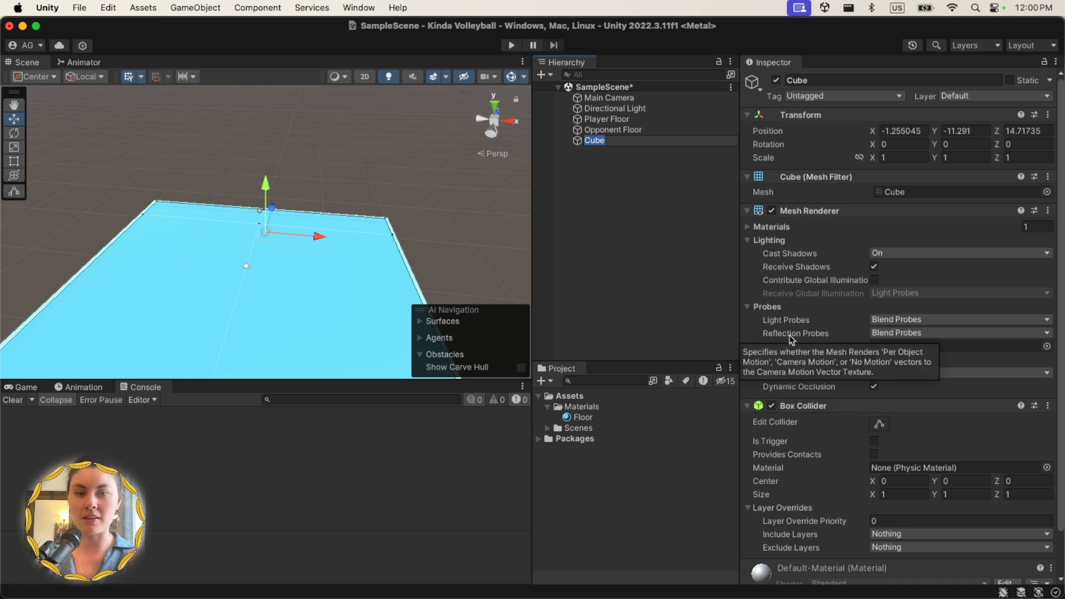
- Name the strip Back Opponent Floor, scale it 40 by 2 at Z 6.2, and bake its NavMesh
{"action": "type", "text": "Back Opponent Floor"}
{"action": "left_click", "coordinate": [898, 157]}
{"action": "type", "text": "40"}
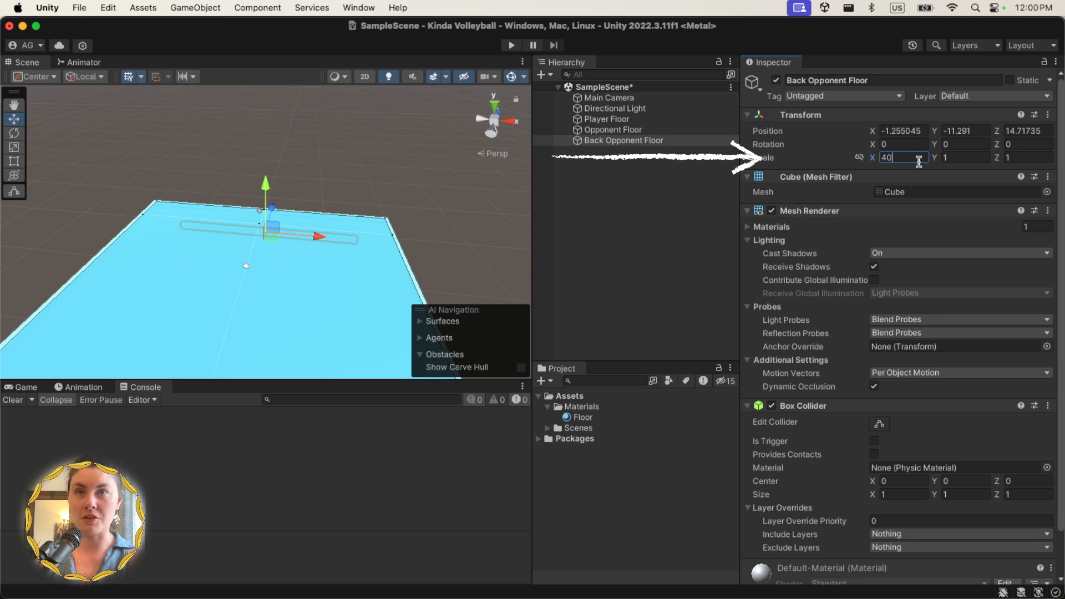
{"action": "key", "text": "Tab"}
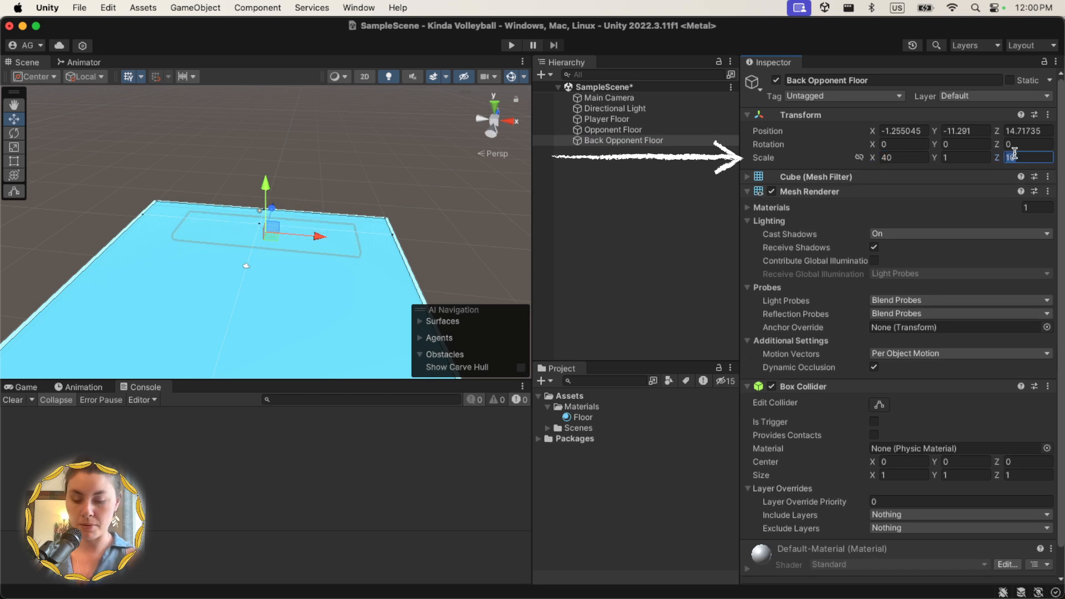
{"action": "type", "text": "2"}
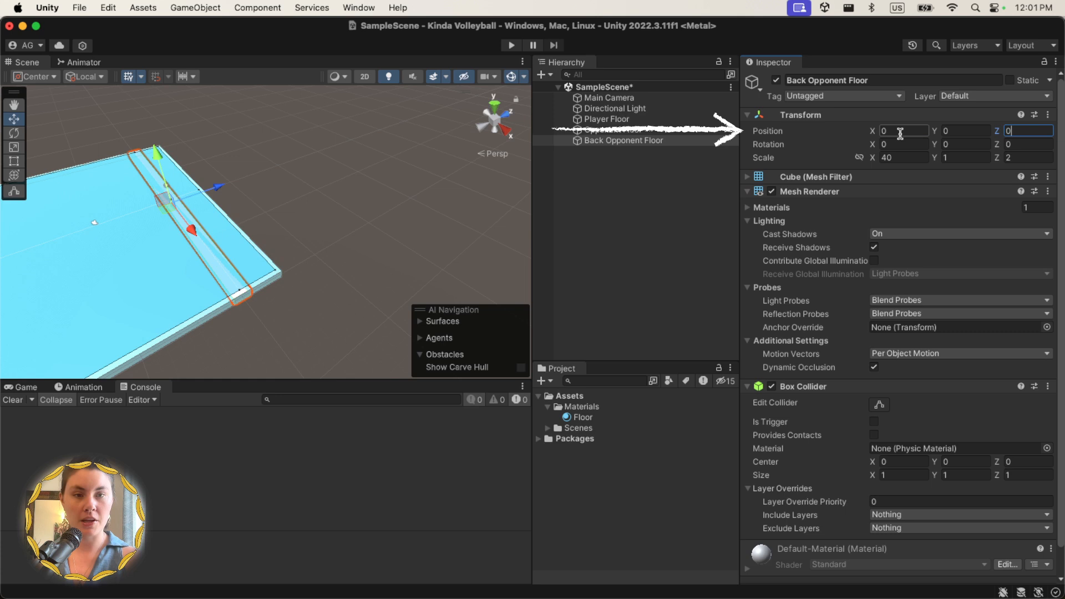
{"action": "type", "text": "-6"}
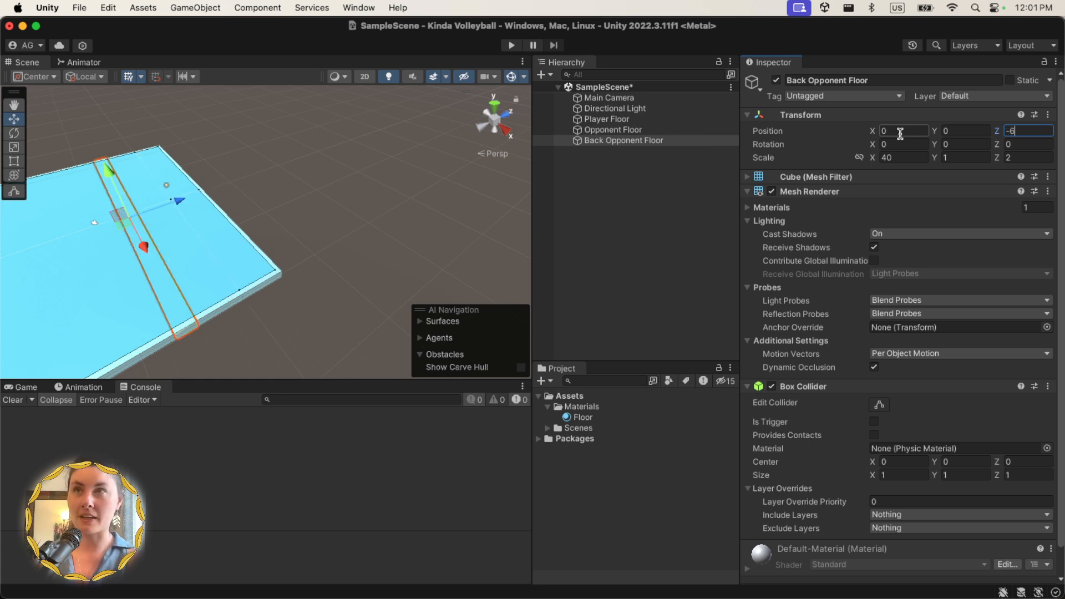
{"action": "type", "text": "6.2"}
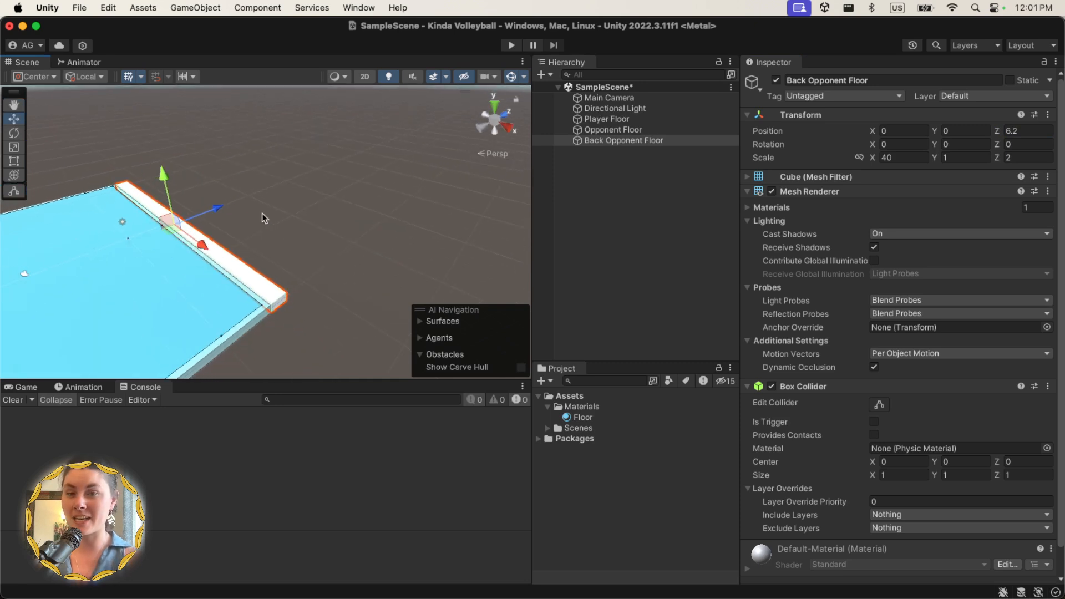
{"action": "mouse_move", "coordinate": [686, 253]}
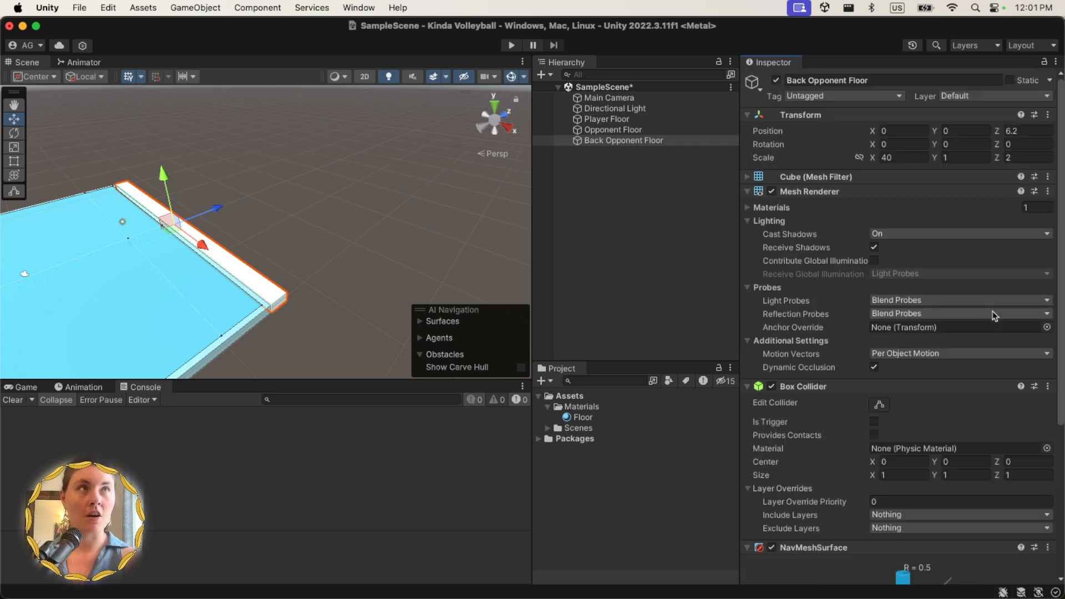
{"action": "scroll", "scroll_direction": "down", "scroll_amount": 3}
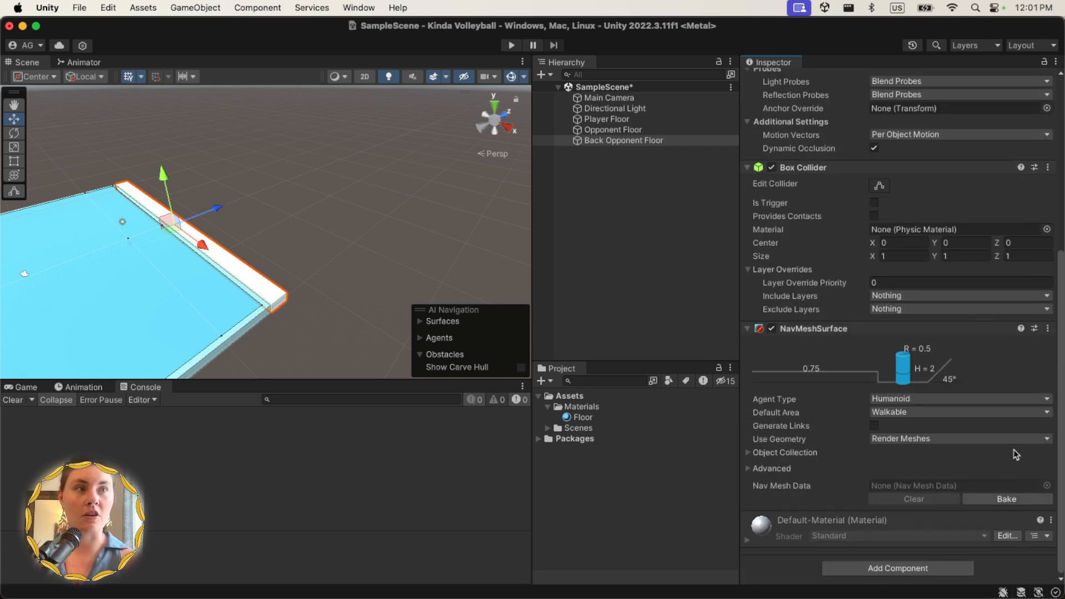
{"action": "left_click", "coordinate": [1006, 498]}
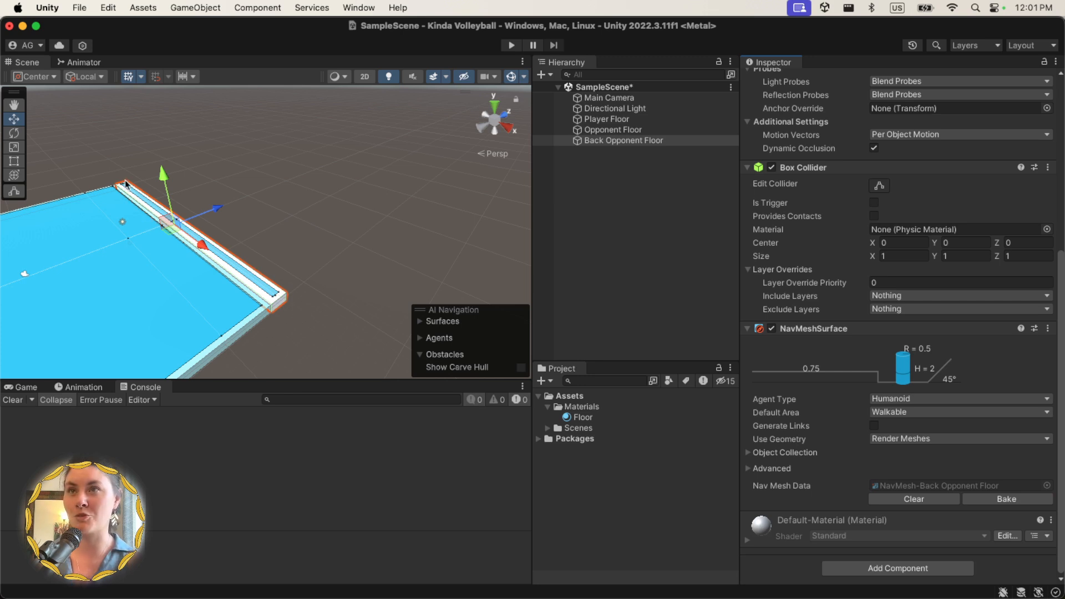
{"action": "mouse_move", "coordinate": [387, 361]}
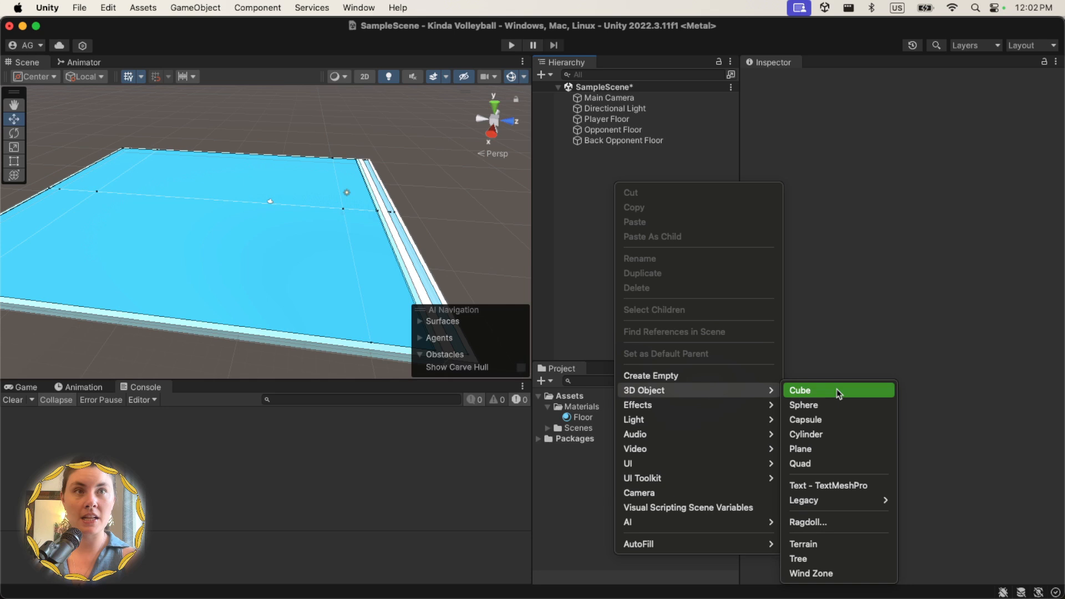
- Create a Net cube scaled 40 × 3 × 0.1 at position 0, 1, -5
{"action": "left_click", "coordinate": [800, 390]}
{"action": "type", "text": "Net"}
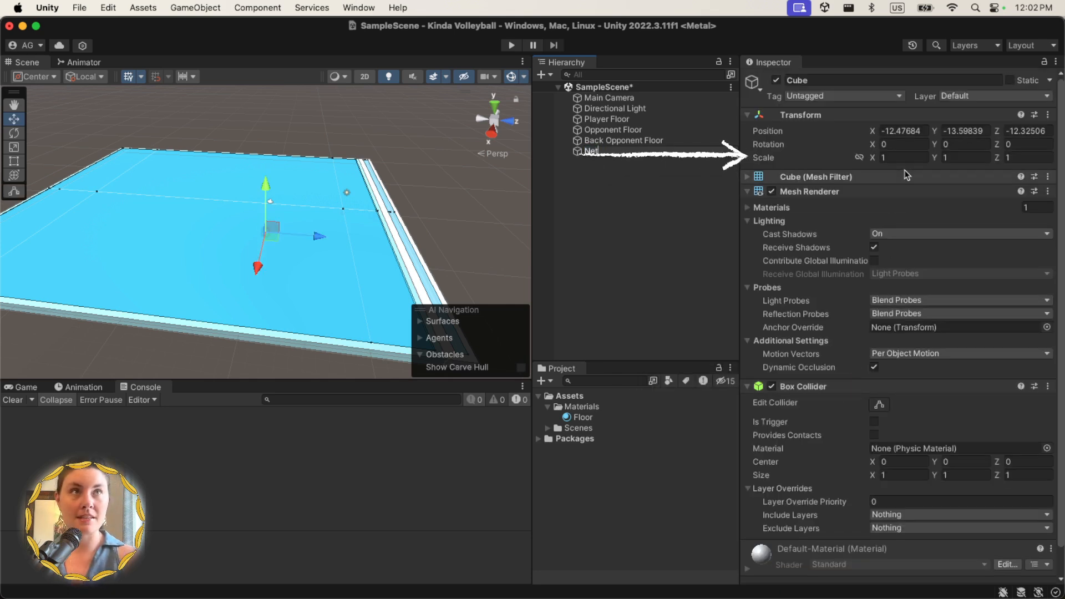
{"action": "type", "text": "40"}
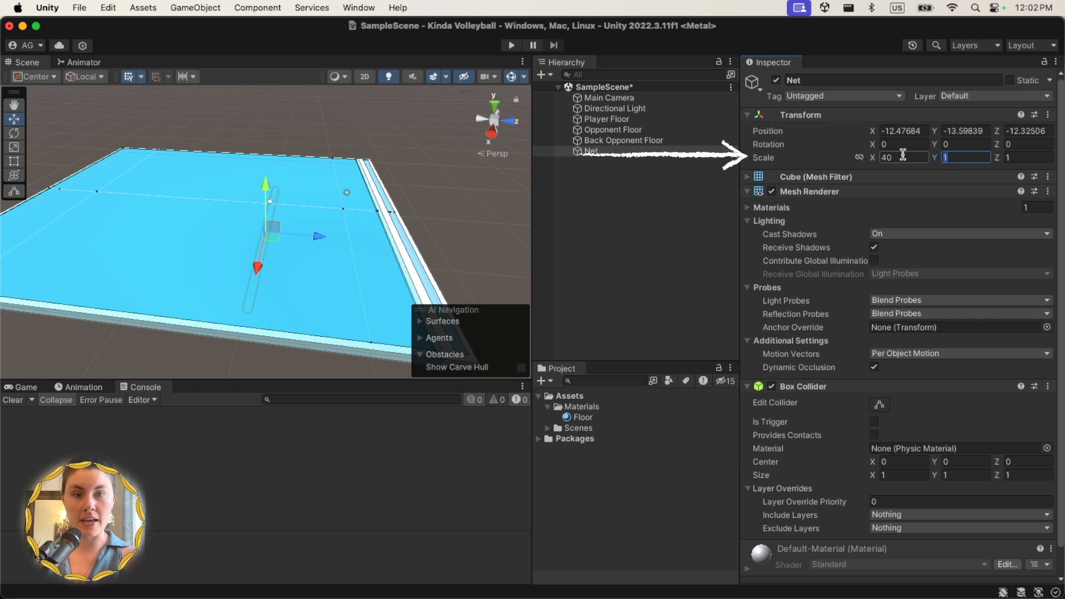
{"action": "type", "text": "3"}
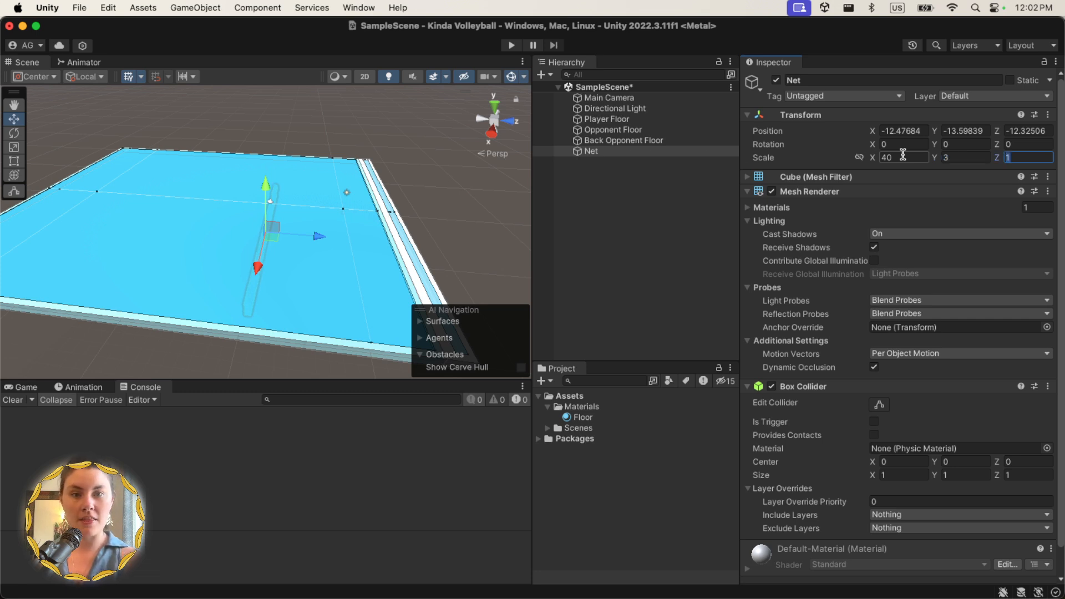
{"action": "type", "text": ".1"}
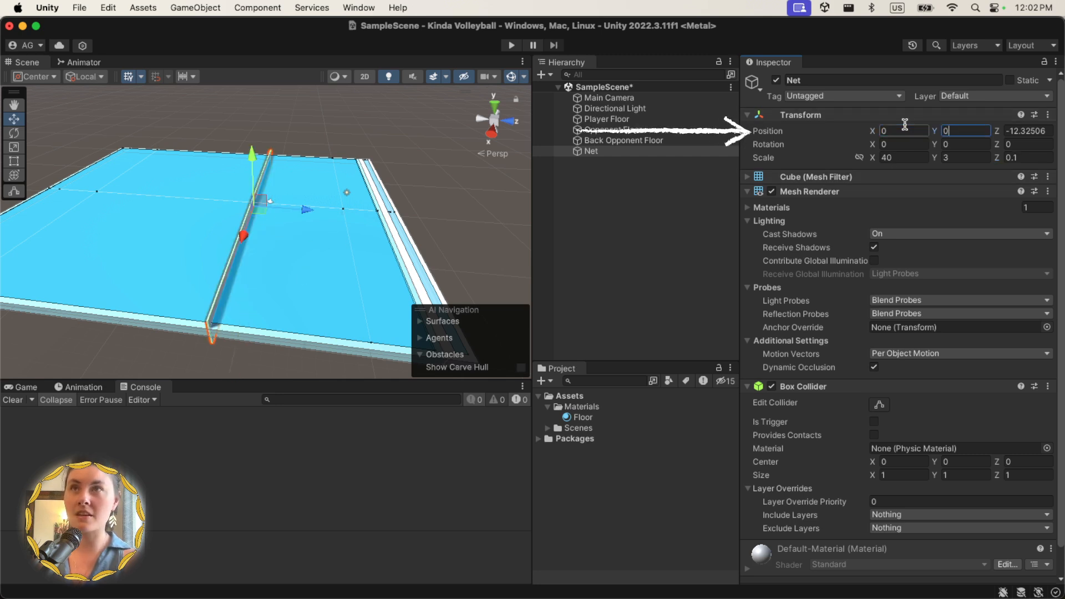
{"action": "type", "text": "0"}
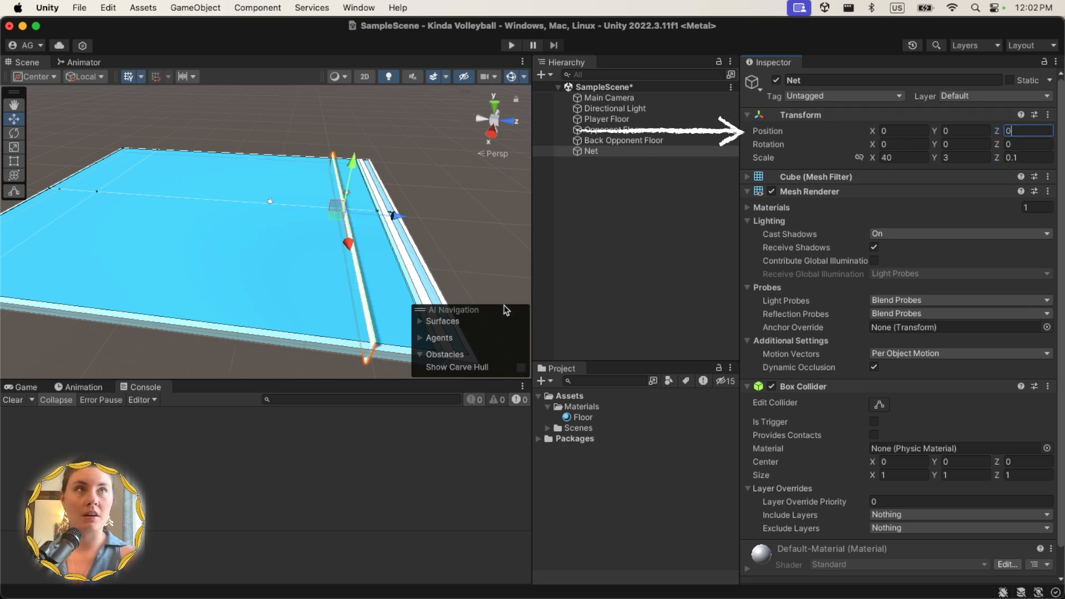
{"action": "left_click", "coordinate": [964, 130]}
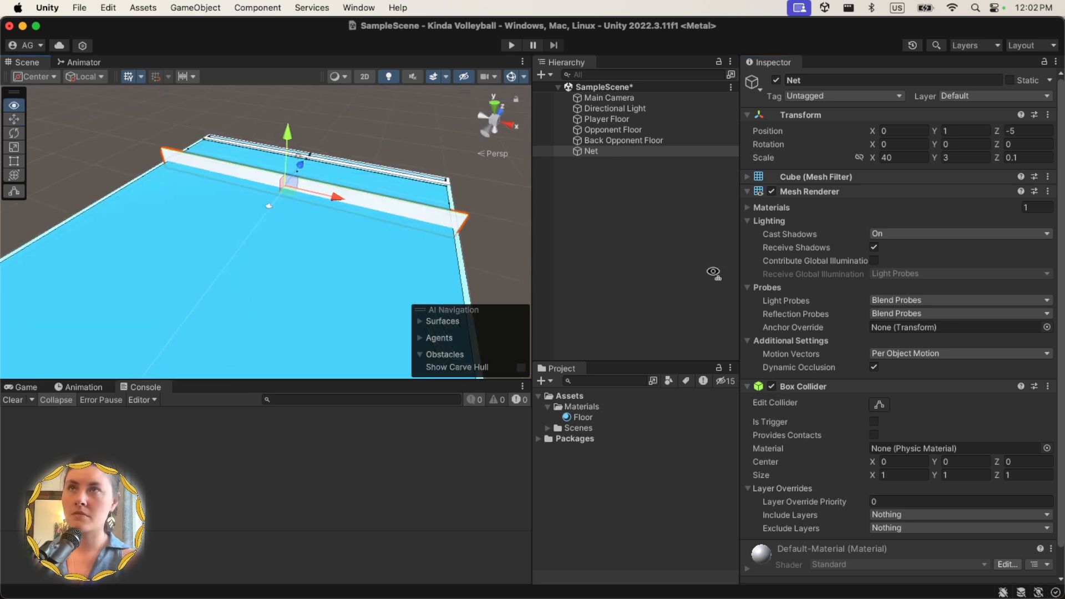
{"action": "left_click", "coordinate": [611, 130]}
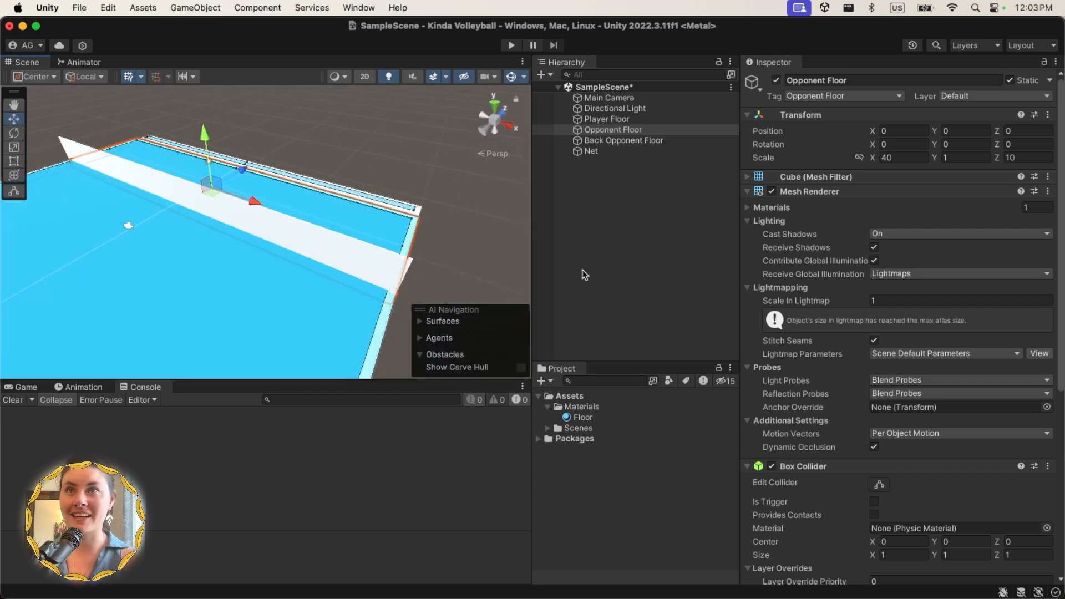
- With Net selected, add a Net material beside Floor in the Materials folder
{"action": "left_click", "coordinate": [590, 151]}
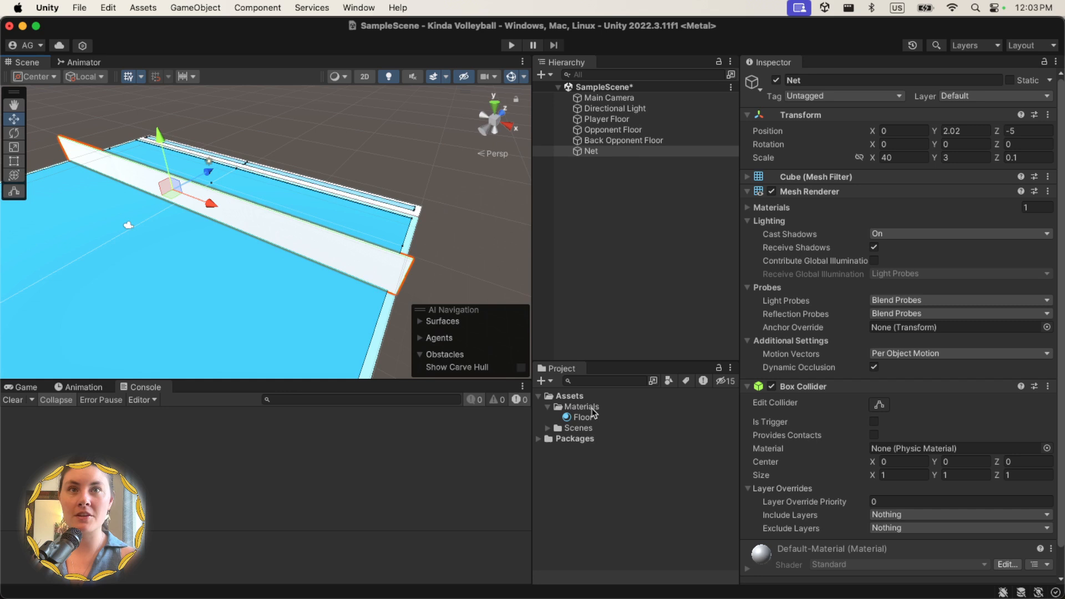
{"action": "right_click", "coordinate": [581, 406]}
{"action": "type", "text": "Net"}
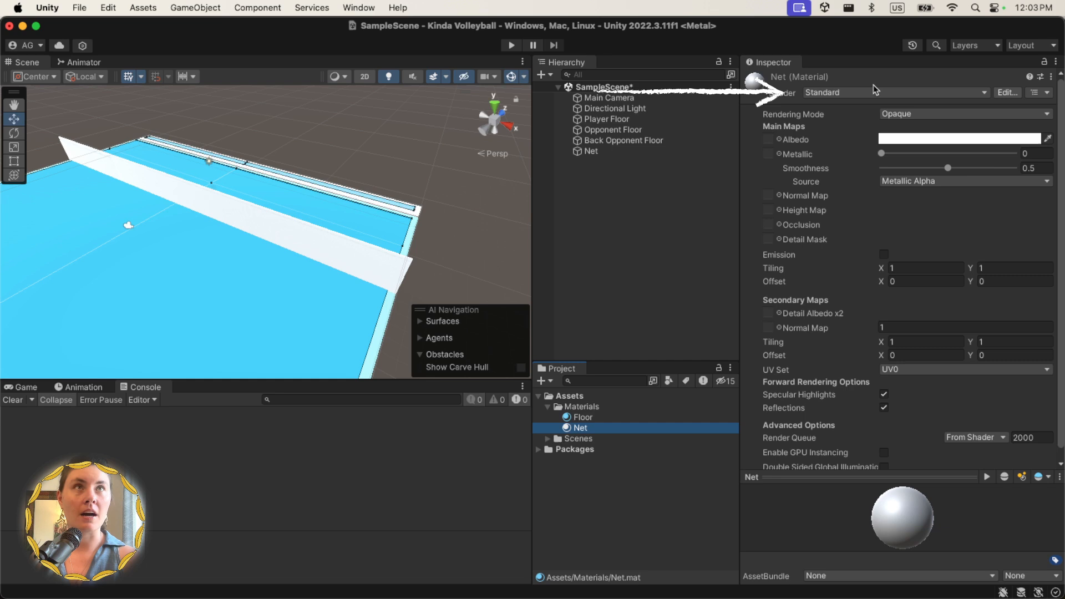
{"action": "left_click", "coordinate": [893, 93]}
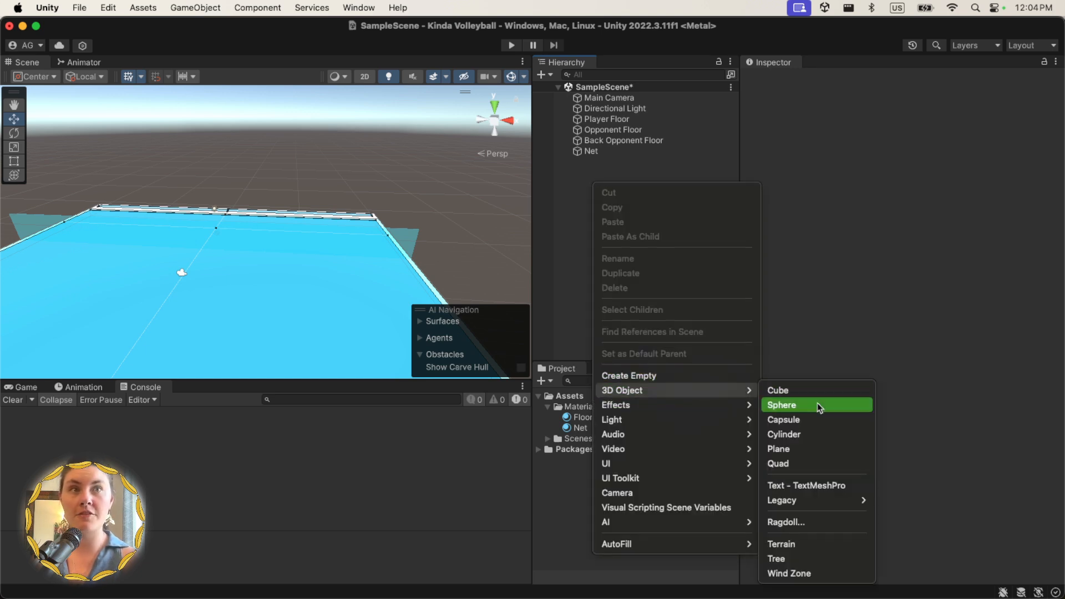
- Add a Ball sphere and give it a Rigidbody with Use Gravity enabled
{"action": "left_click", "coordinate": [782, 405]}
{"action": "type", "text": "ri"}
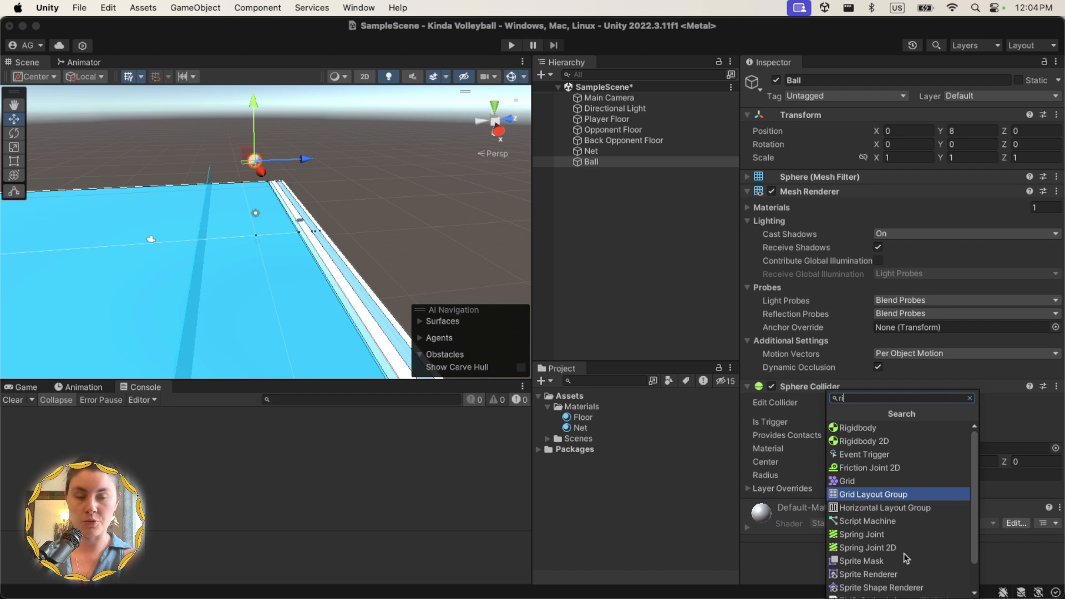
{"action": "left_click", "coordinate": [857, 428]}
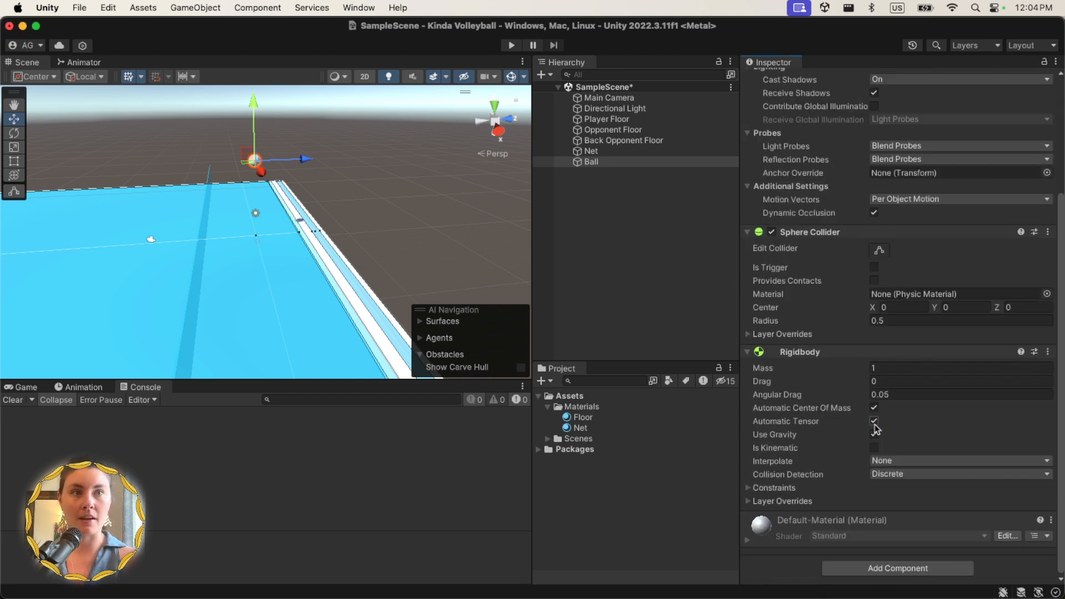
{"action": "left_click", "coordinate": [875, 435]}
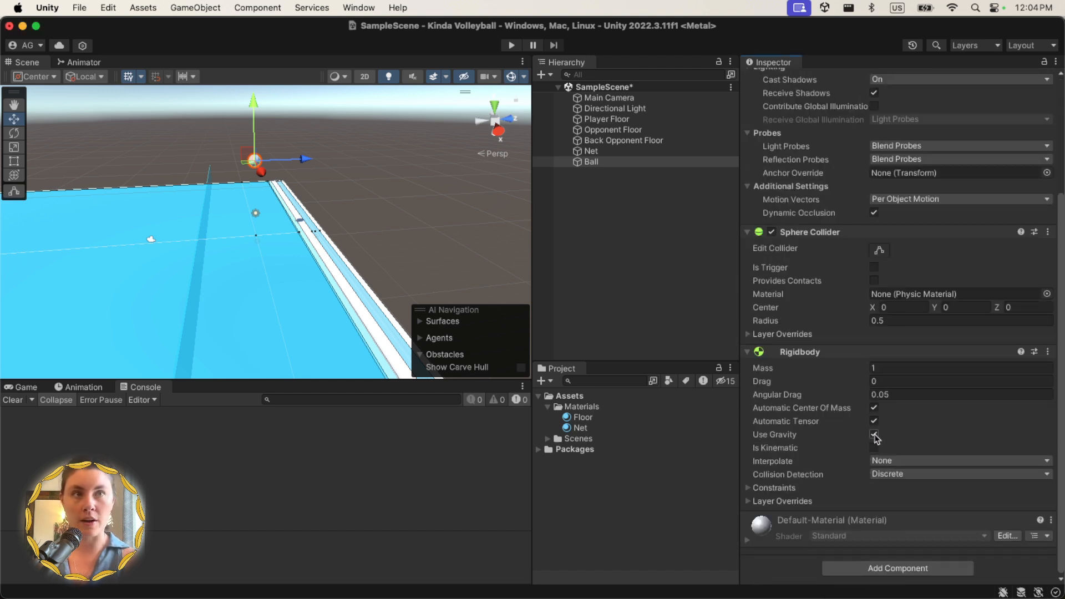
{"action": "left_click", "coordinate": [874, 435]}
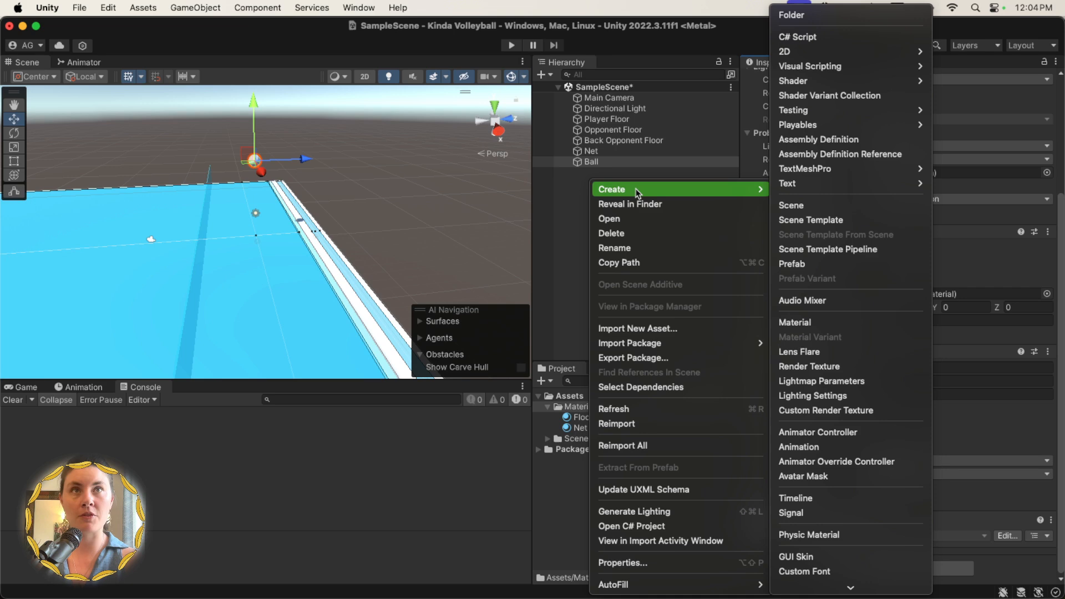
{"action": "mouse_move", "coordinate": [794, 322]}
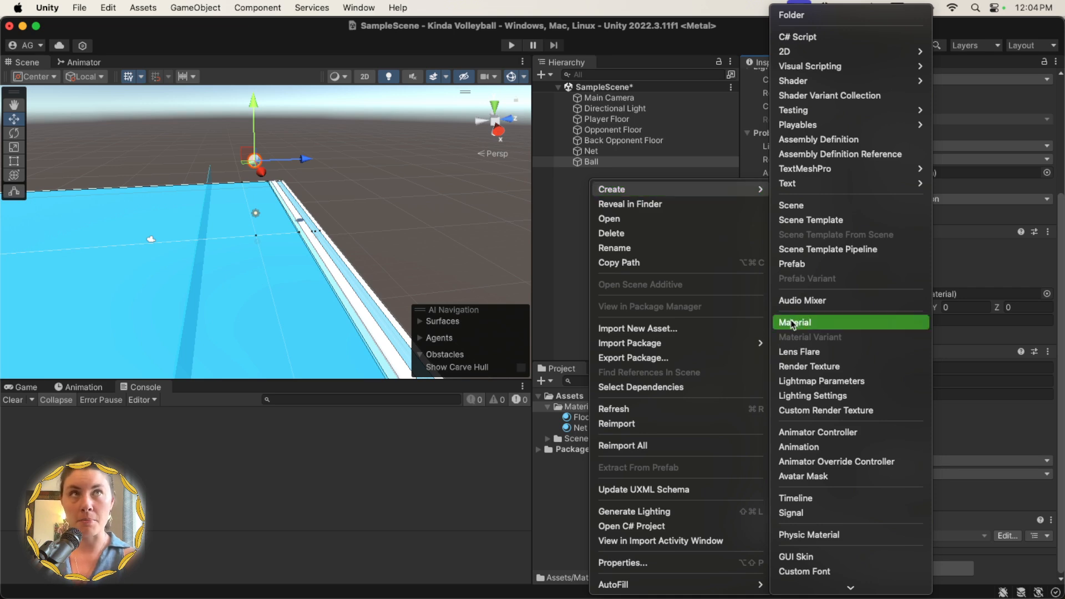
{"action": "mouse_move", "coordinate": [833, 513]}
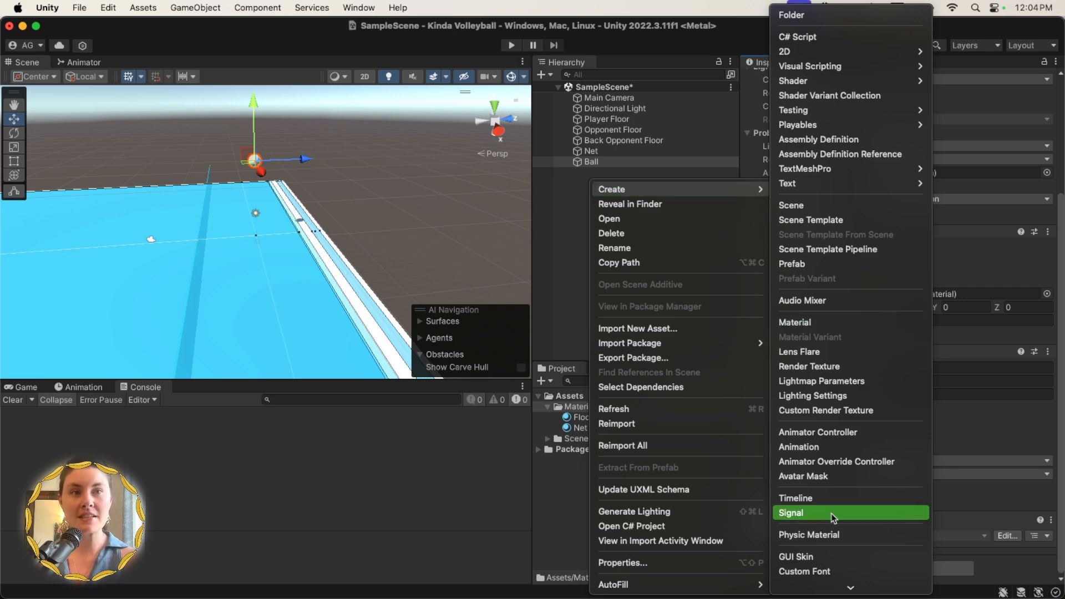
- Make a 'Ball' physic material (bounciness 0.8, Maximum bounce combine), then reselect the Ball object
{"action": "left_click", "coordinate": [809, 535]}
{"action": "type", "text": "Ball"}
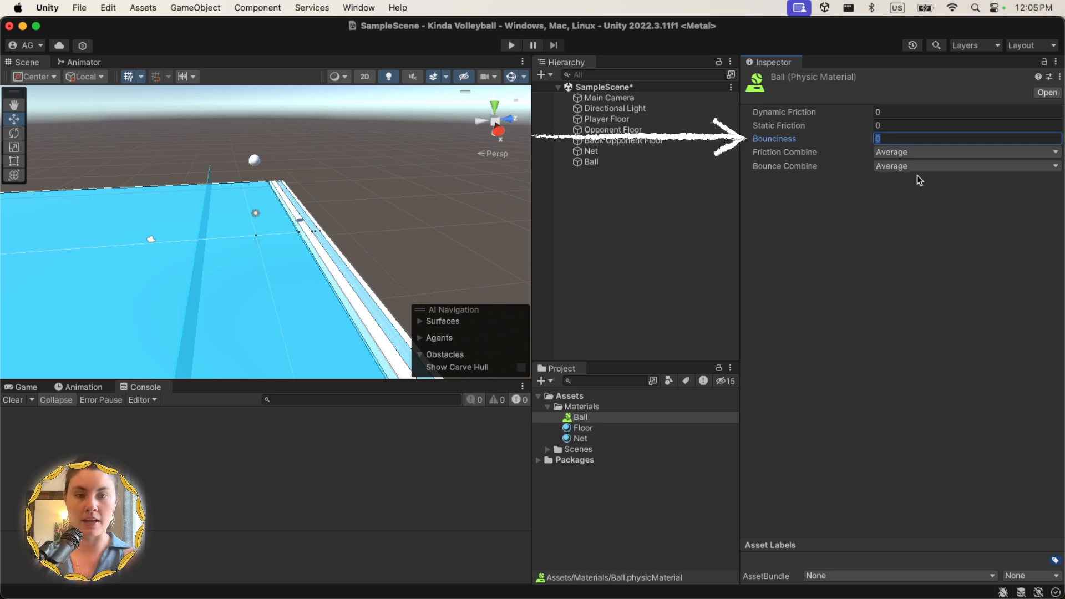
{"action": "type", "text": "0.8"}
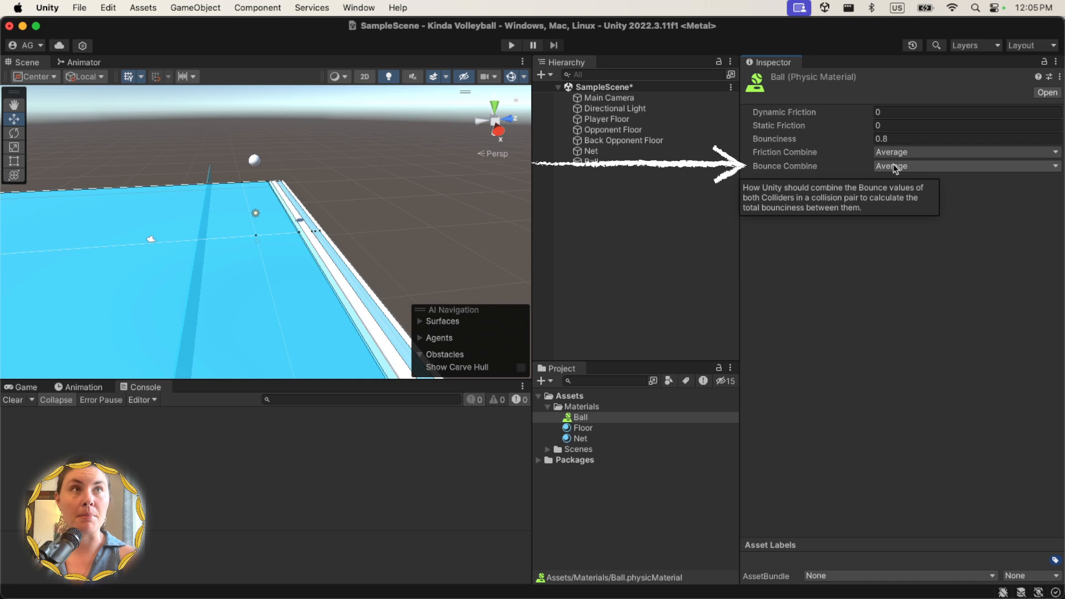
{"action": "left_click", "coordinate": [958, 165]}
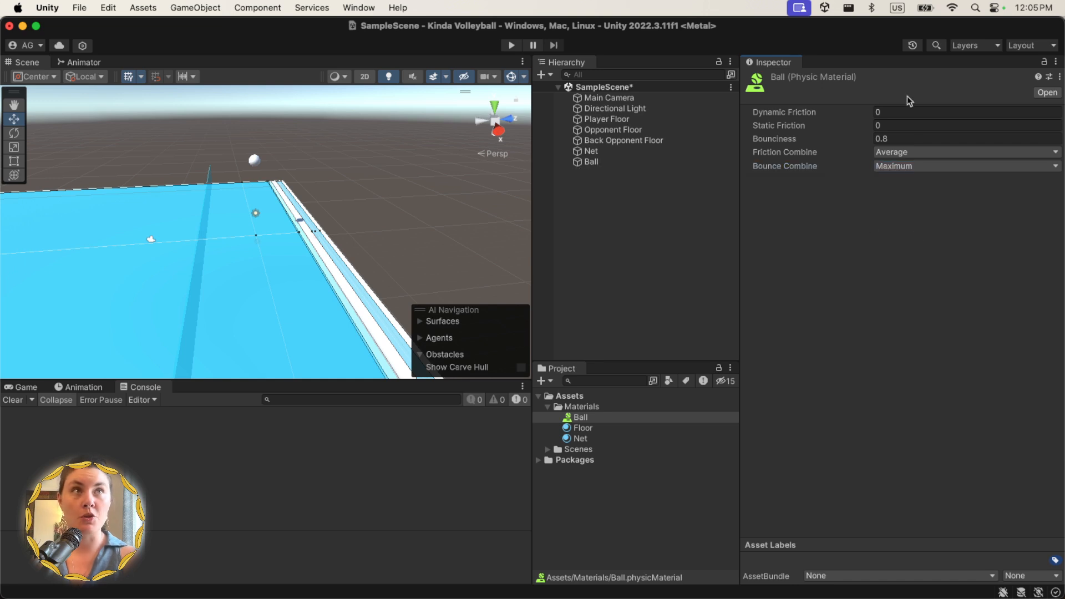
{"action": "left_click", "coordinate": [590, 162]}
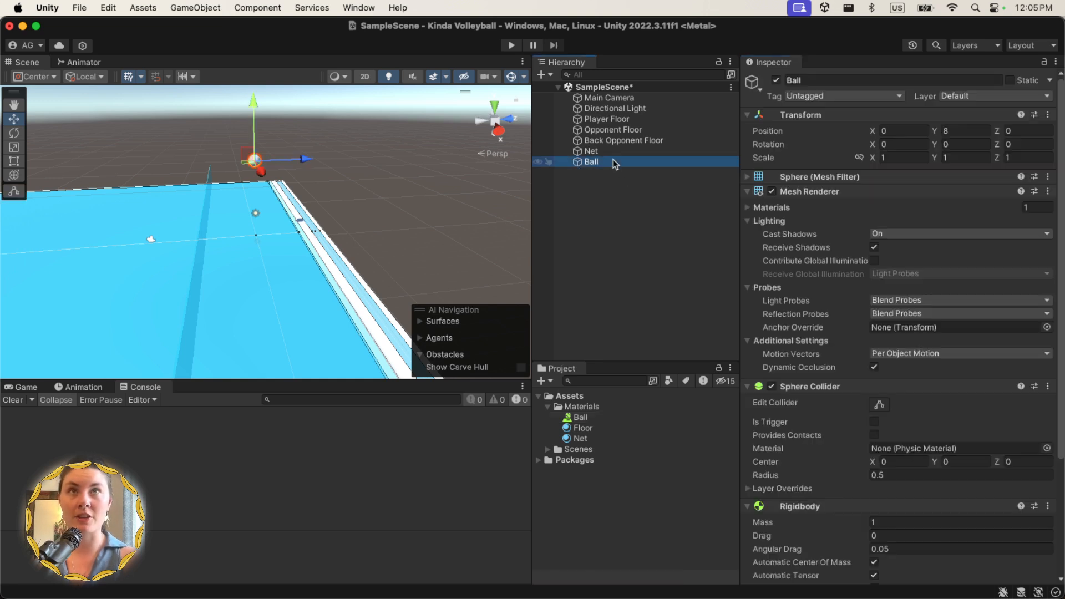
- Assign the Ball physic material to the Sphere Collider and test it in play mode
{"action": "scroll", "scroll_direction": "down", "scroll_amount": 3}
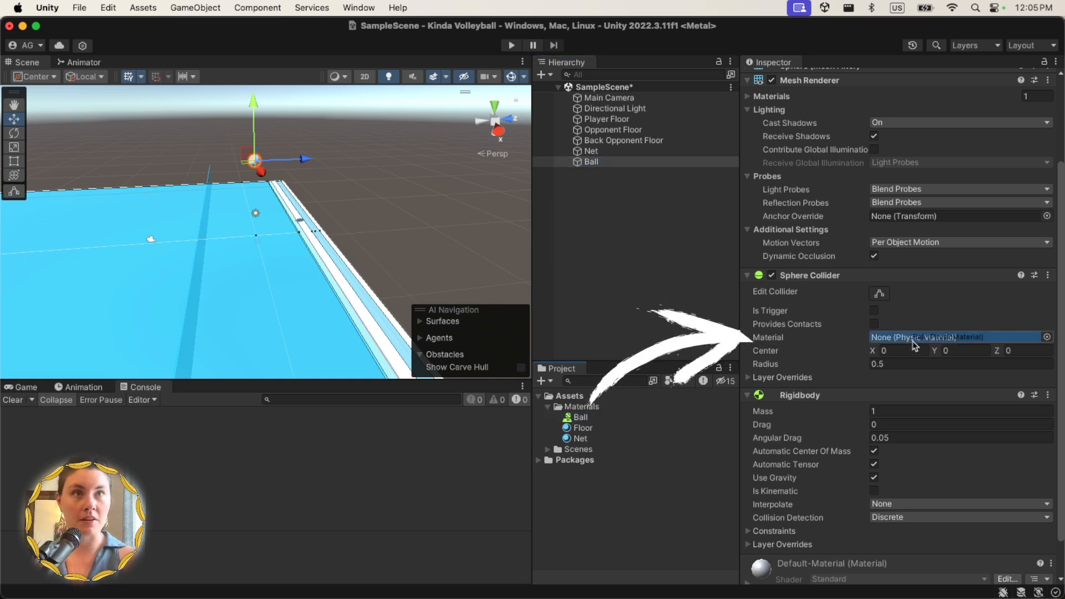
{"action": "left_click", "coordinate": [511, 46]}
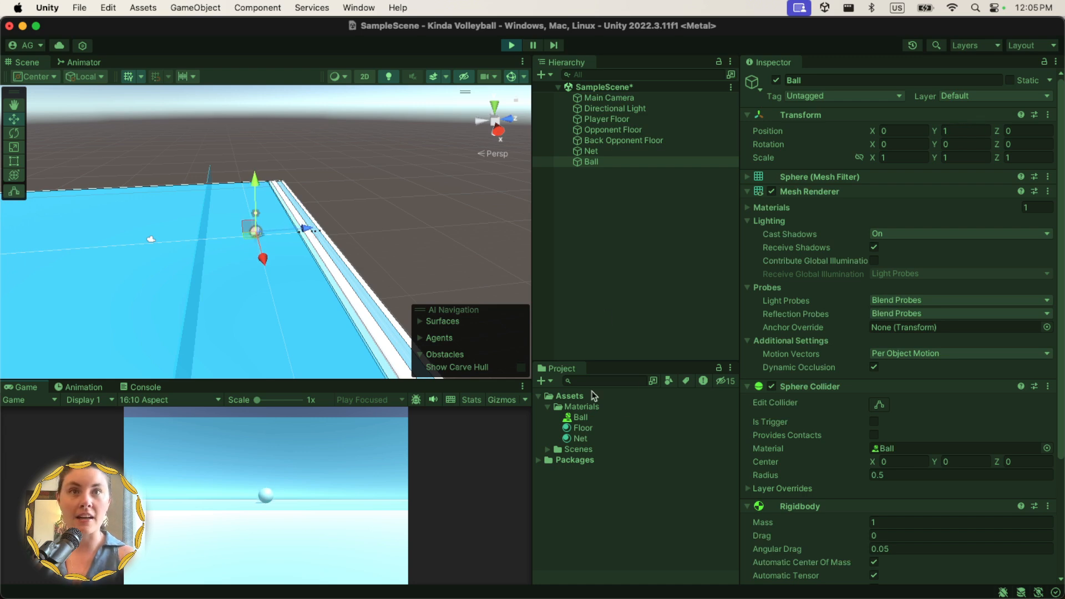
{"action": "left_click", "coordinate": [577, 417]}
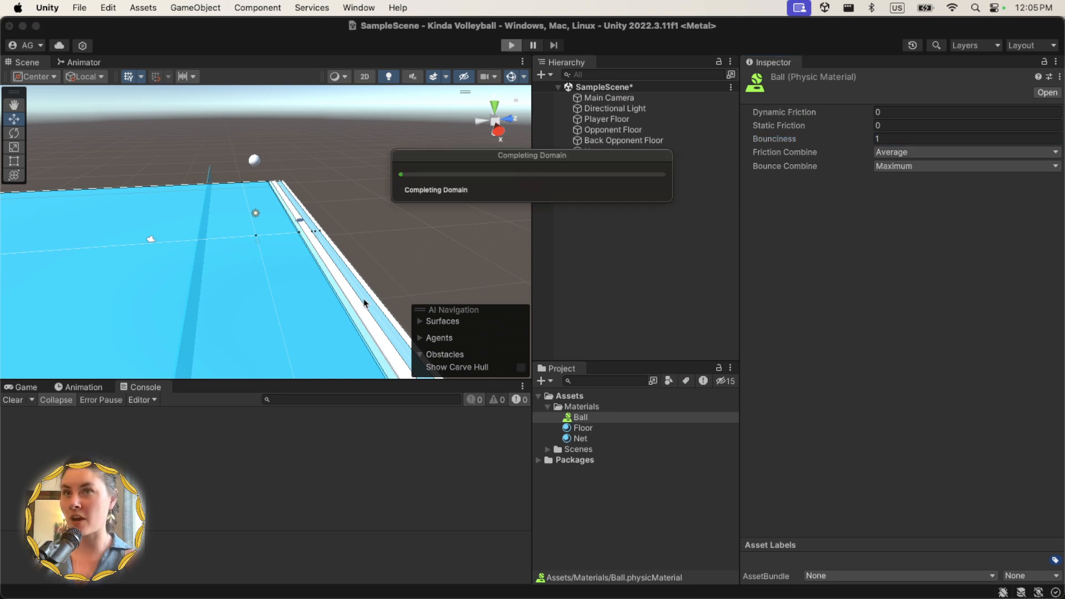
- Run another bounce test, then set Bounciness back to 0.8
{"action": "left_click", "coordinate": [511, 45]}
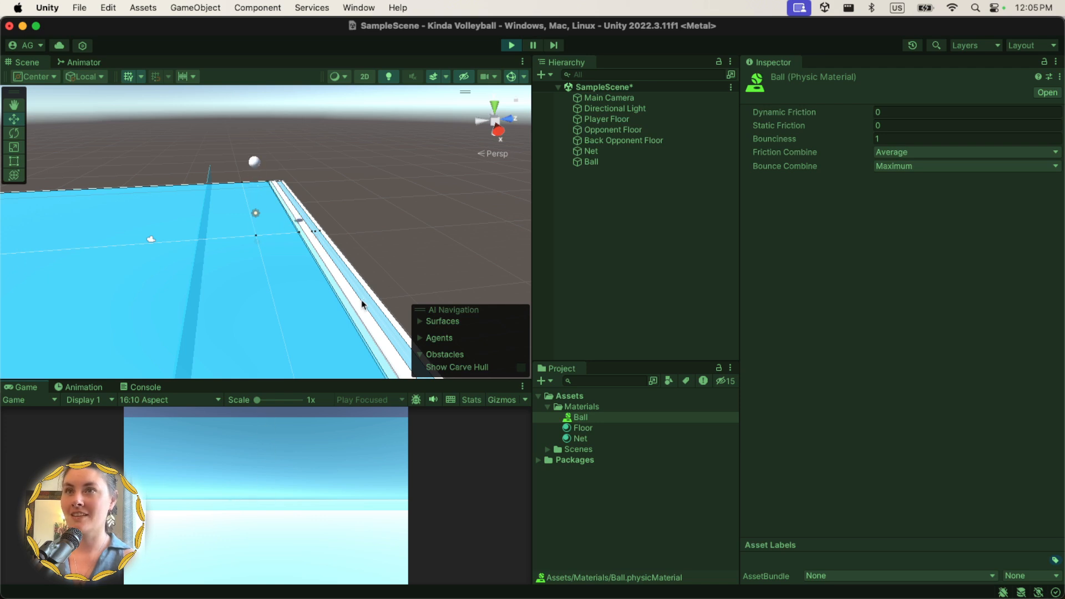
{"action": "left_click", "coordinate": [965, 139]}
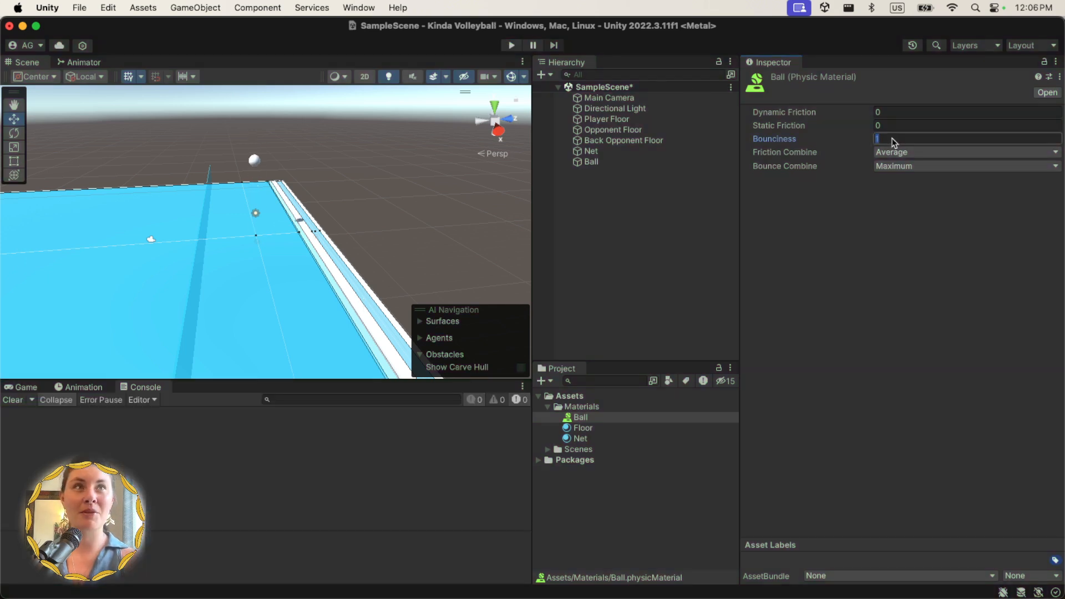
{"action": "type", "text": "0.8"}
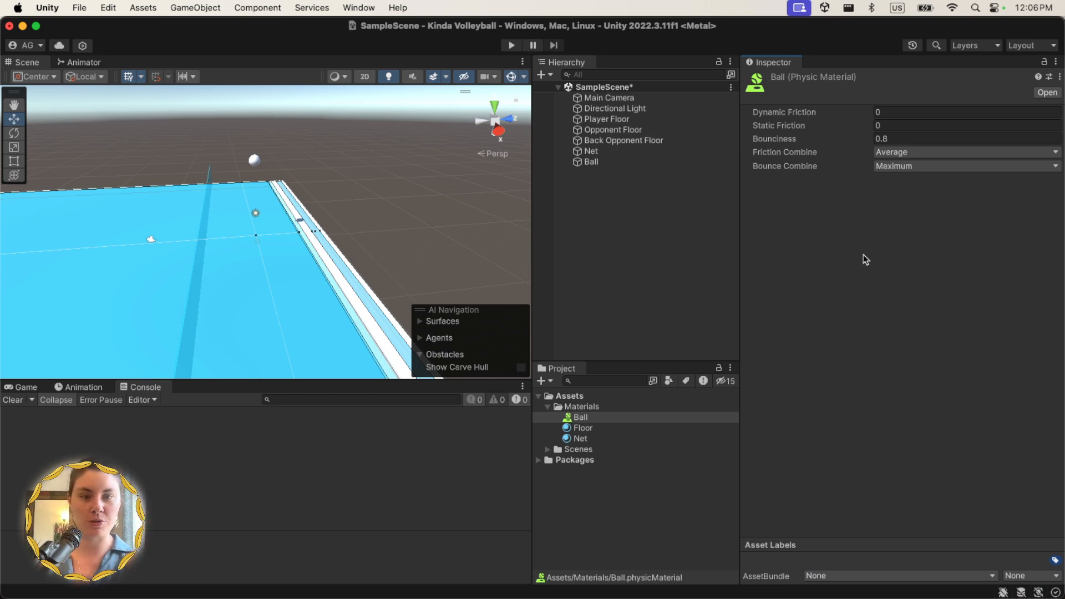
{"action": "right_click", "coordinate": [615, 193]}
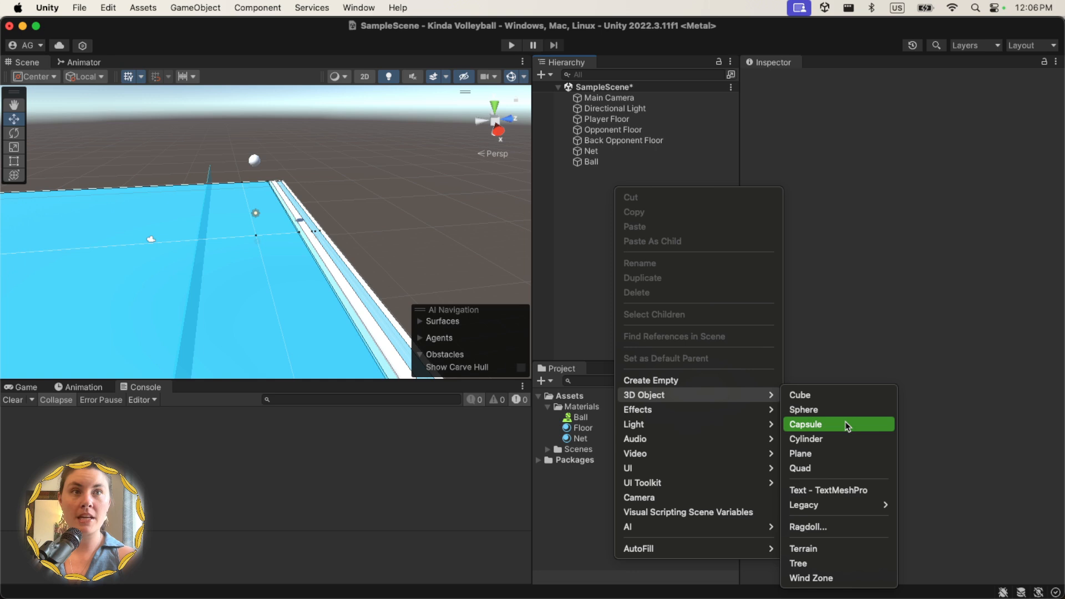
- Add a capsule named Opponent, zero its X and Z position, and raise it onto the floor
{"action": "left_click", "coordinate": [805, 423]}
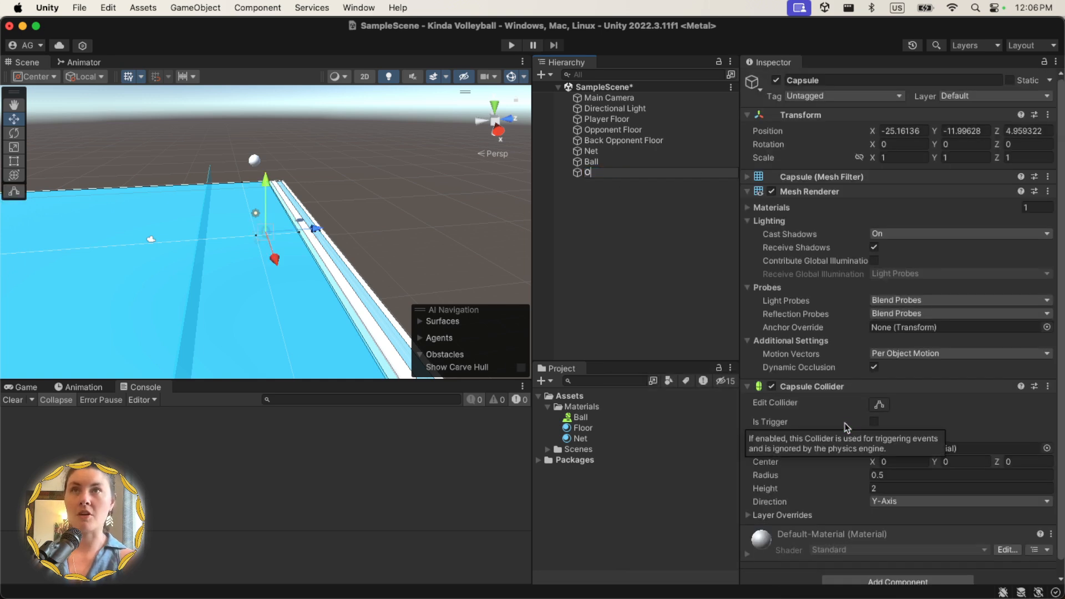
{"action": "type", "text": "pponent"}
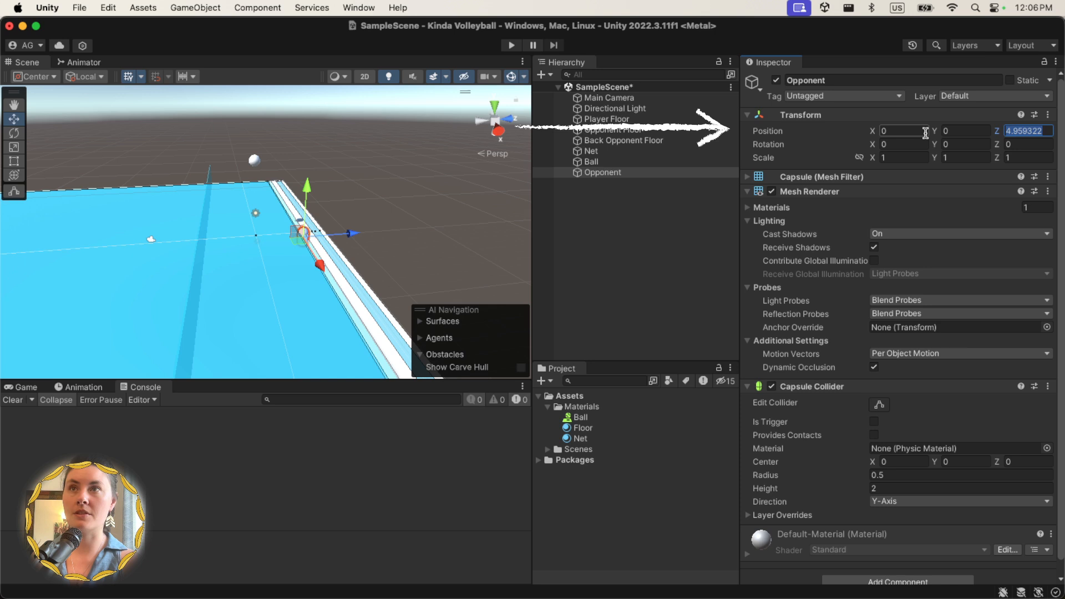
{"action": "type", "text": "0"}
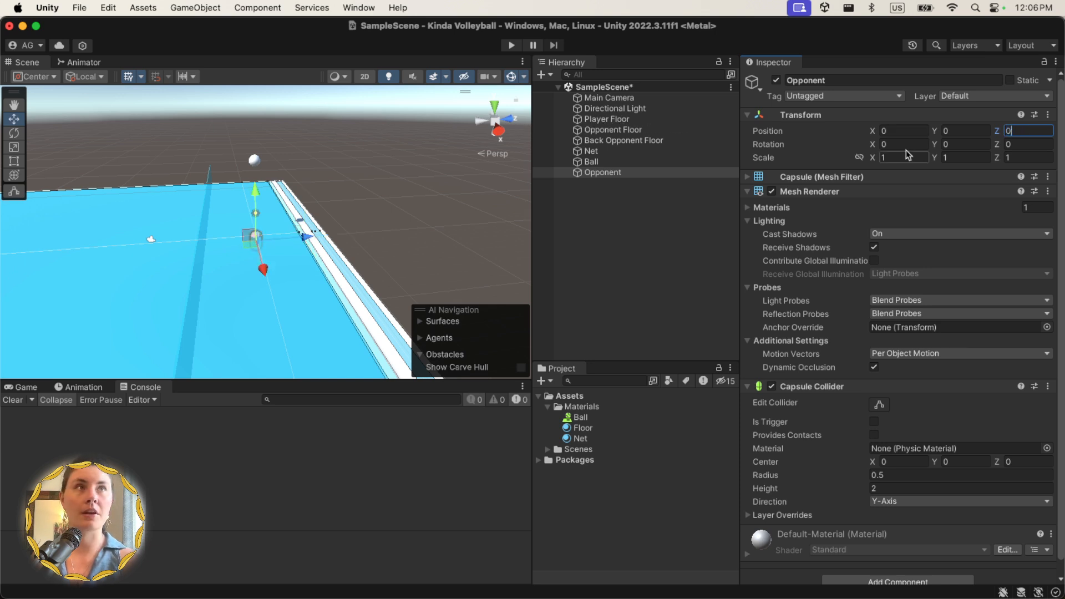
{"action": "type", "text": "1.58"}
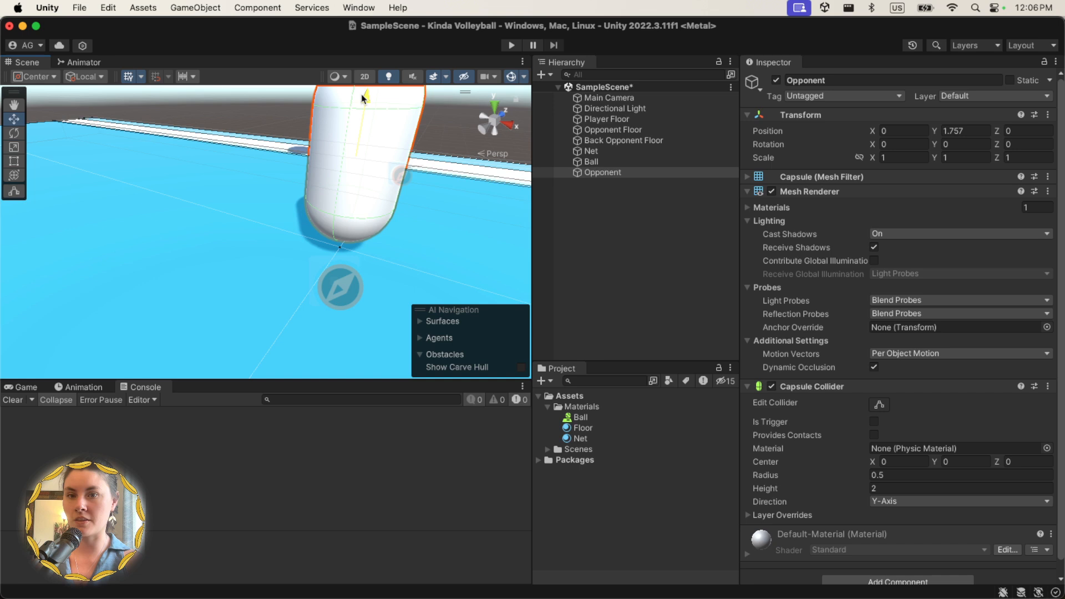
{"action": "left_click_drag", "start_coordinate": [365, 102], "coordinate": [365, 146]}
{"action": "type", "text": "rig"}
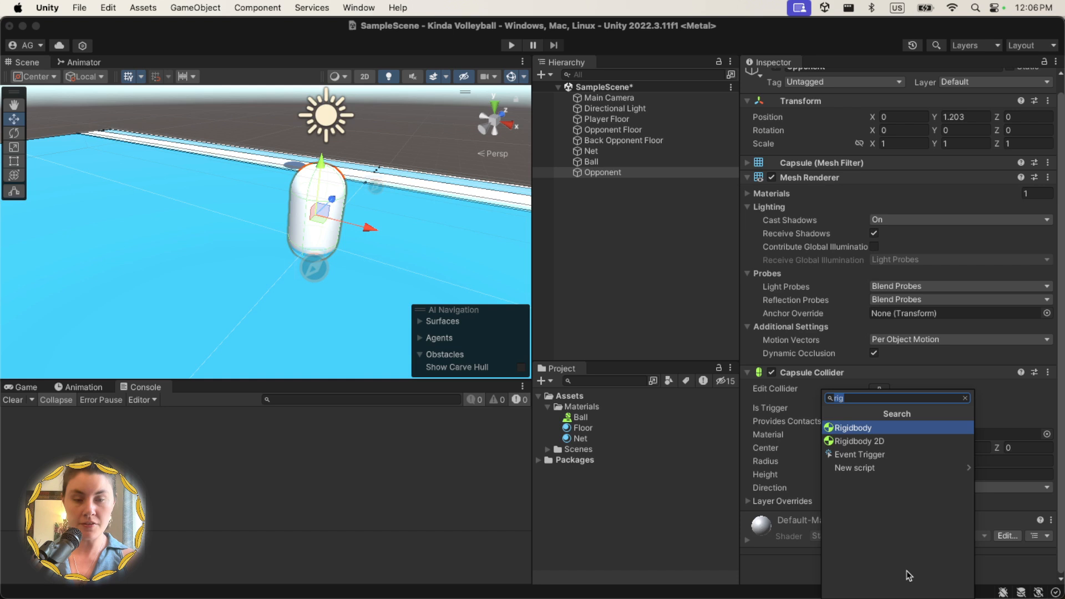
- Add a Nav Mesh Agent to the Opponent and set its Speed to 6
{"action": "type", "text": "nav"}
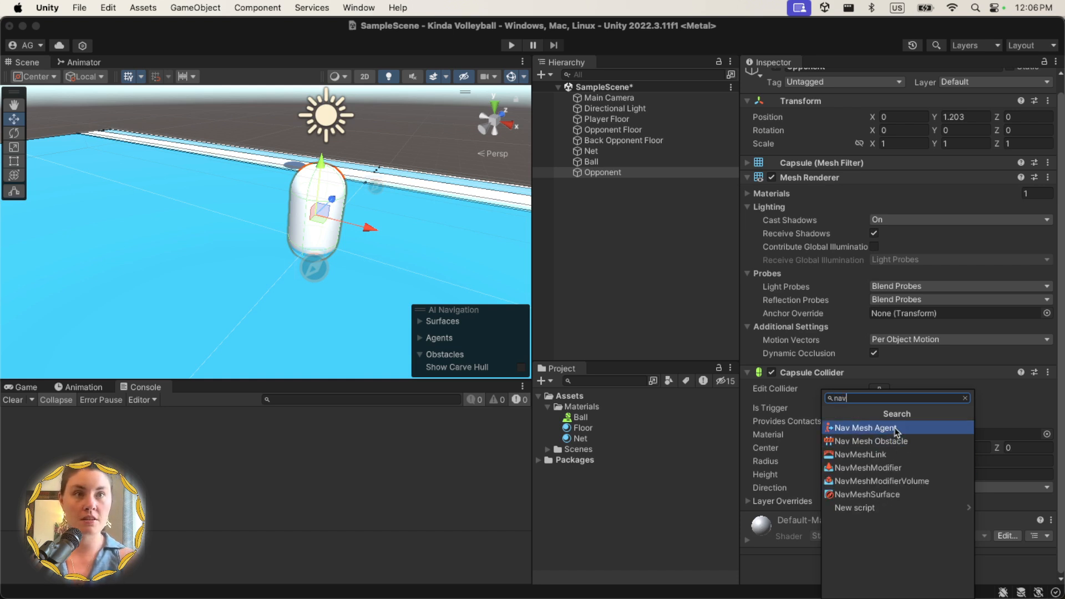
{"action": "left_click", "coordinate": [863, 427]}
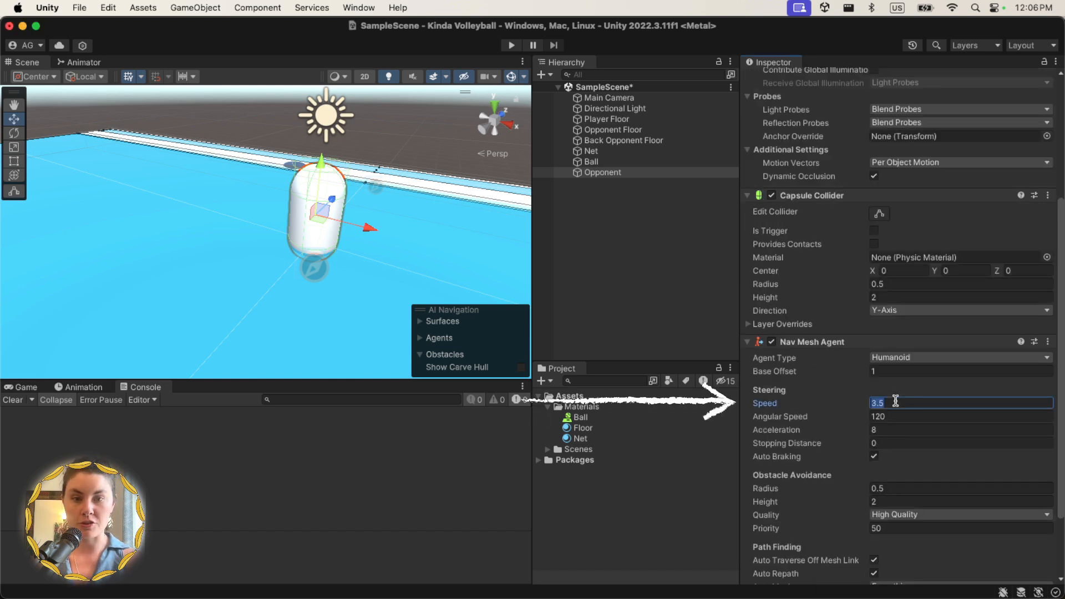
{"action": "type", "text": "6"}
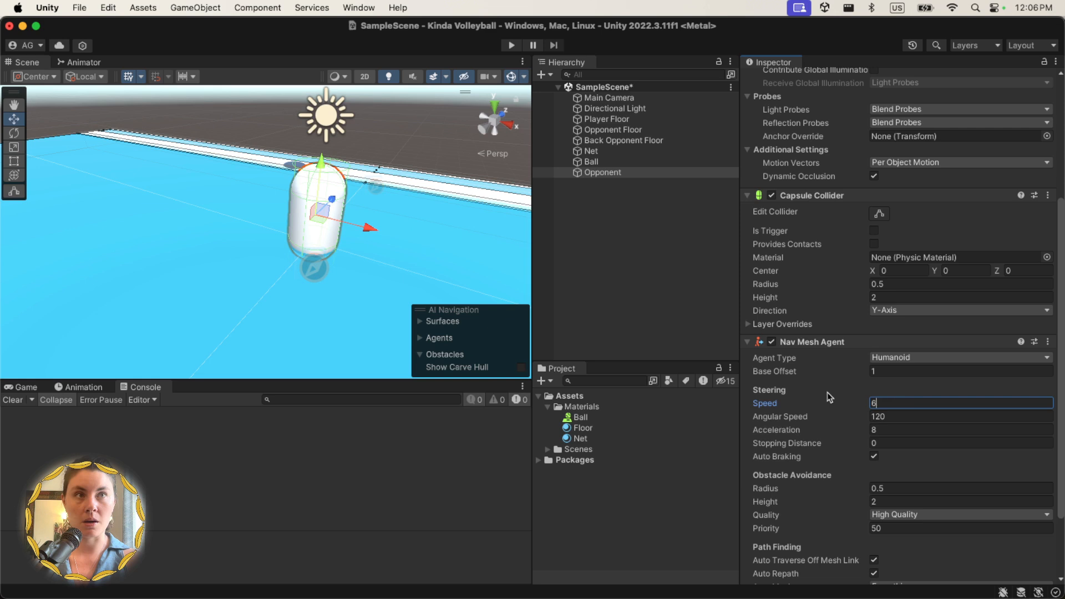
{"action": "mouse_move", "coordinate": [866, 404]}
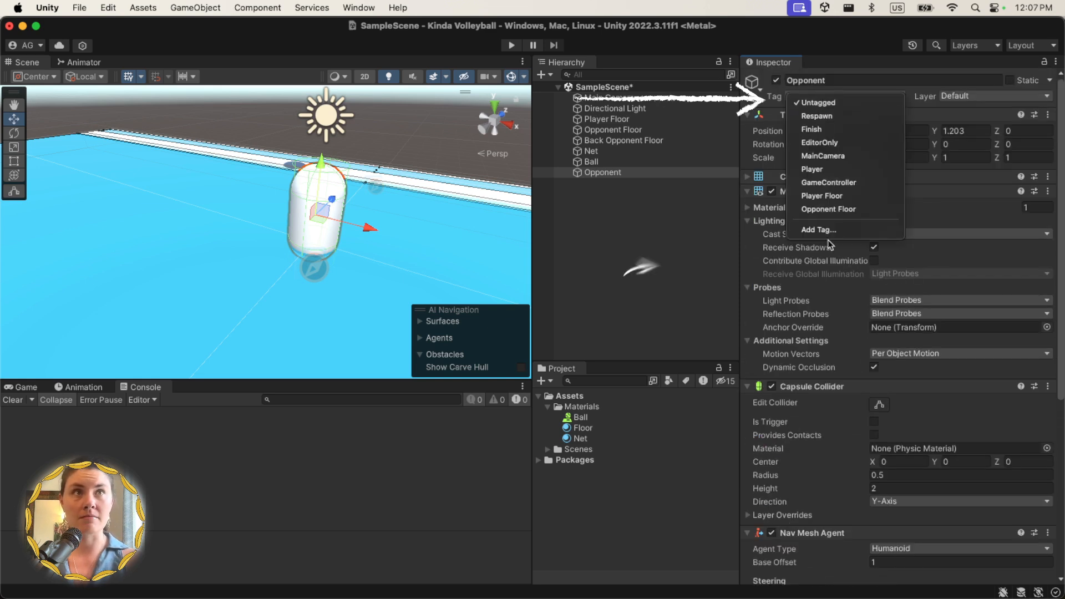
- Create an Opponent tag and apply it to the Opponent capsule
{"action": "left_click", "coordinate": [817, 229]}
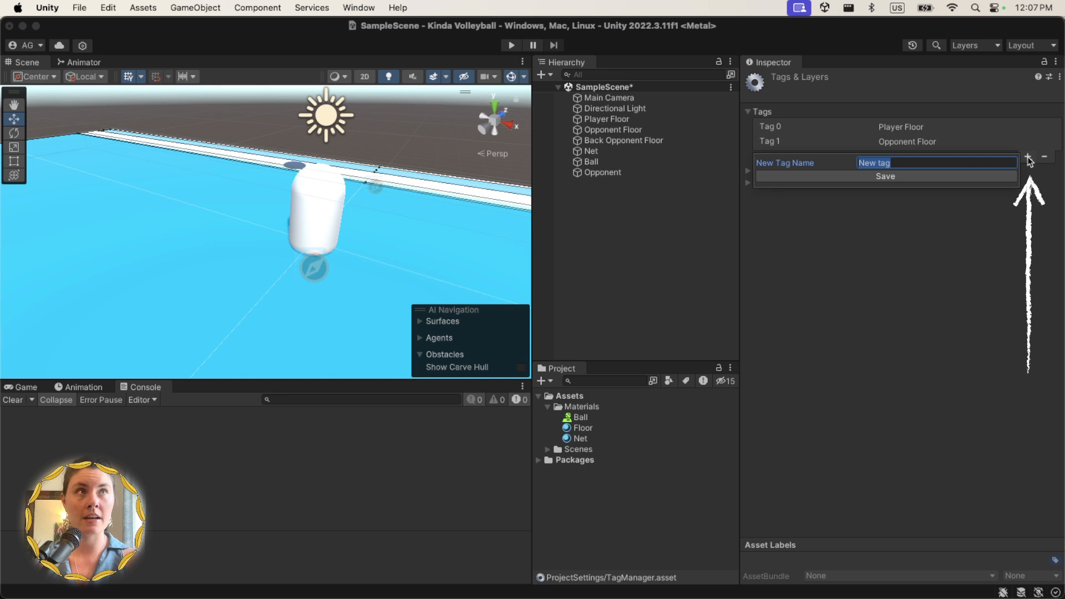
{"action": "left_click", "coordinate": [886, 176]}
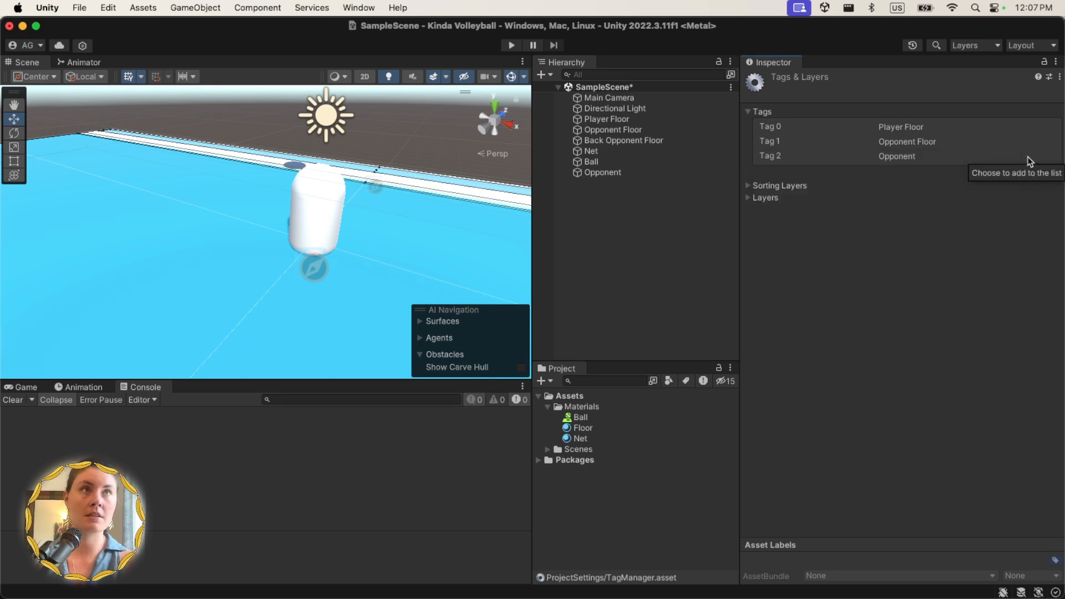
{"action": "left_click", "coordinate": [602, 172]}
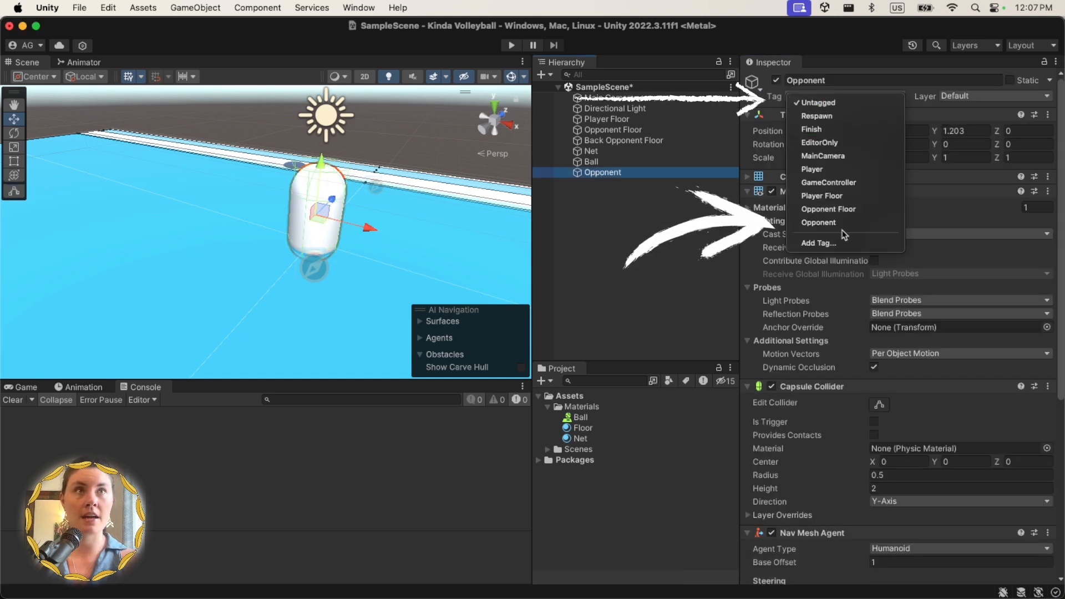
{"action": "left_click", "coordinate": [819, 222]}
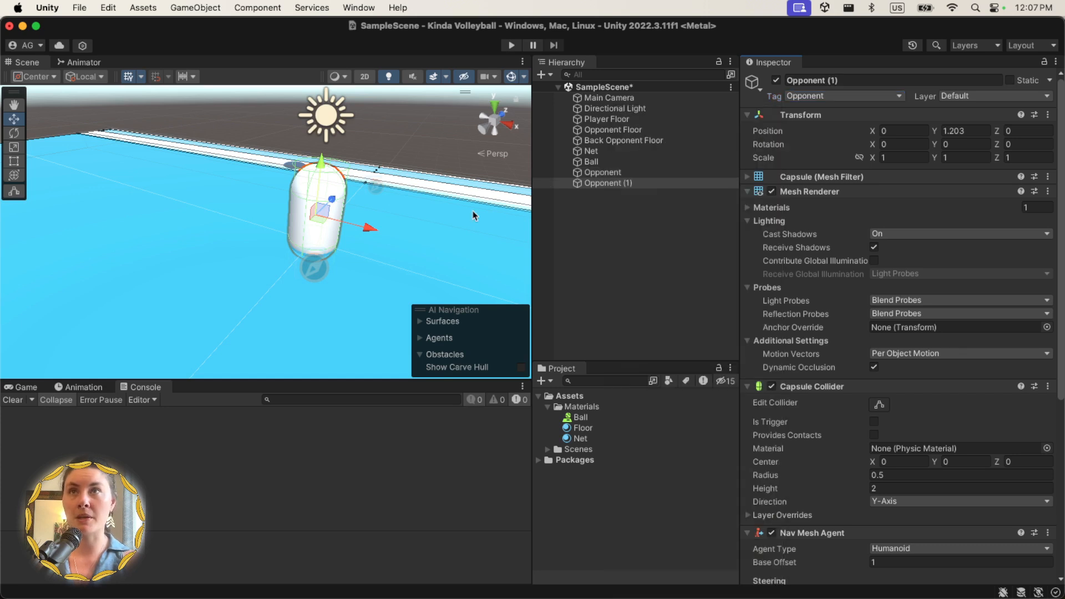
- Move the duplicated opponent to a second spot behind the first Opponent
{"action": "left_click_drag", "start_coordinate": [366, 227], "coordinate": [384, 142]}
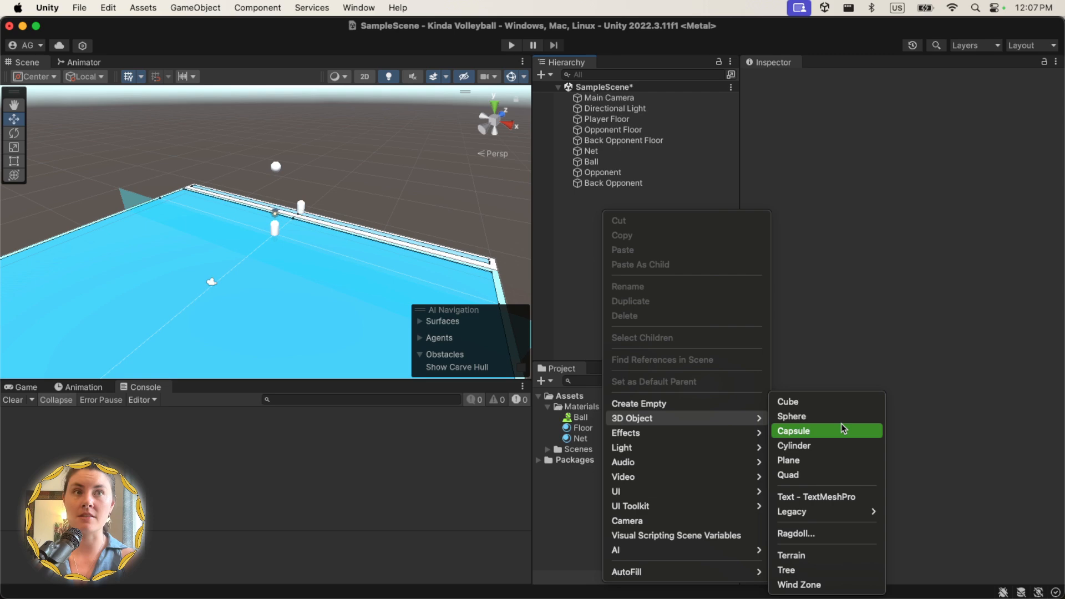
- Add a capsule tagged Player and give it a Character Controller component
{"action": "left_click", "coordinate": [793, 430]}
{"action": "type", "text": "Player"}
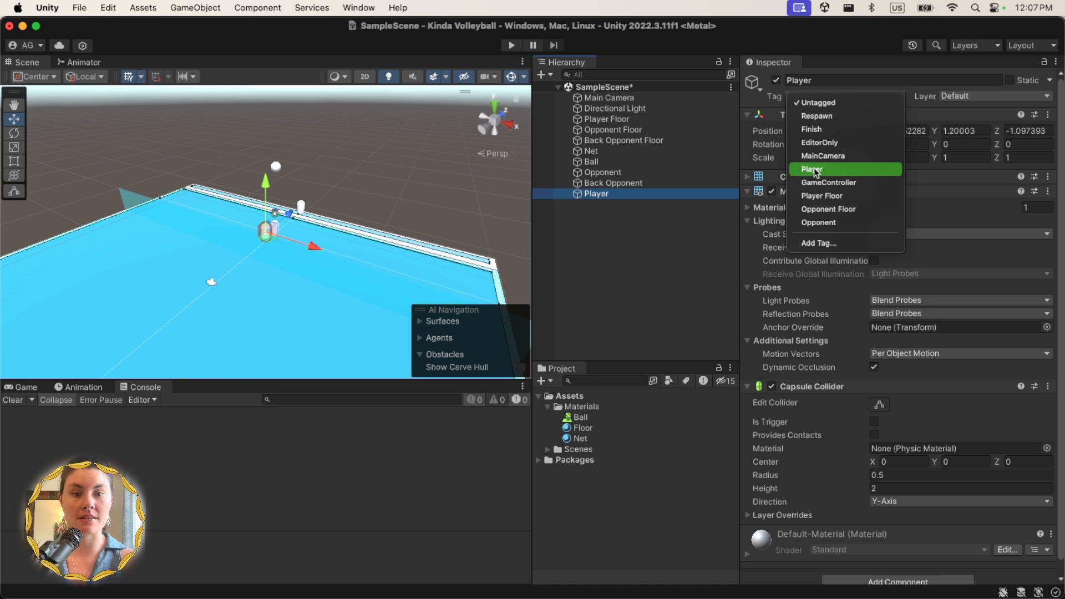
{"action": "left_click", "coordinate": [812, 169]}
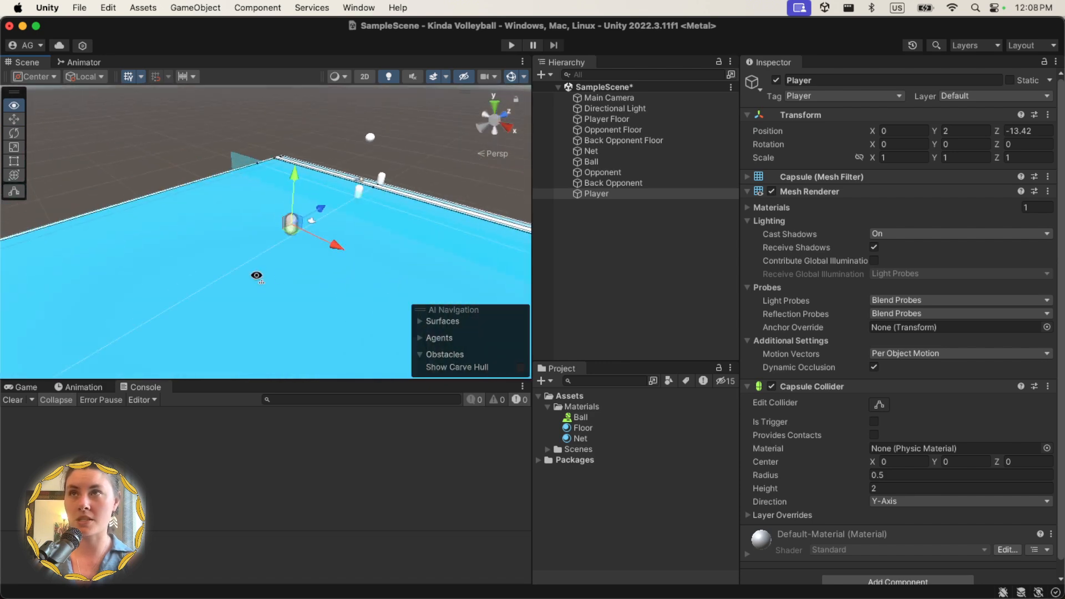
{"action": "type", "text": "char"}
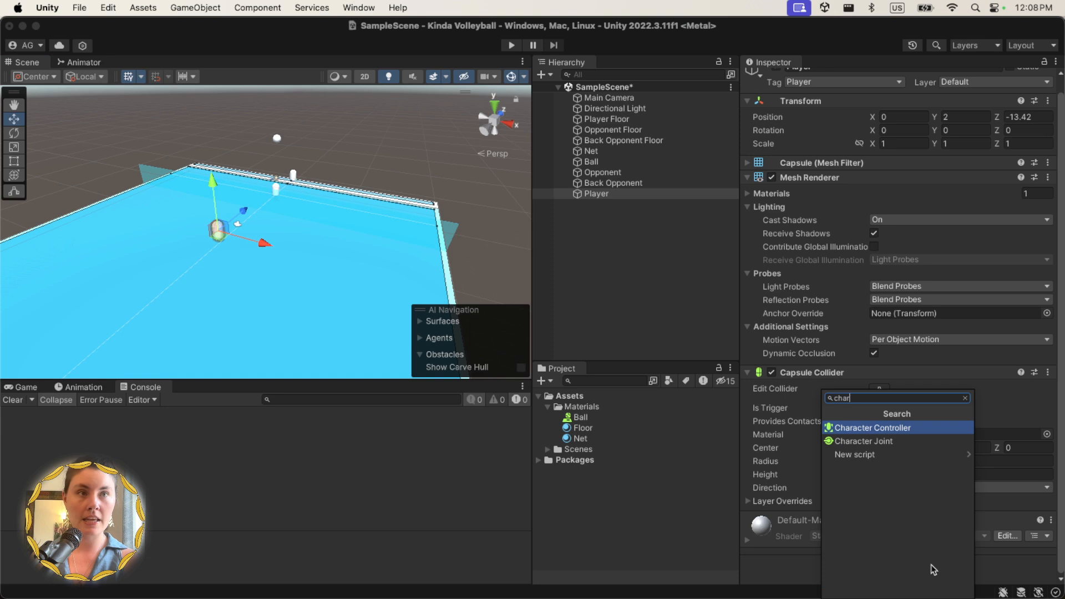
{"action": "left_click", "coordinate": [873, 427]}
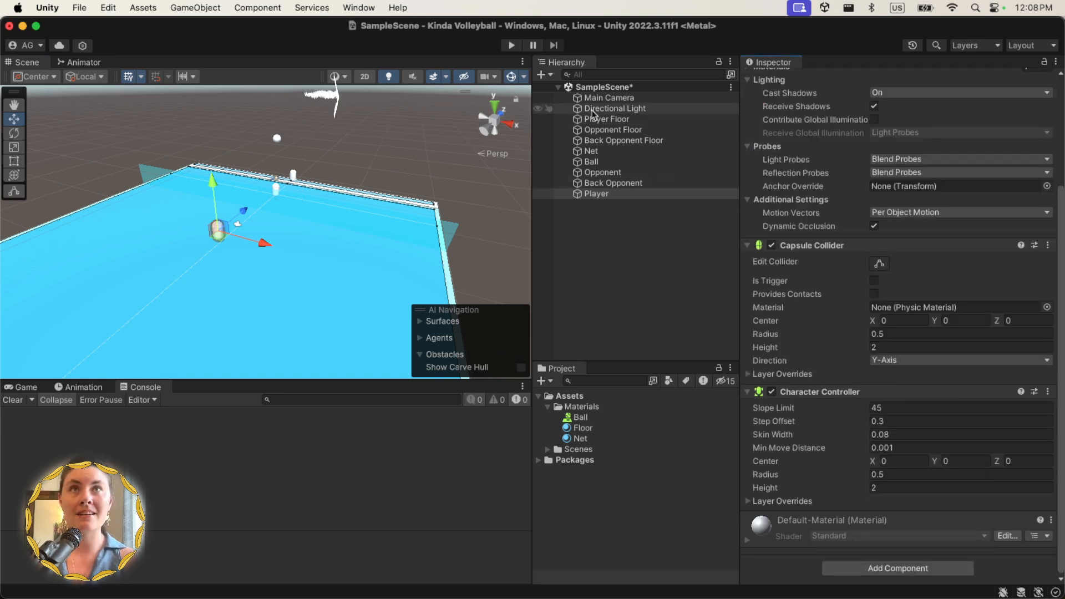
- Parent Main Camera under Player at Y 1.5, Z -0.01, rotated 30 on X
{"action": "left_click", "coordinate": [611, 97]}
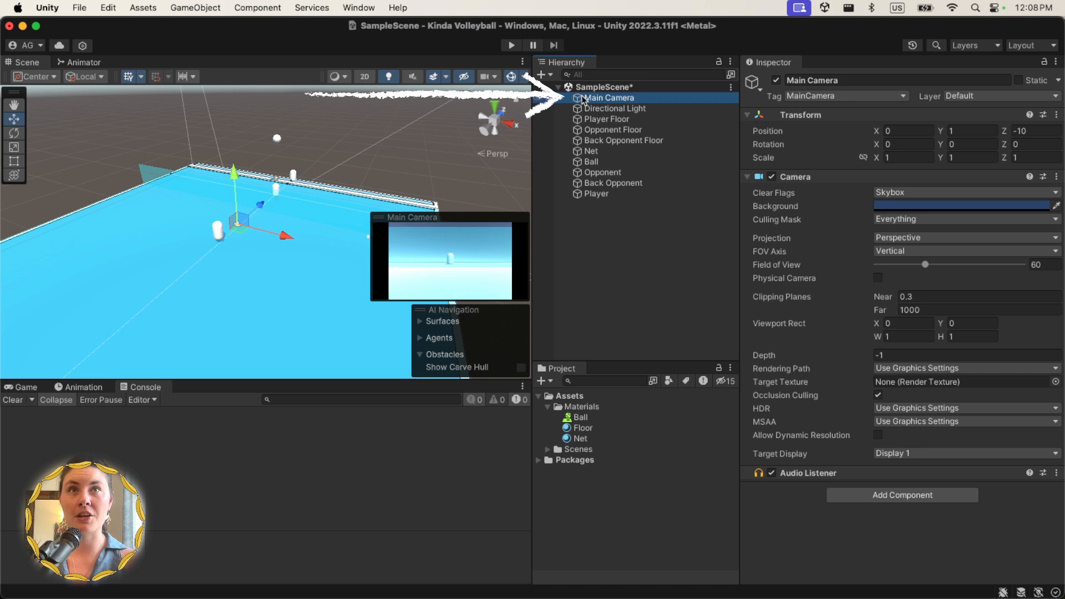
{"action": "left_click_drag", "start_coordinate": [609, 97], "coordinate": [609, 193]}
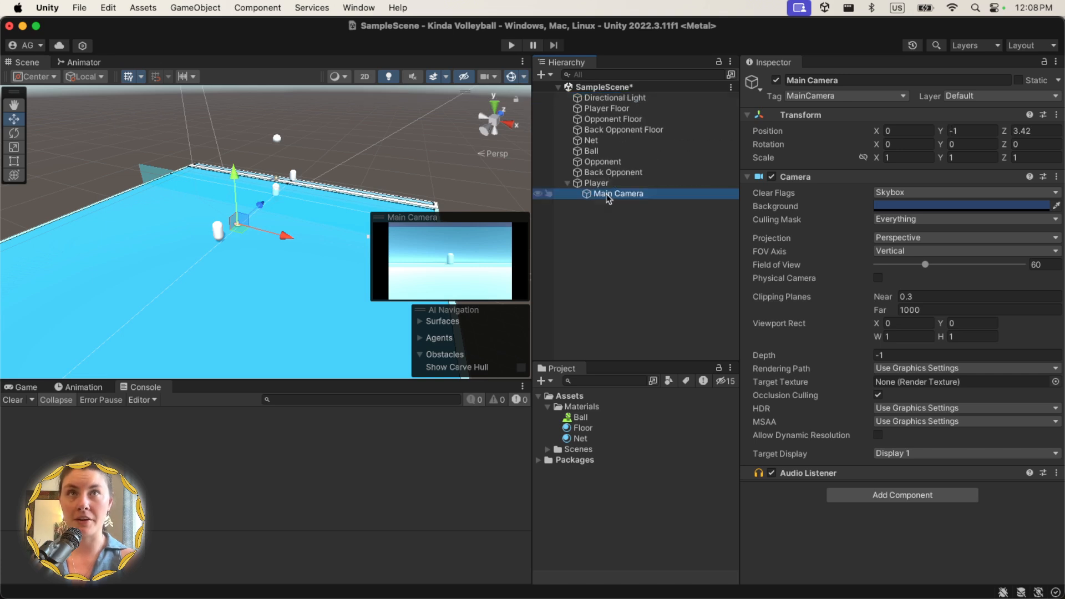
{"action": "mouse_move", "coordinate": [353, 129]}
{"action": "type", "text": "-0.01"}
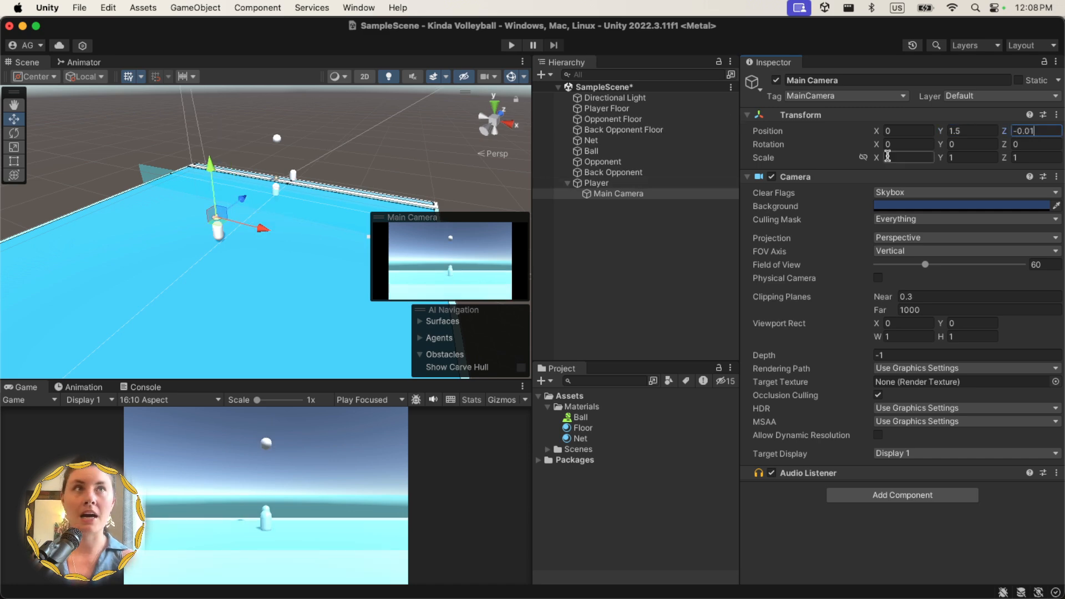
{"action": "left_click", "coordinate": [907, 145]}
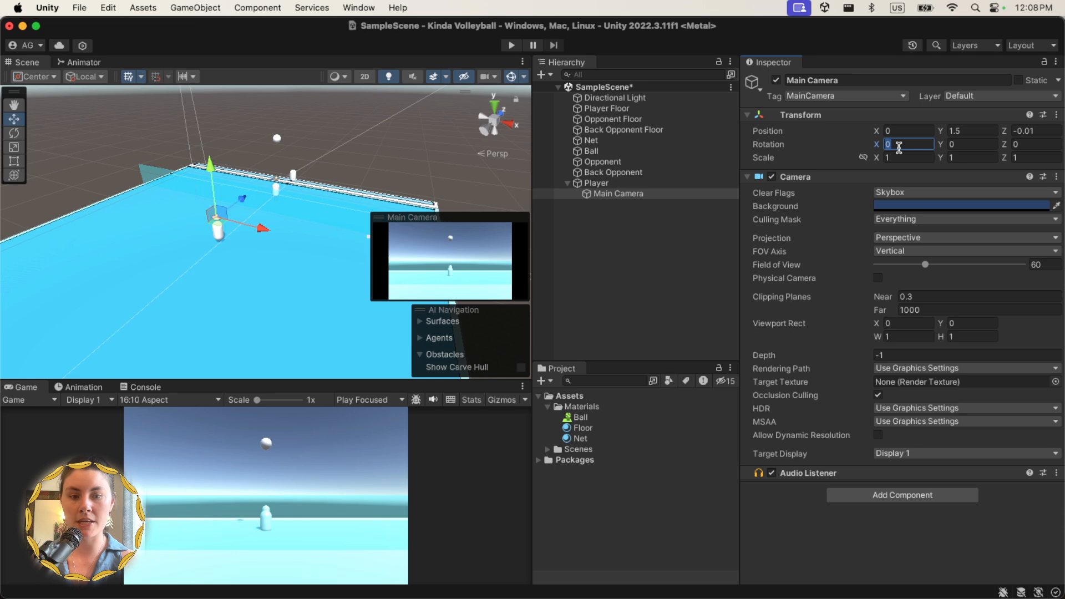
{"action": "type", "text": "30"}
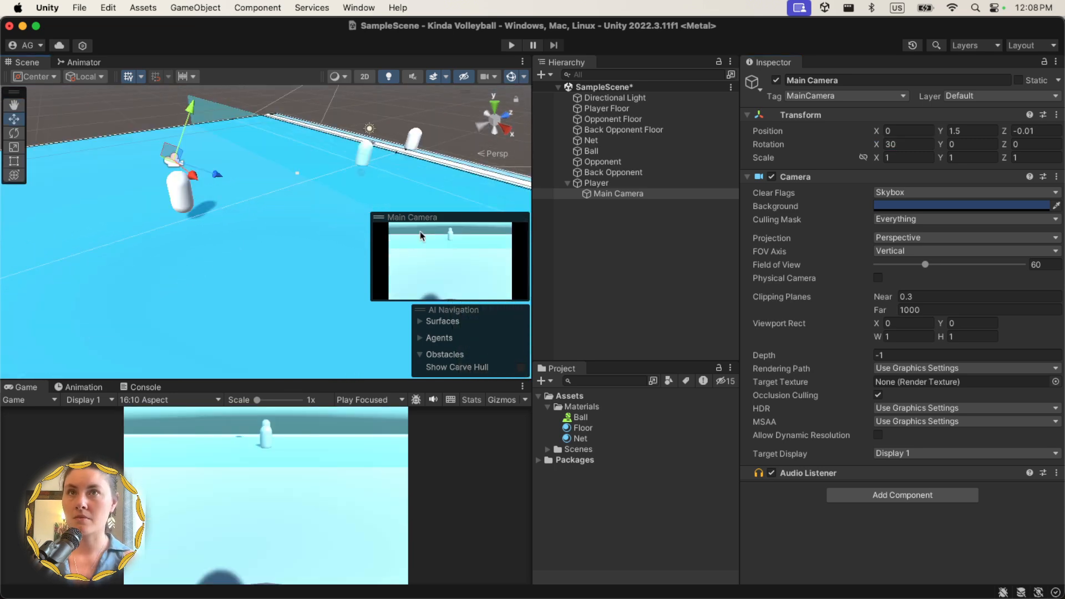
{"action": "mouse_move", "coordinate": [438, 267]}
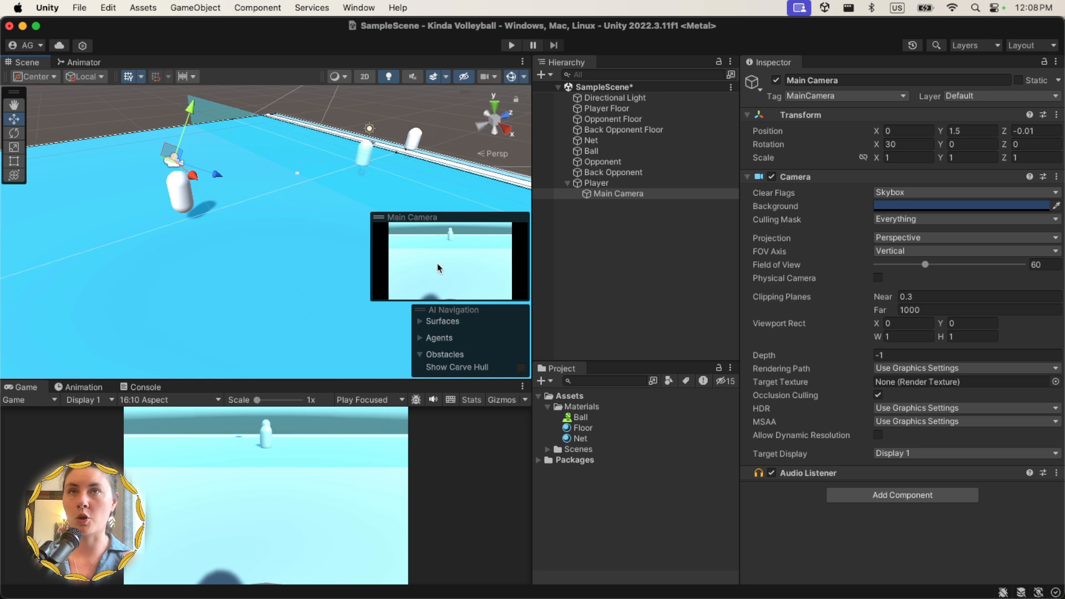
{"action": "mouse_move", "coordinate": [757, 385]}
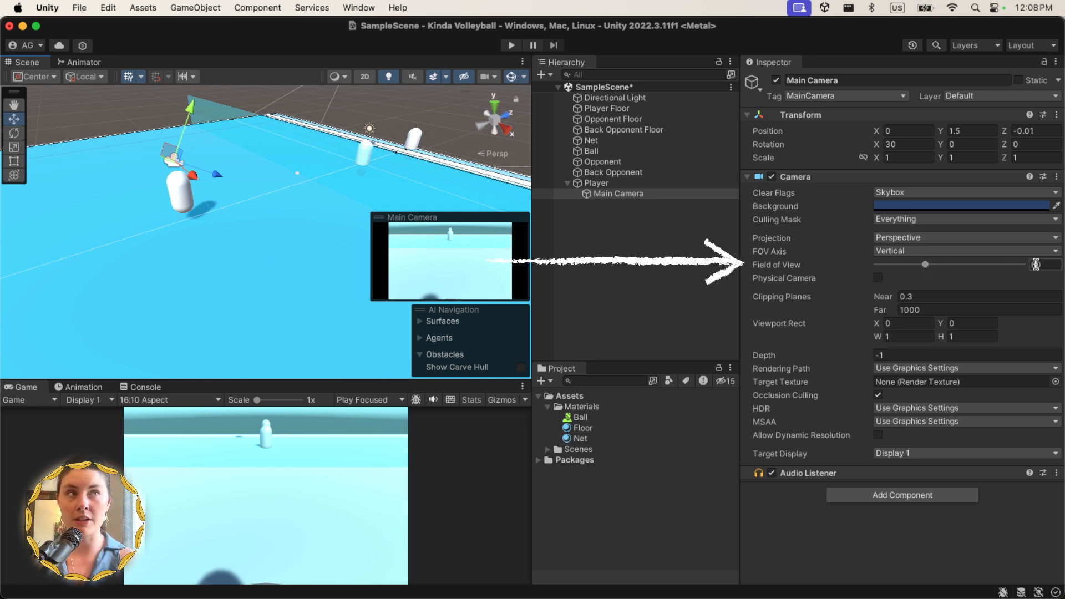
- Drag the camera's Field of View slider to 75.5, then deselect the camera
{"action": "left_click_drag", "start_coordinate": [1035, 264], "coordinate": [924, 264]}
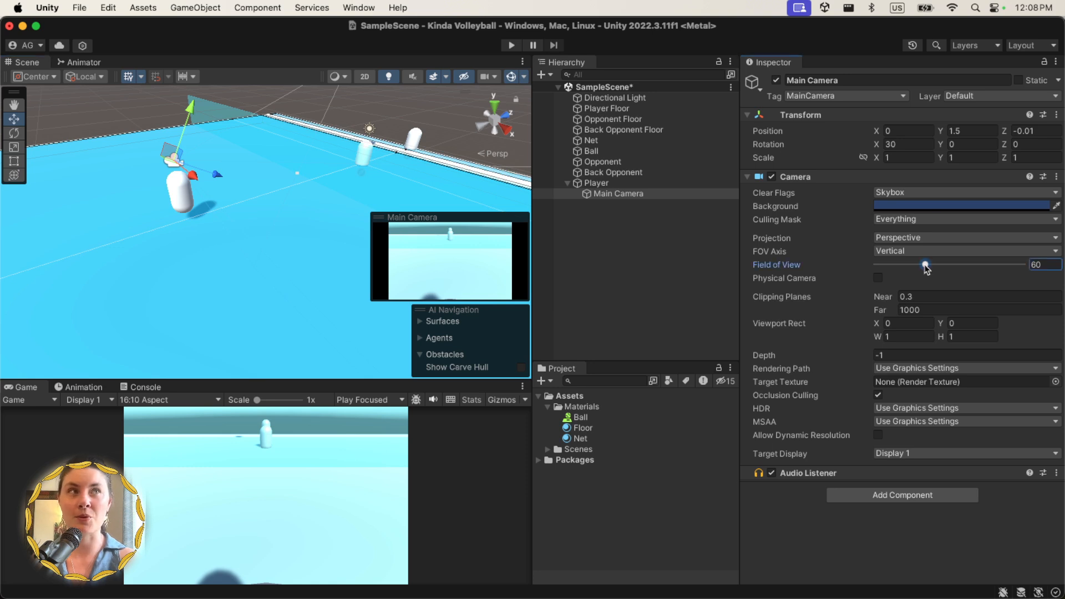
{"action": "left_click_drag", "start_coordinate": [925, 265], "coordinate": [936, 266]}
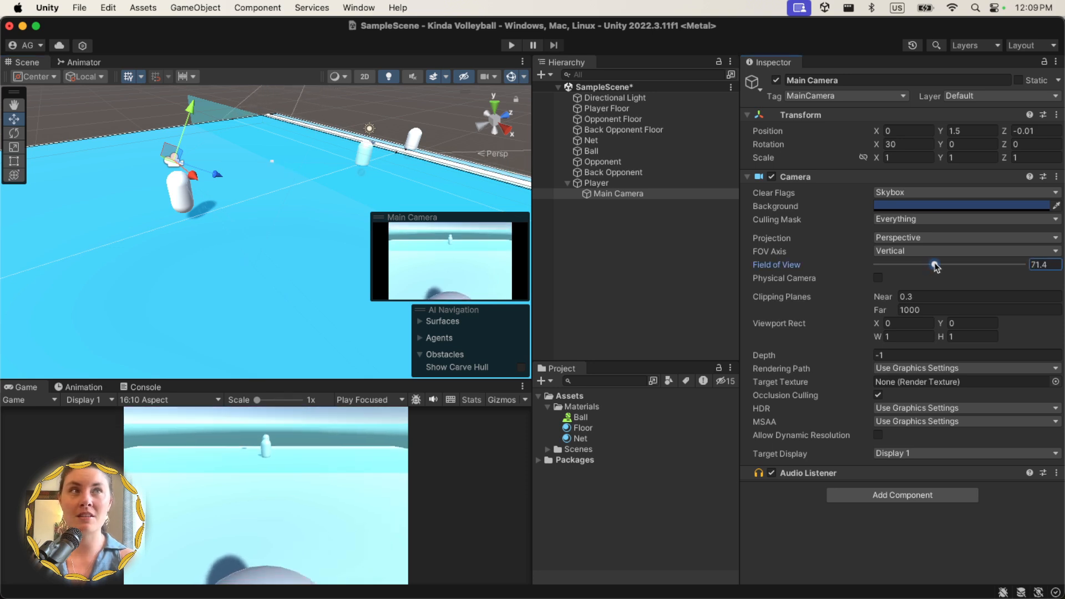
{"action": "left_click_drag", "start_coordinate": [934, 264], "coordinate": [940, 264]}
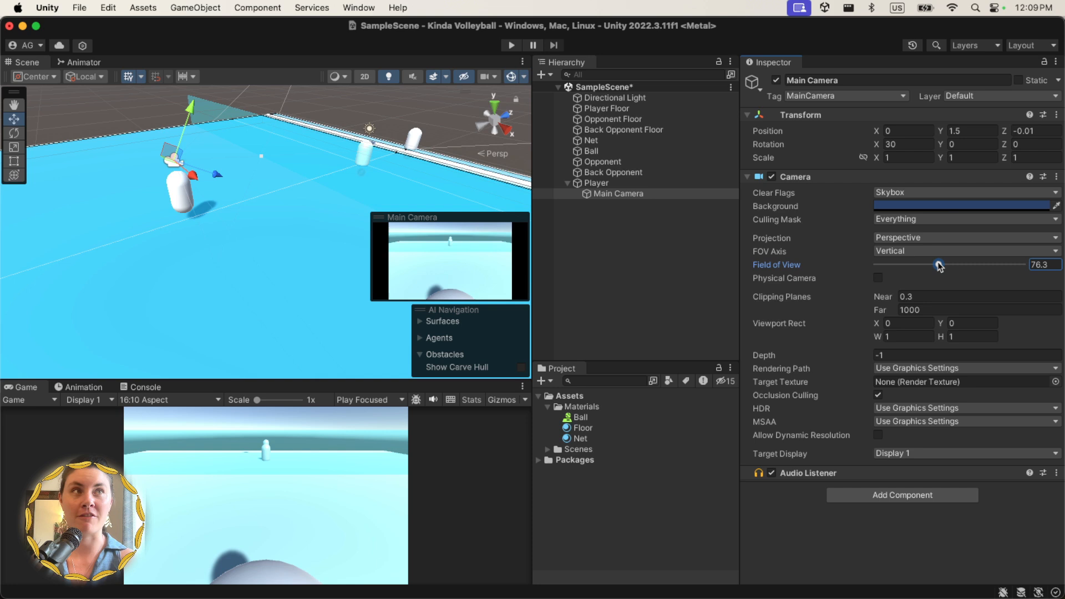
{"action": "left_click_drag", "start_coordinate": [939, 264], "coordinate": [1011, 264]}
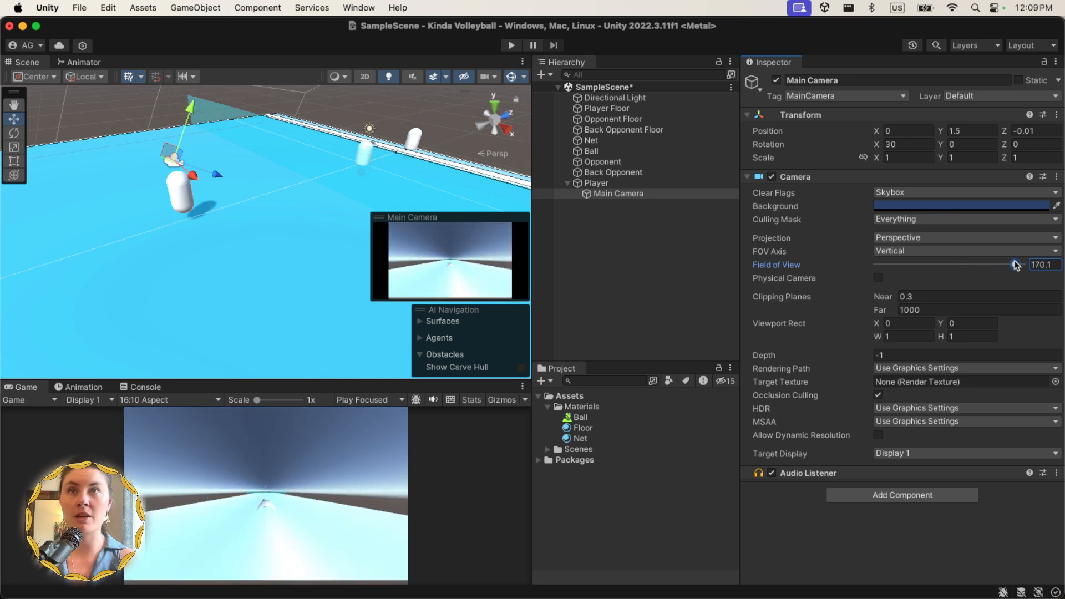
{"action": "left_click_drag", "start_coordinate": [1011, 264], "coordinate": [936, 264]}
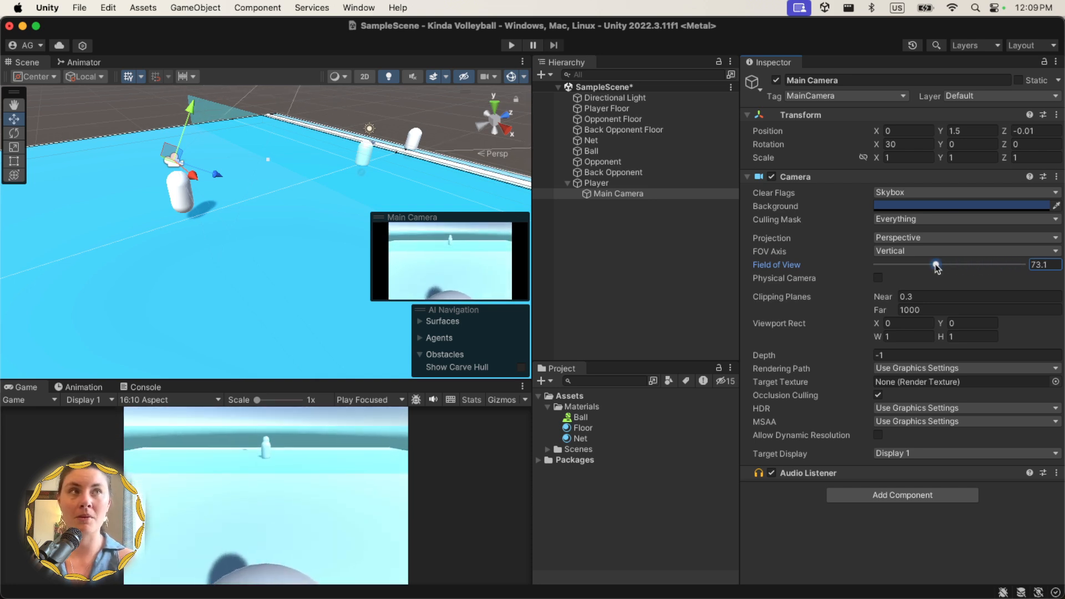
{"action": "left_click_drag", "start_coordinate": [935, 265], "coordinate": [939, 265]}
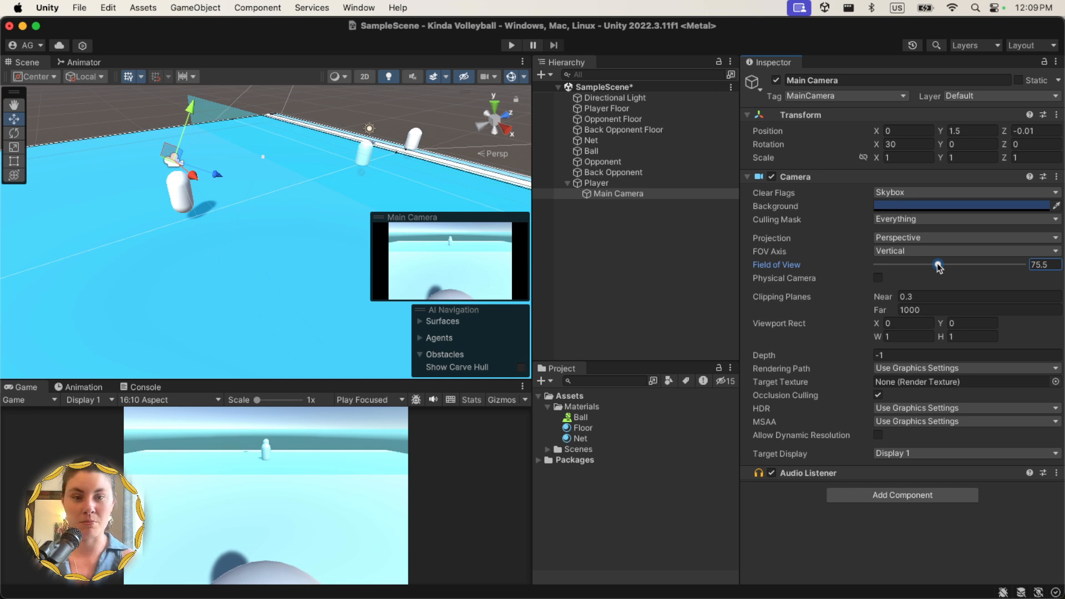
{"action": "mouse_move", "coordinate": [635, 268]}
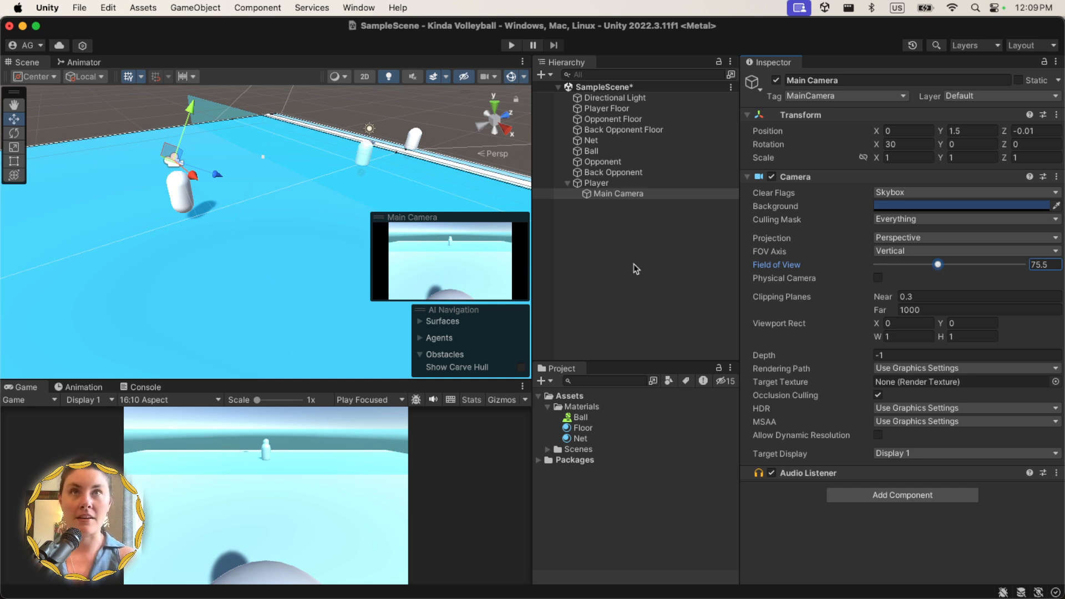
{"action": "left_click", "coordinate": [635, 271]}
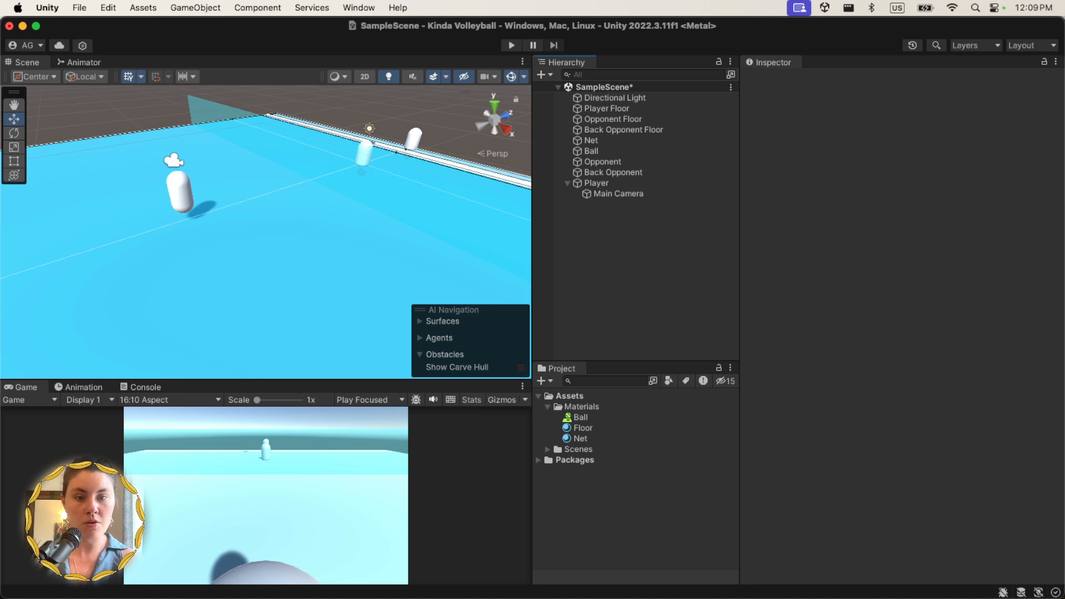
{"action": "mouse_move", "coordinate": [439, 380]}
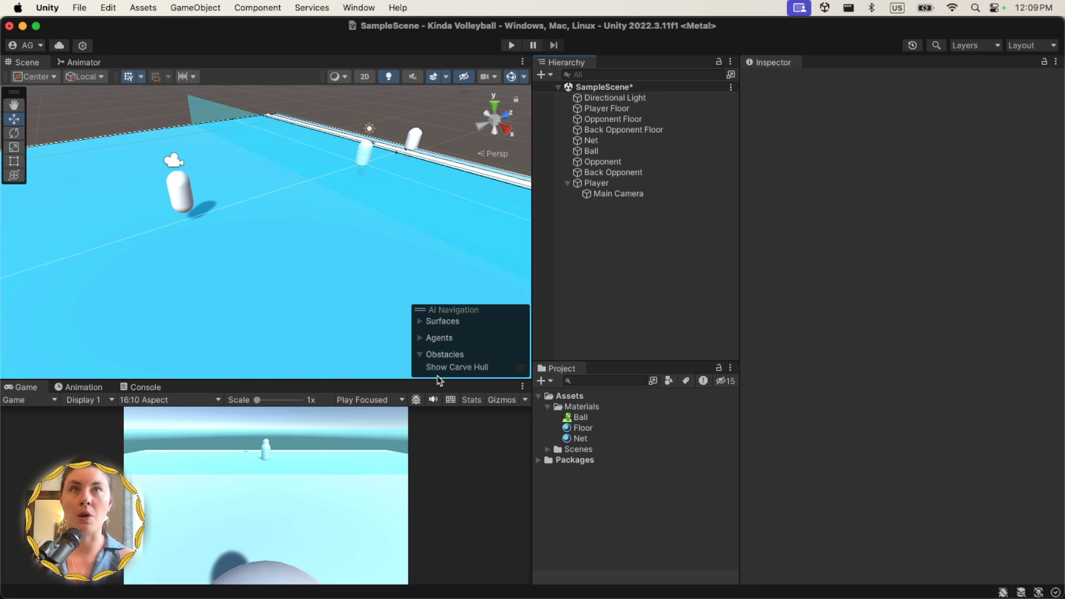
- Create a UI Image on a new Canvas for the crosshair
{"action": "right_click", "coordinate": [605, 234]}
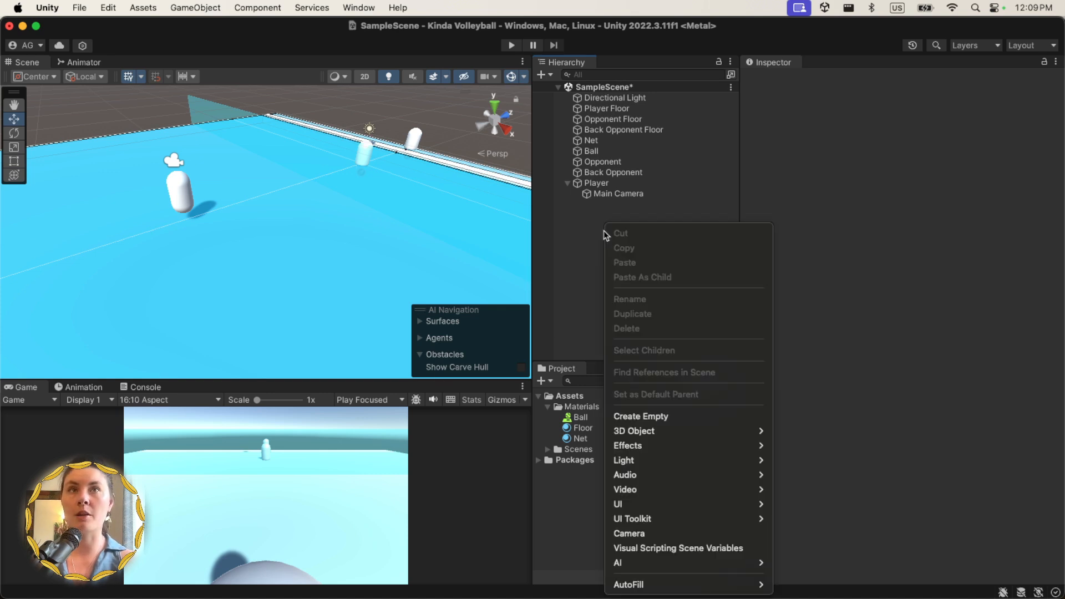
{"action": "left_click", "coordinate": [618, 504]}
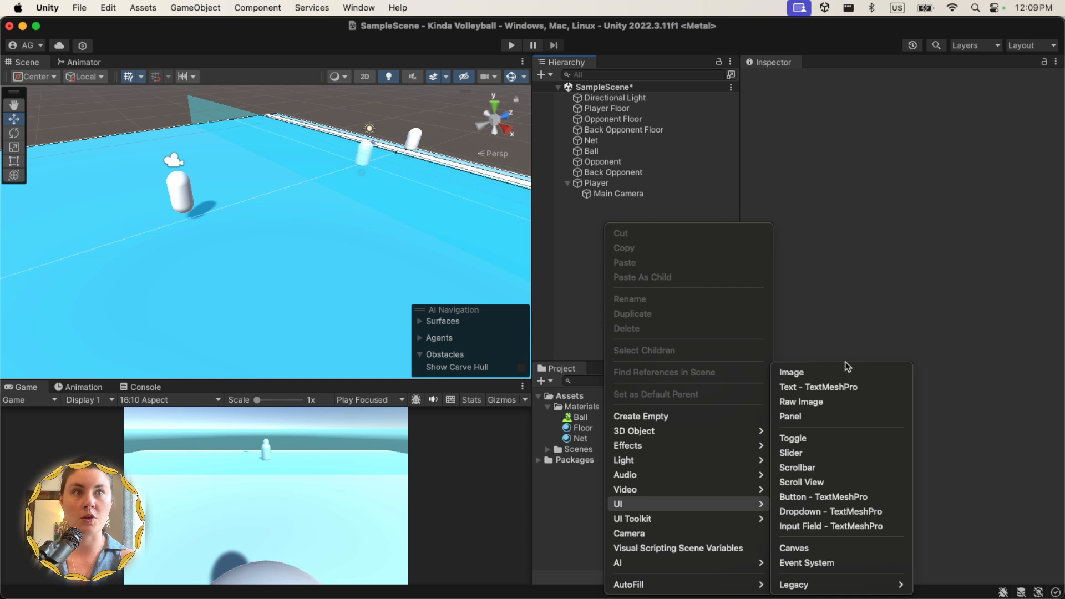
{"action": "left_click", "coordinate": [790, 372]}
{"action": "type", "text": "00"}
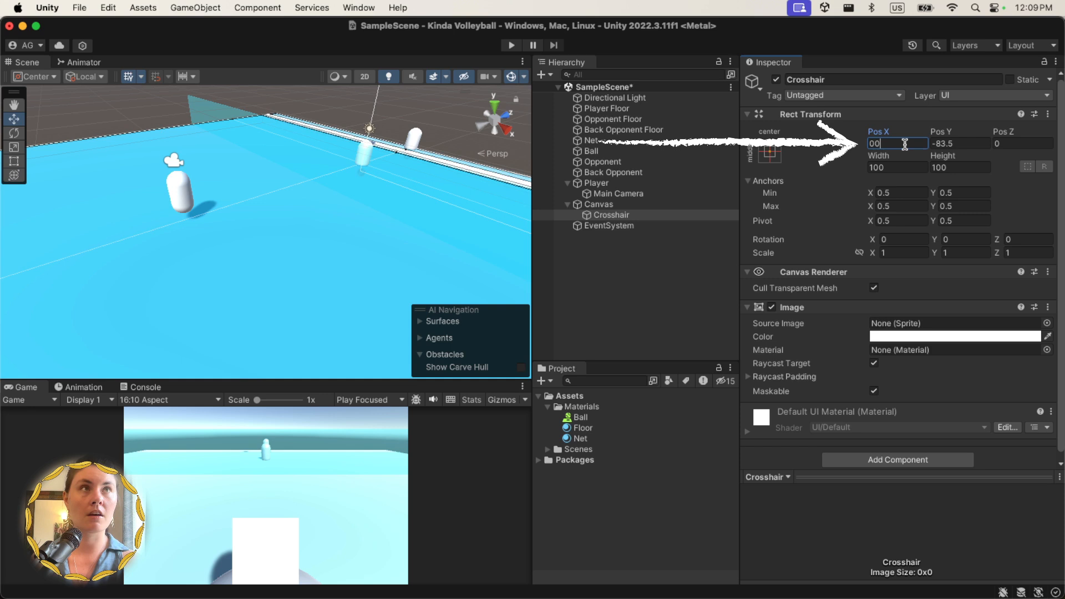
- Size the Crosshair image to 10 by 10 and make it purple
{"action": "left_click", "coordinate": [897, 167]}
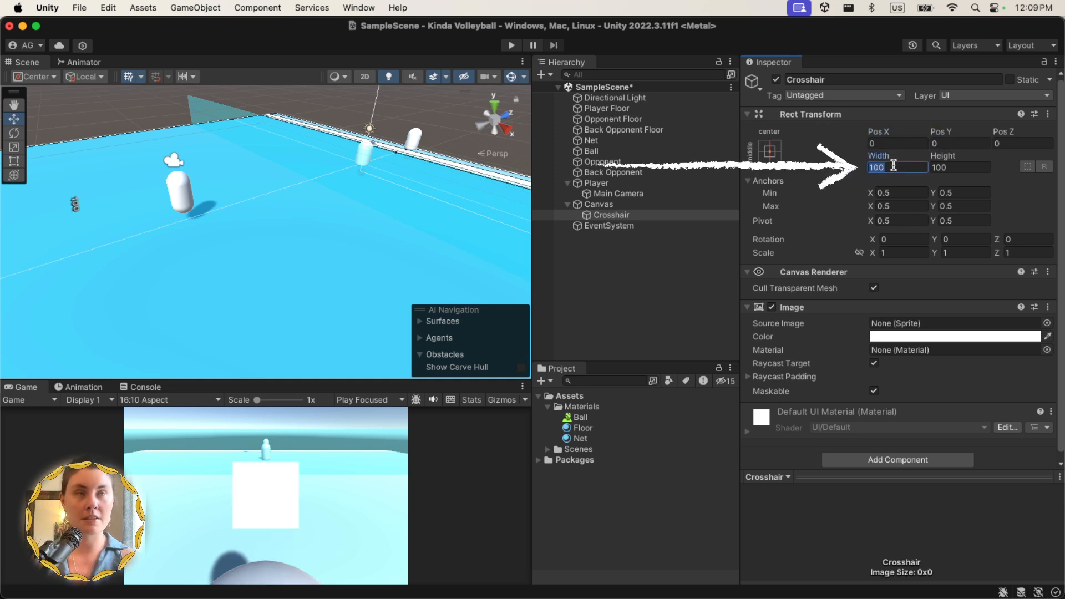
{"action": "type", "text": "10"}
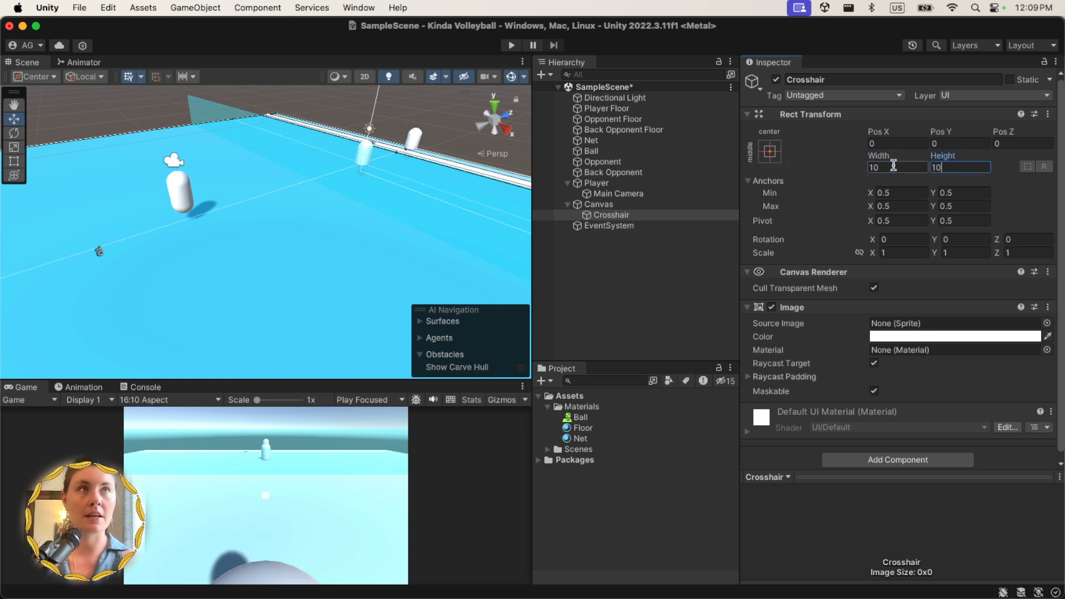
{"action": "left_click", "coordinate": [956, 336]}
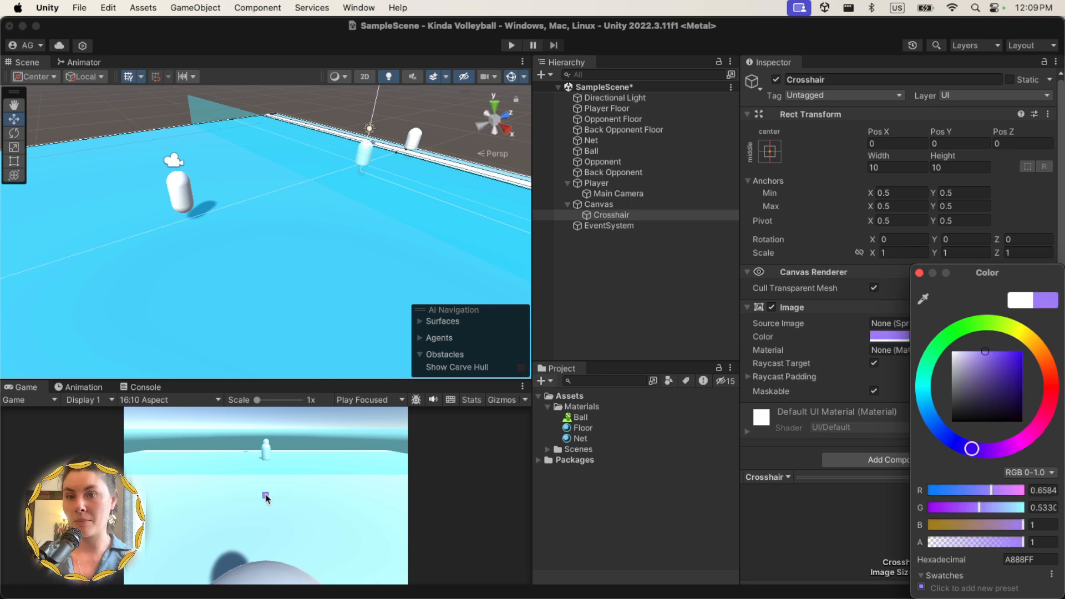
{"action": "mouse_move", "coordinate": [279, 495]}
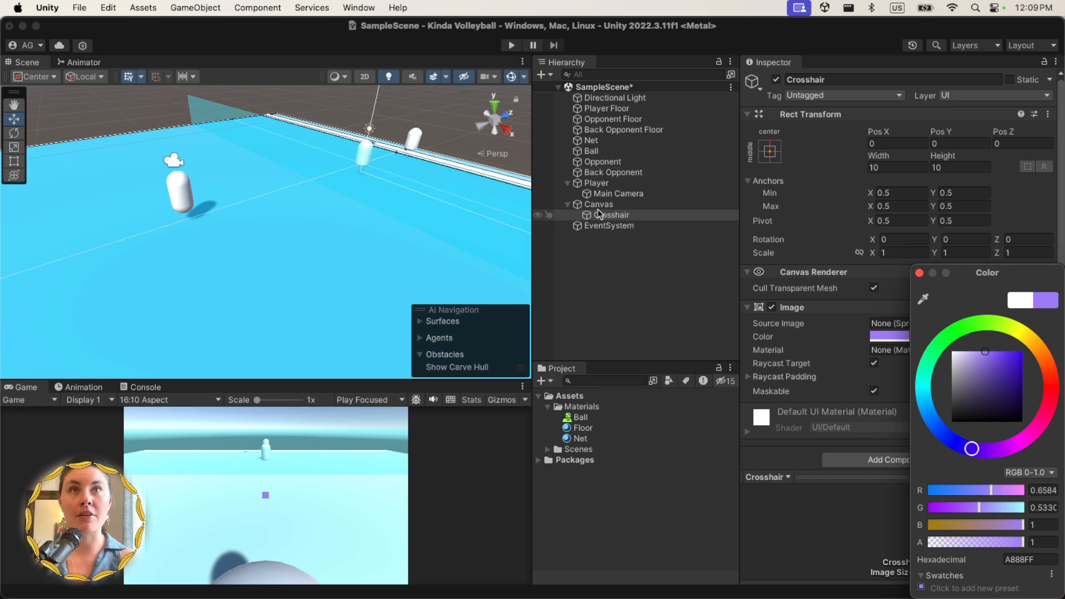
{"action": "left_click", "coordinate": [597, 203]}
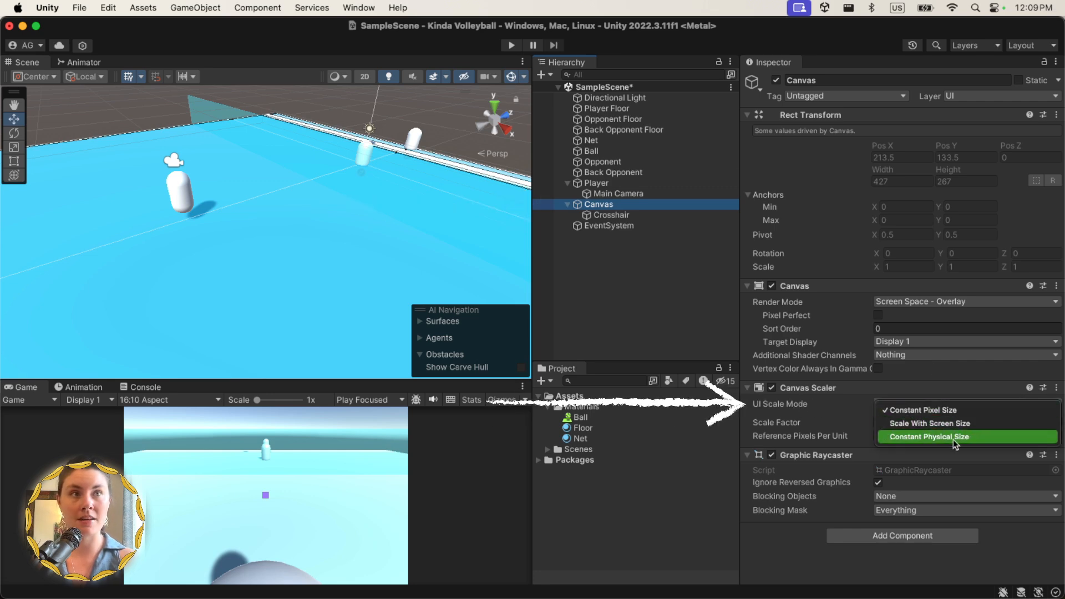
- Switch the Canvas Scaler to Scale With Screen Size with an 800×600 reference
{"action": "left_click", "coordinate": [916, 423]}
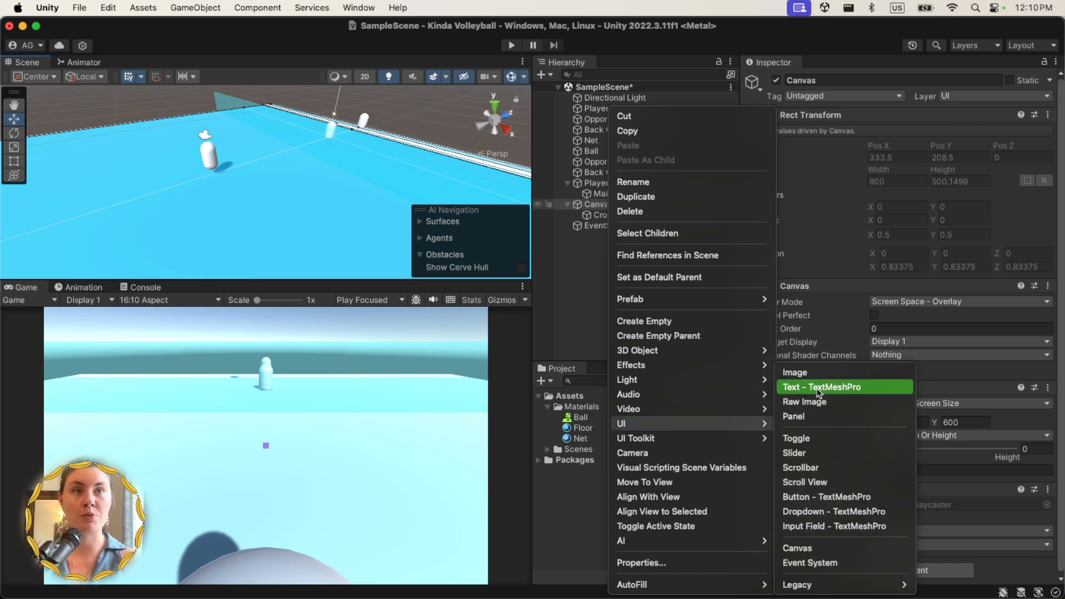
- Create a TextMeshPro text under the Canvas and import TMP Essentials and Examples
{"action": "left_click", "coordinate": [821, 387]}
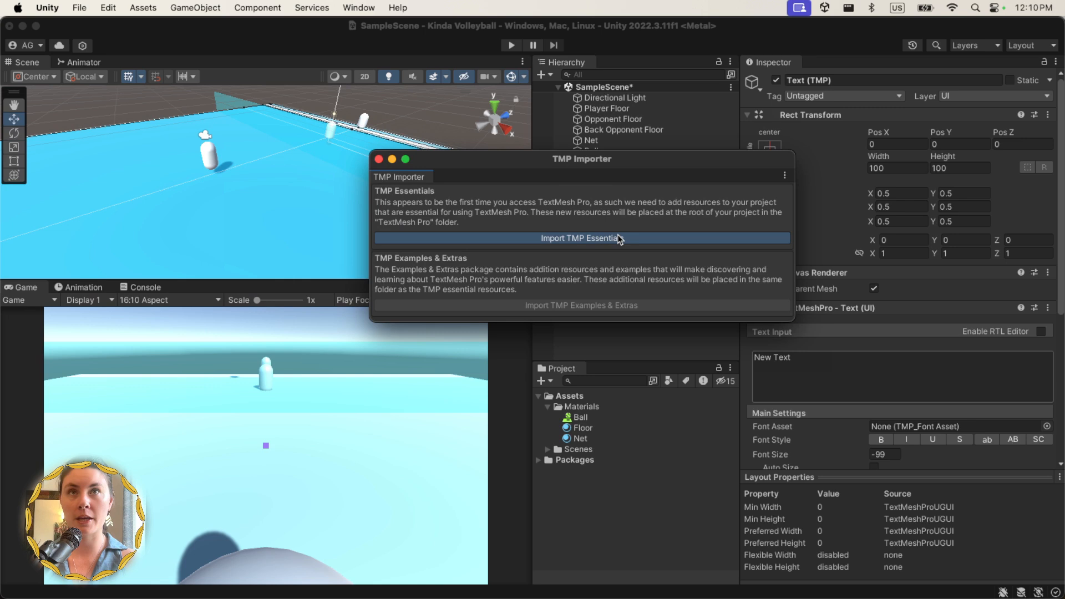
{"action": "left_click", "coordinate": [580, 237]}
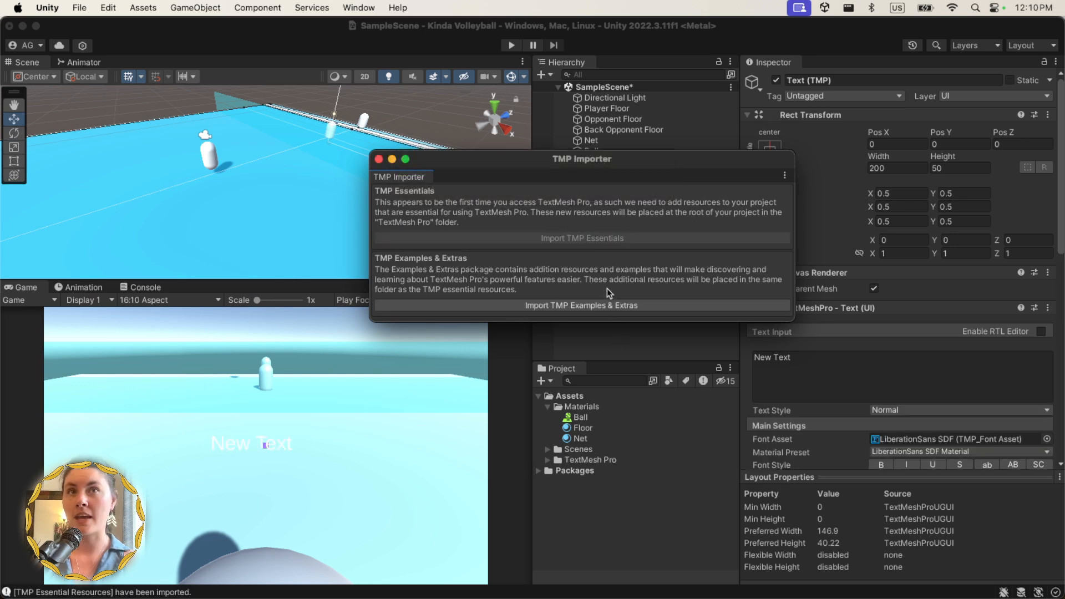
{"action": "mouse_move", "coordinate": [725, 226]}
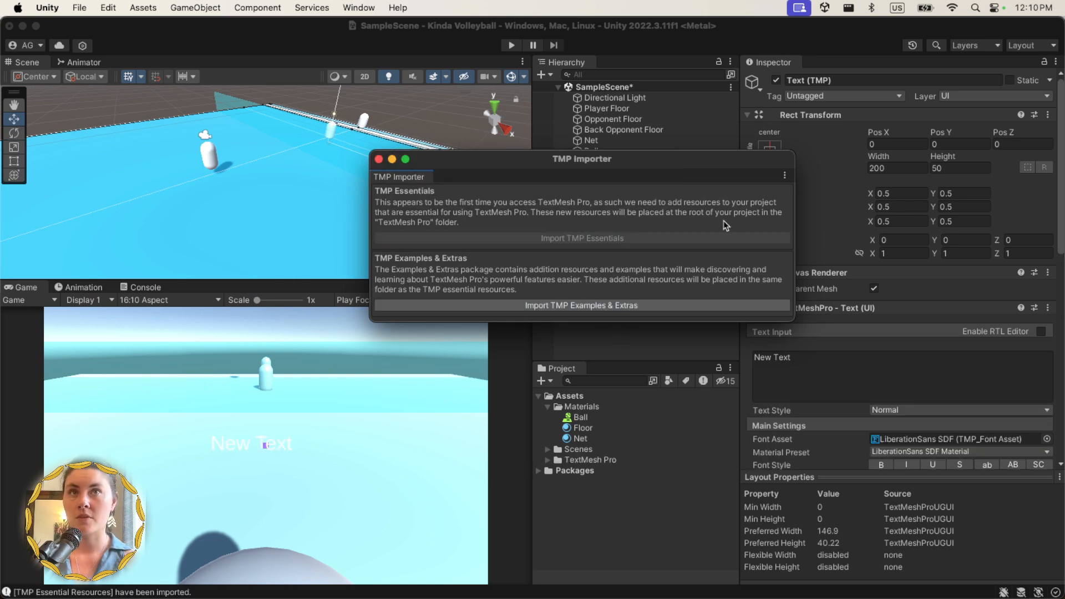
{"action": "left_click", "coordinate": [581, 305]}
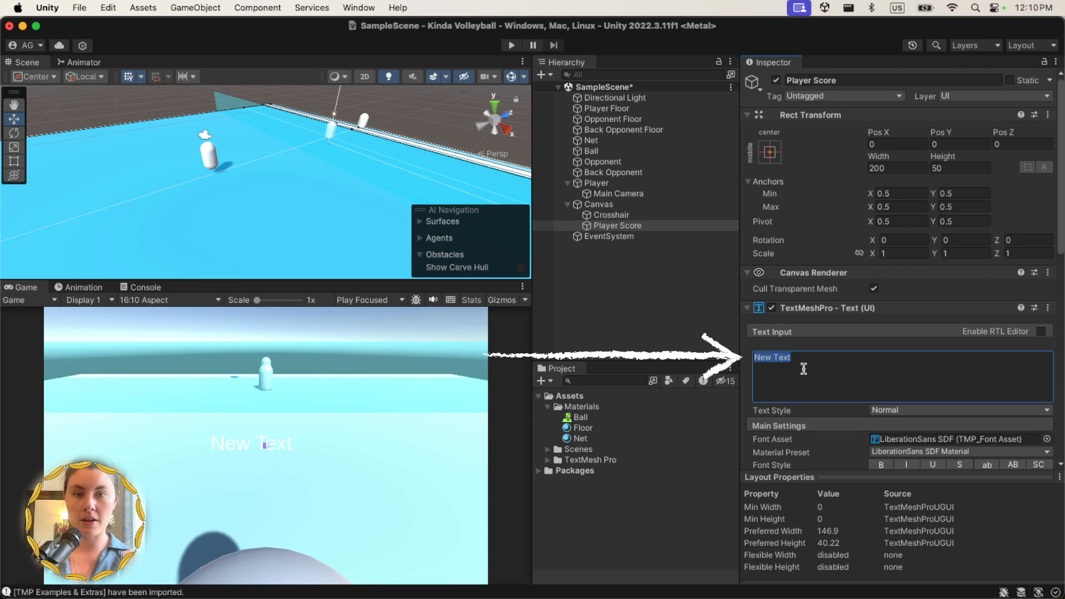
- Make Player Score read 'Your Score: 0', anchored bottom-right, unwrapped, at Pos X -20
{"action": "type", "text": "Your Score: 0"}
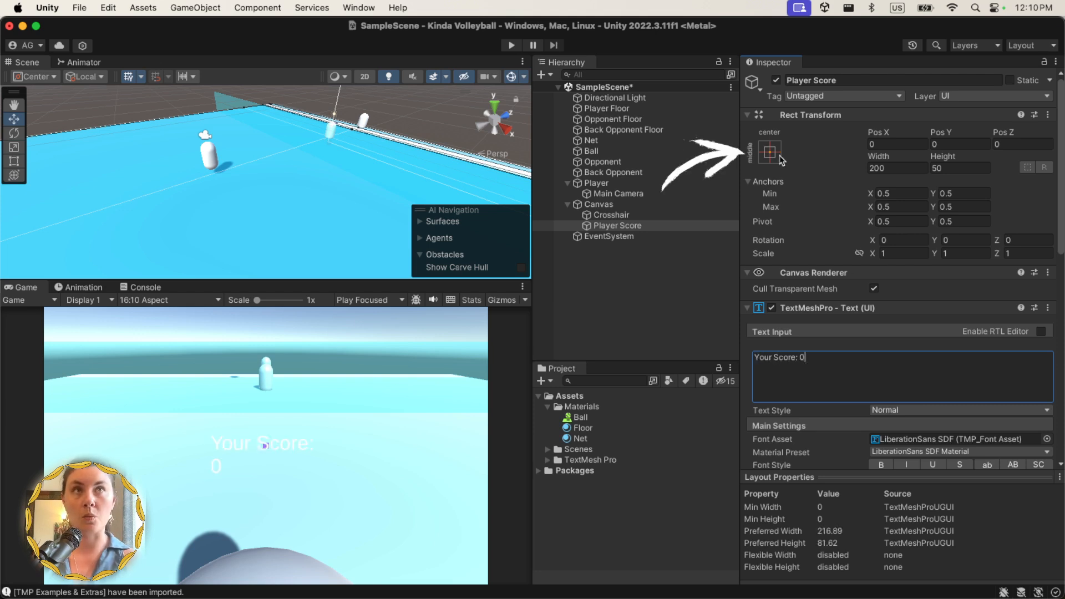
{"action": "left_click", "coordinate": [768, 151]}
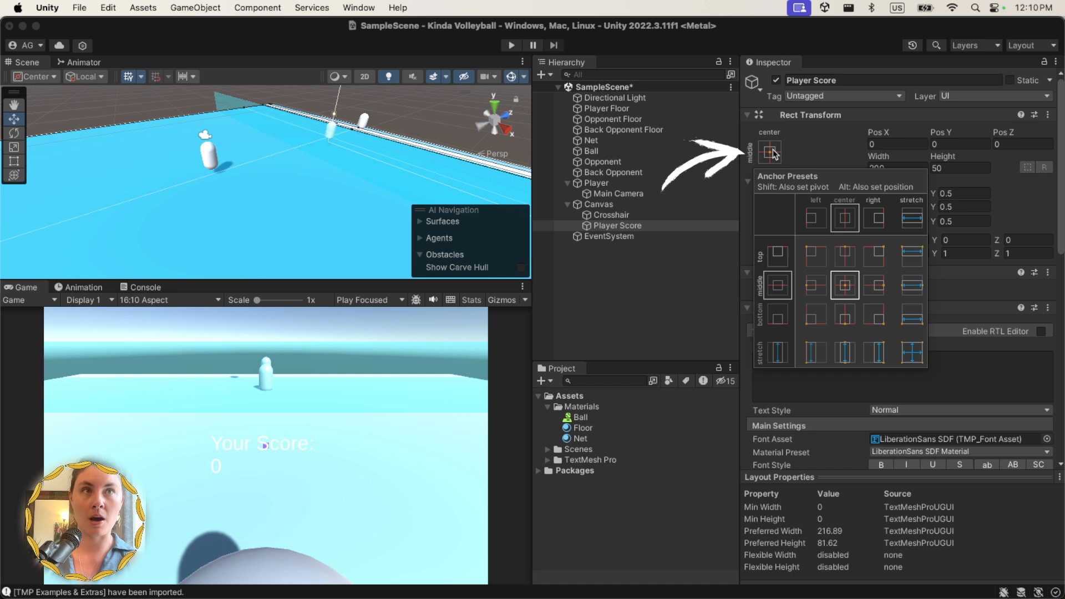
{"action": "left_click", "coordinate": [873, 315]}
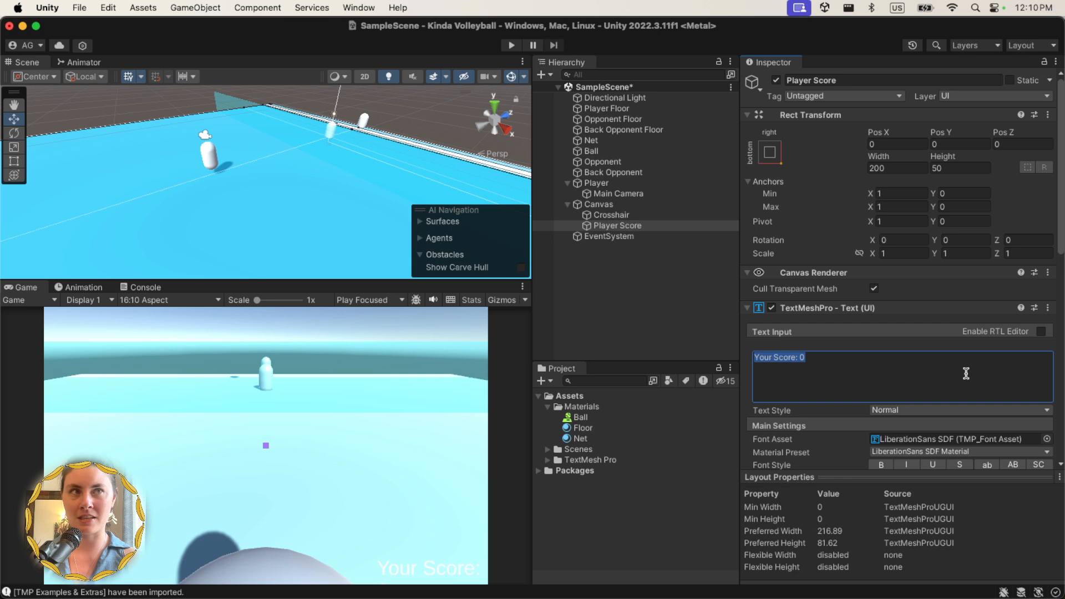
{"action": "scroll", "scroll_direction": "down", "scroll_amount": 3}
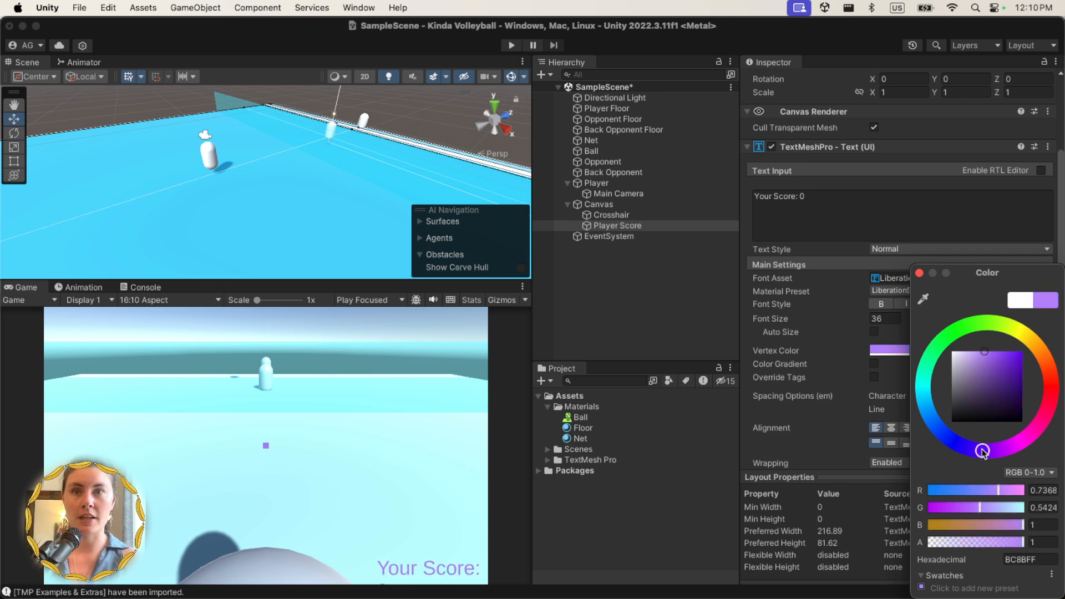
{"action": "left_click", "coordinate": [919, 272]}
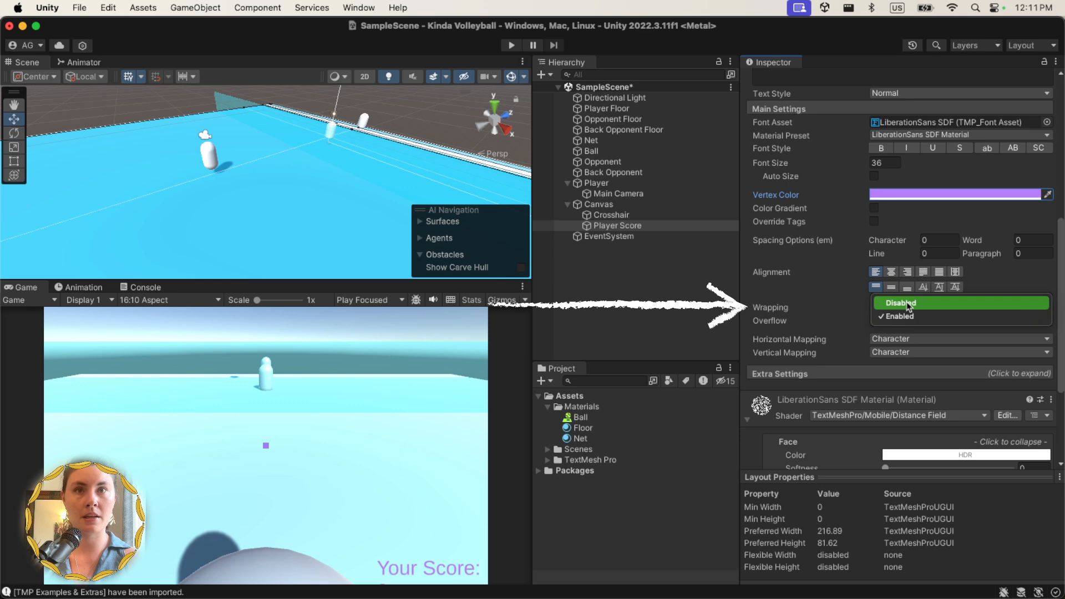
{"action": "left_click", "coordinate": [900, 303]}
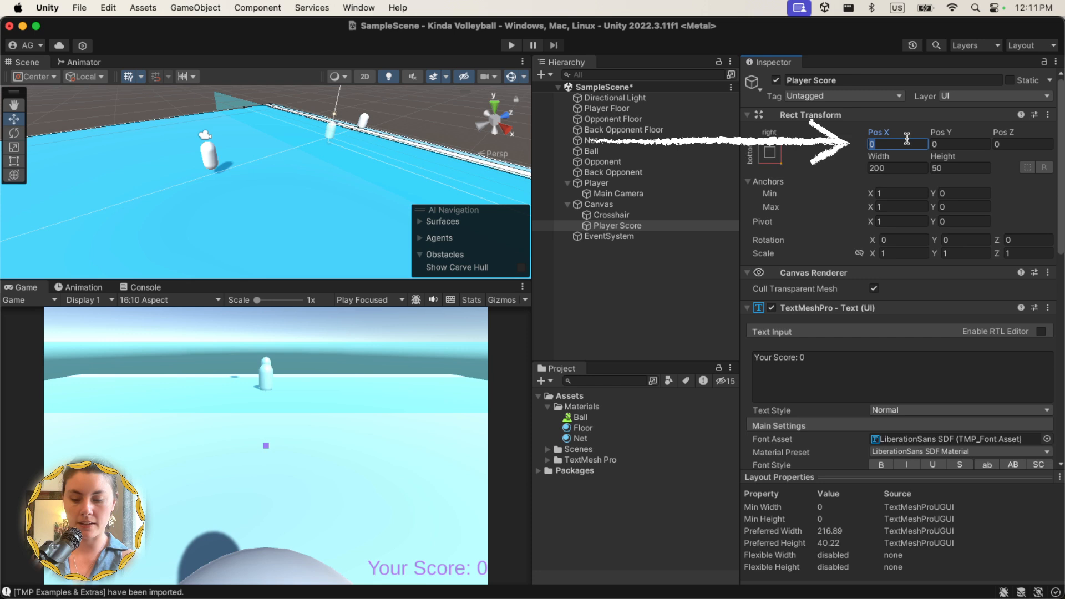
{"action": "type", "text": "-20"}
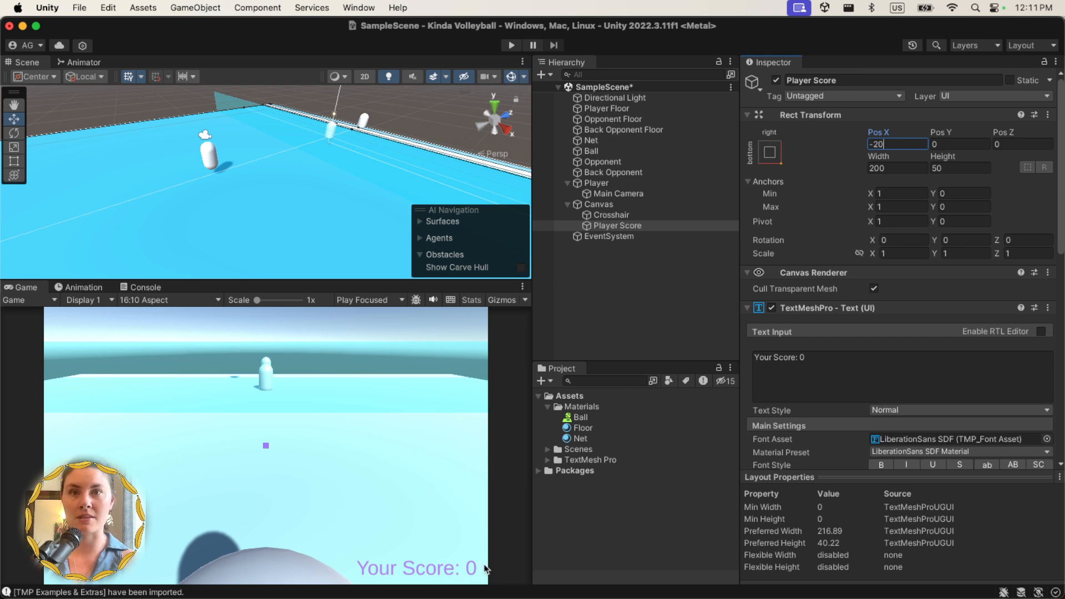
{"action": "right_click", "coordinate": [615, 226]}
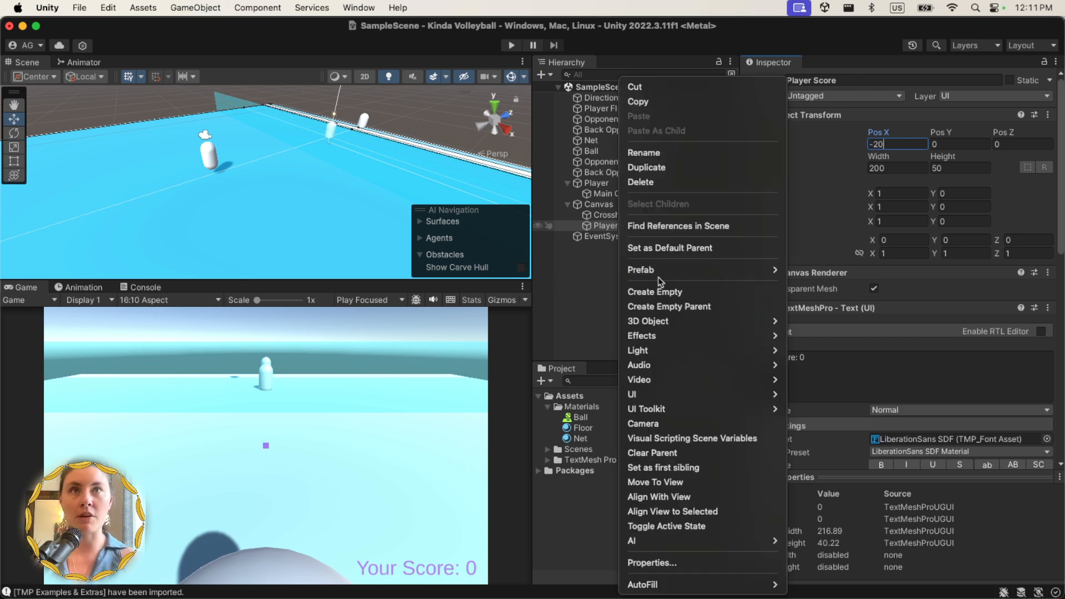
- Duplicate it as Opponent Score: top-left, Pos X 20, left-aligned, pink, reading 'Their Score: 0'
{"action": "left_click", "coordinate": [645, 167]}
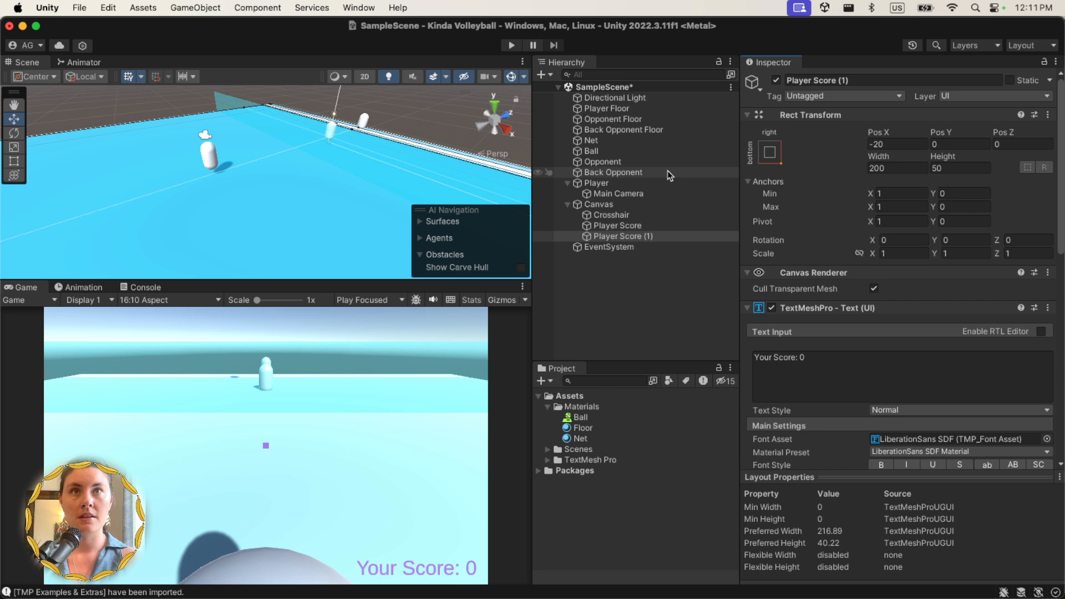
{"action": "double_click", "coordinate": [815, 80]}
{"action": "type", "text": "Opponent Score"}
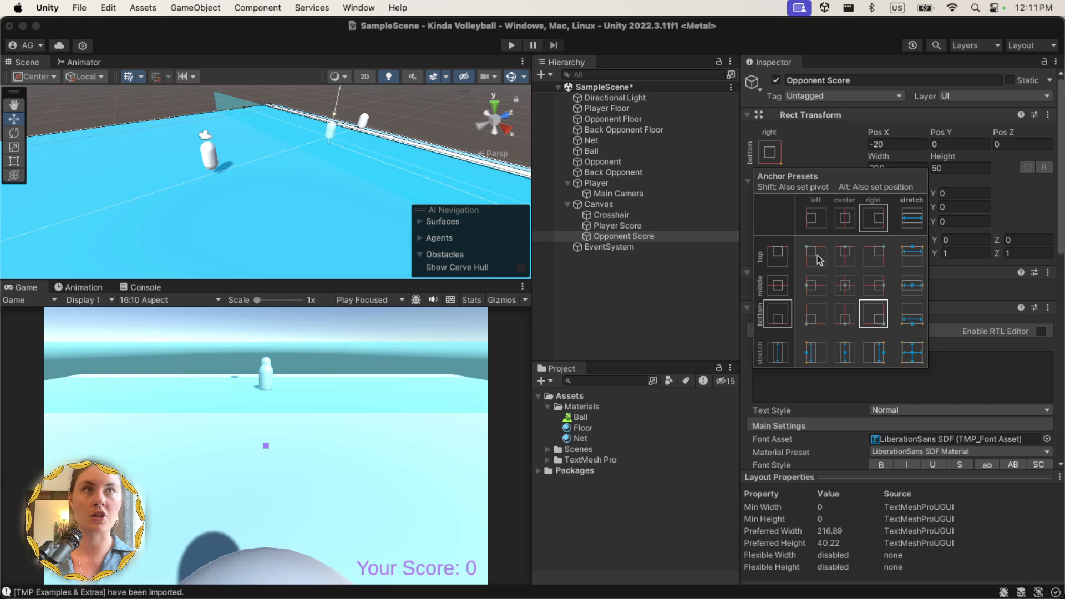
{"action": "left_click", "coordinate": [814, 254]}
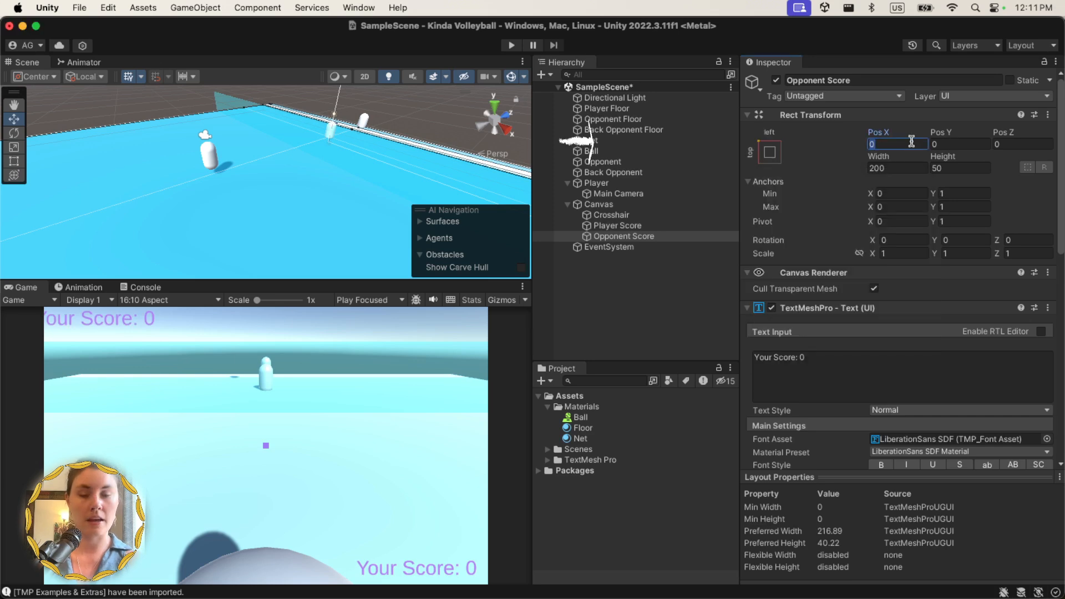
{"action": "type", "text": "20"}
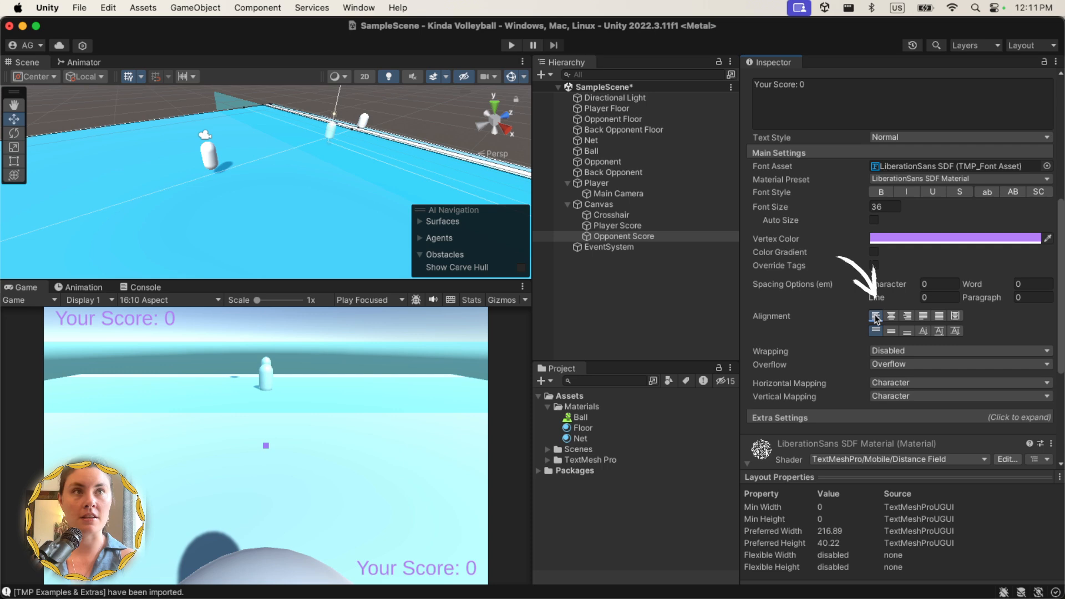
{"action": "left_click", "coordinate": [953, 238]}
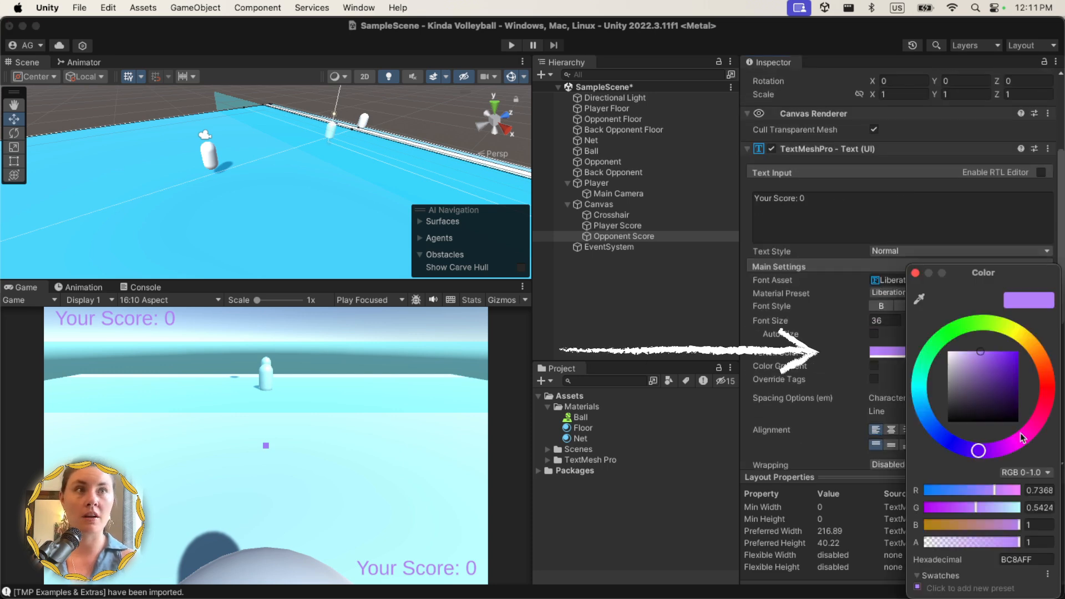
{"action": "left_click", "coordinate": [1039, 420]}
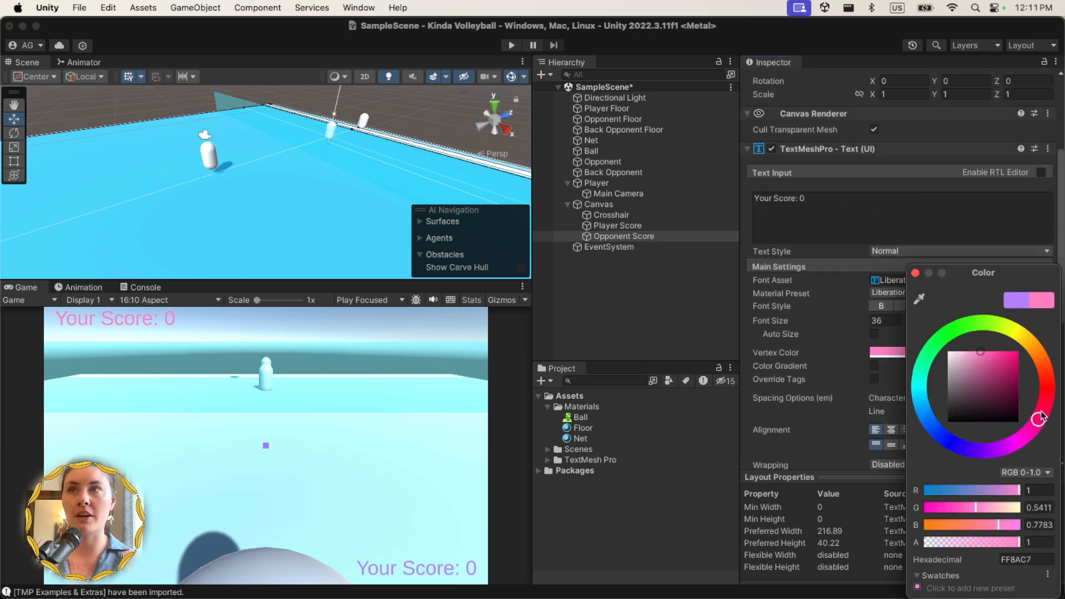
{"action": "type", "text": "Their Score: 0"}
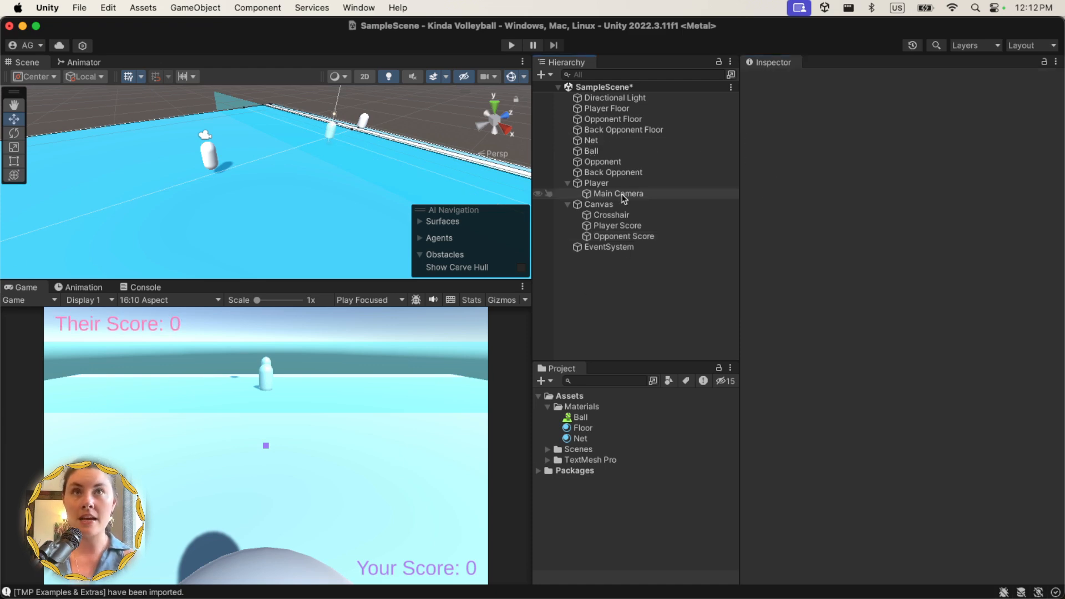
- Add a cyan 600×300 'Title Screen' image under the Canvas using the Background sprite
{"action": "right_click", "coordinate": [597, 203]}
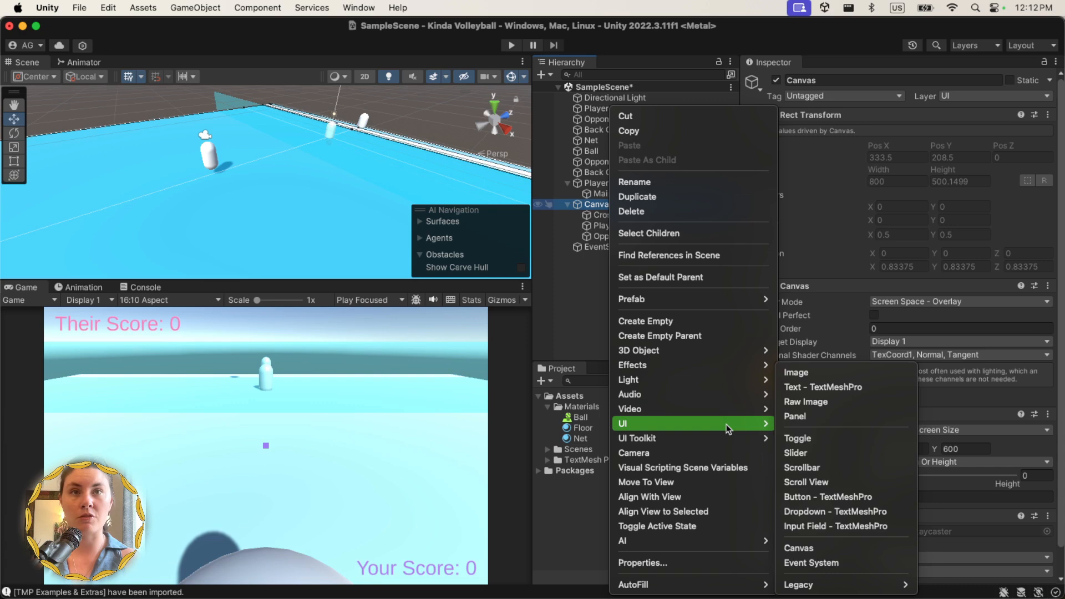
{"action": "left_click", "coordinate": [795, 372]}
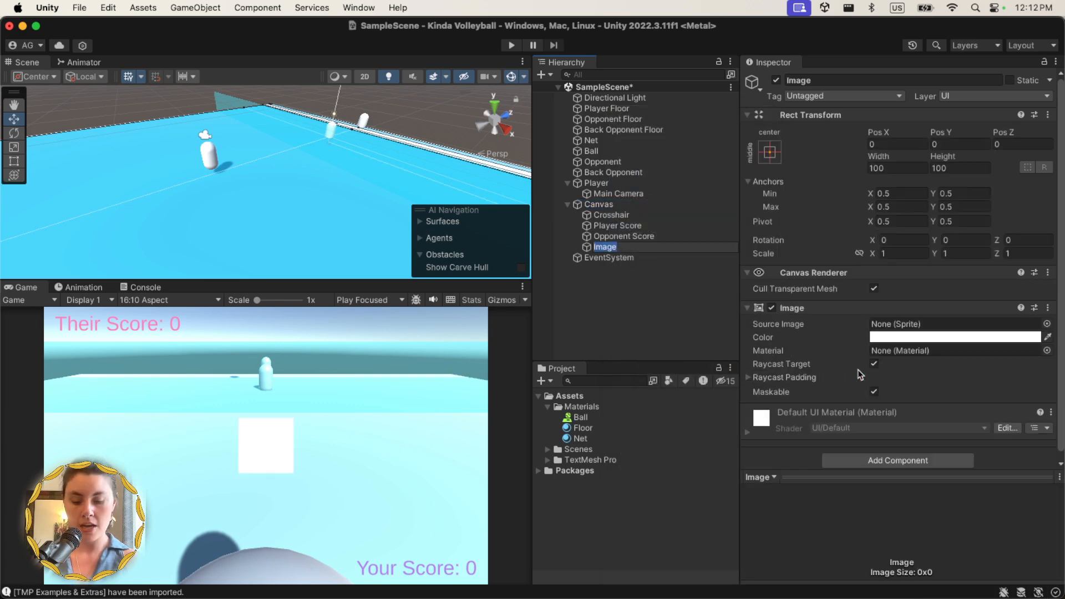
{"action": "type", "text": "Title Sc"}
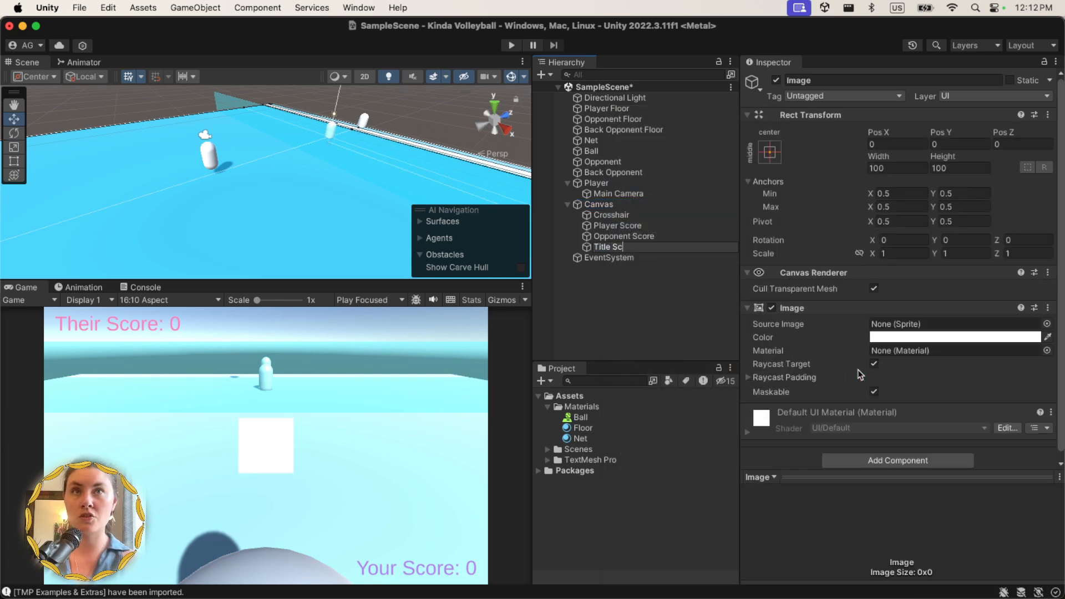
{"action": "left_click", "coordinate": [956, 336]}
{"action": "type", "text": "400"}
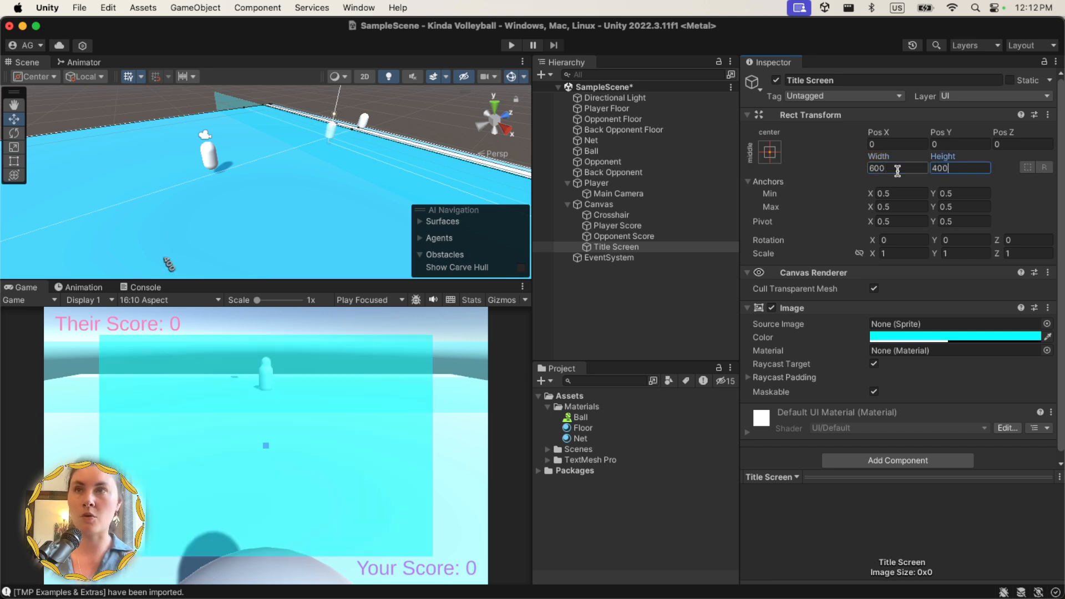
{"action": "type", "text": "300"}
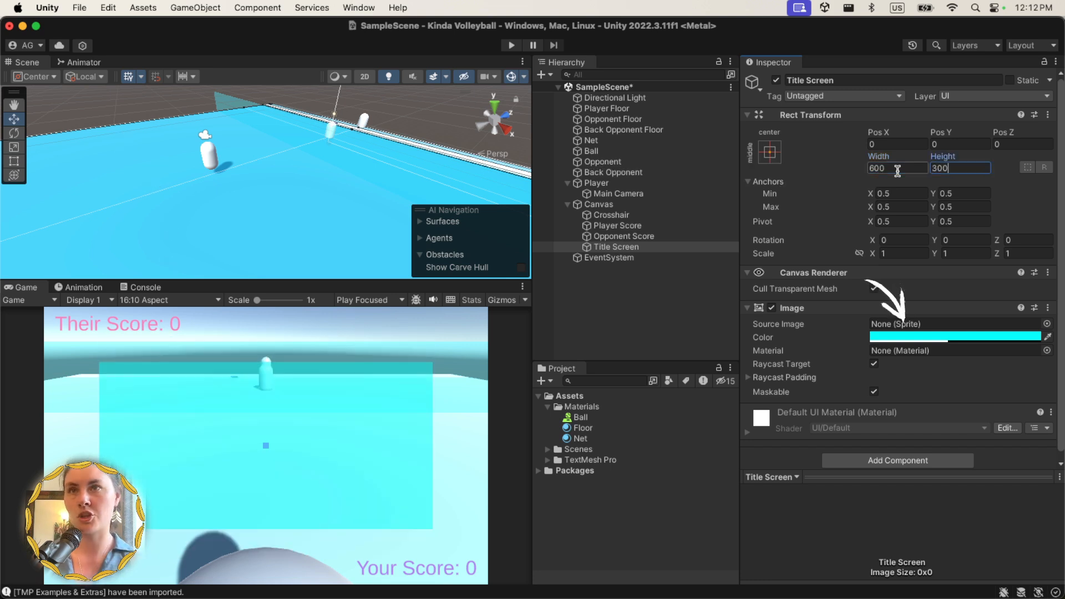
{"action": "left_click", "coordinate": [1046, 324]}
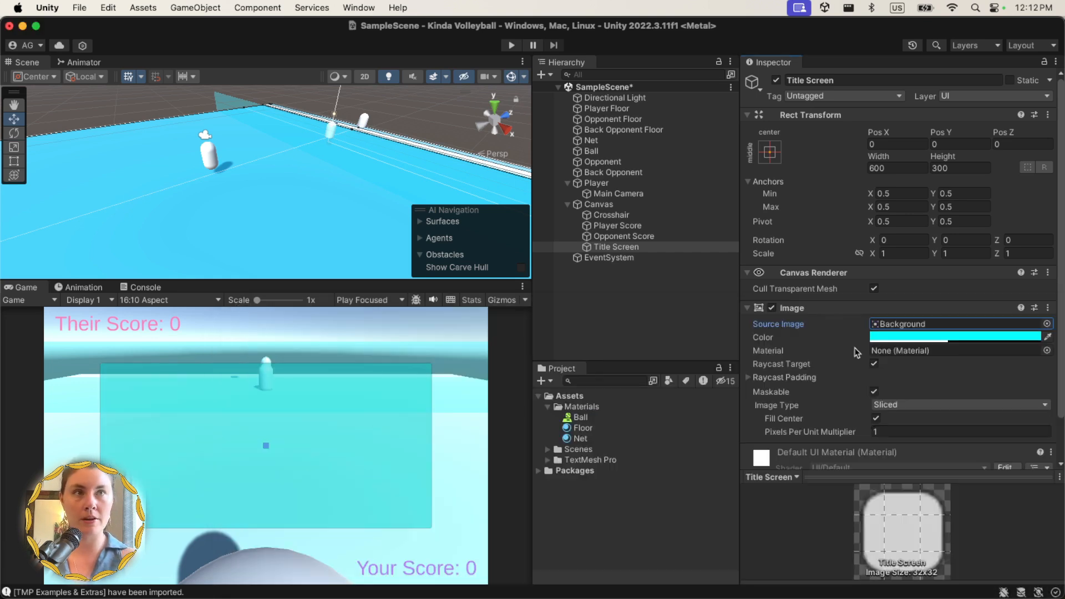
- Add a TextMeshPro 'Title Text' reading 'It's Kinda Like Volleyball' in Anton SDF
{"action": "right_click", "coordinate": [617, 246]}
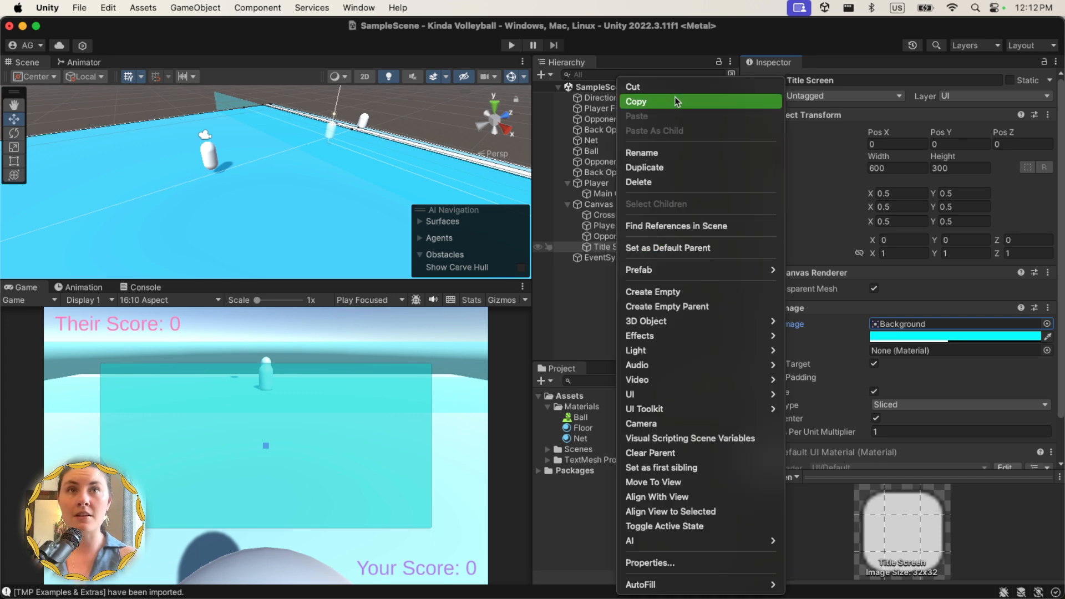
{"action": "mouse_move", "coordinate": [663, 398]}
{"action": "type", "text": "Title Text"}
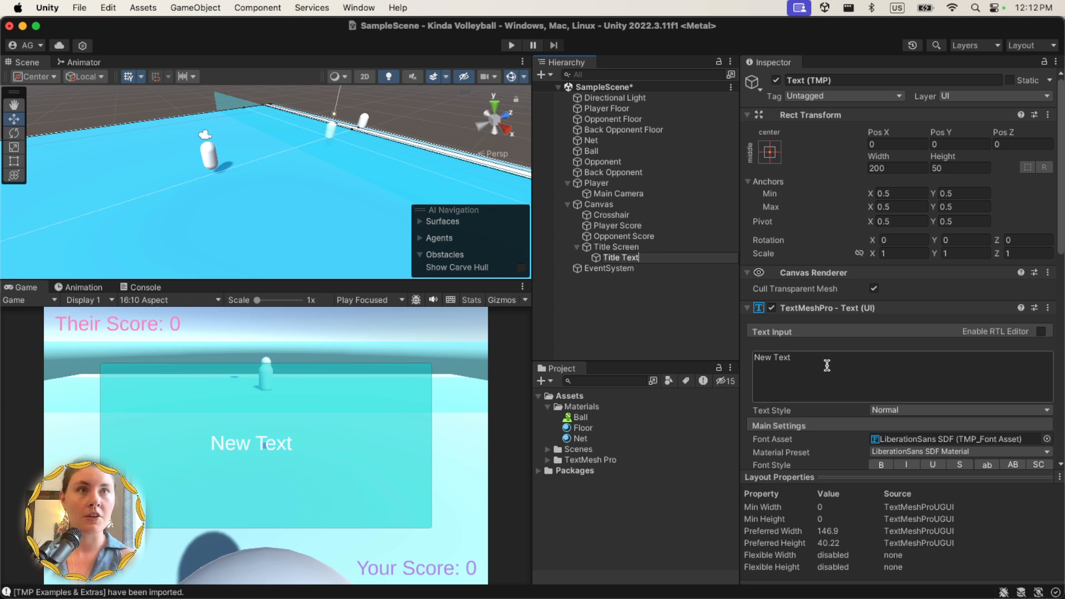
{"action": "type", "text": "It's Kinda Like Volleyball"}
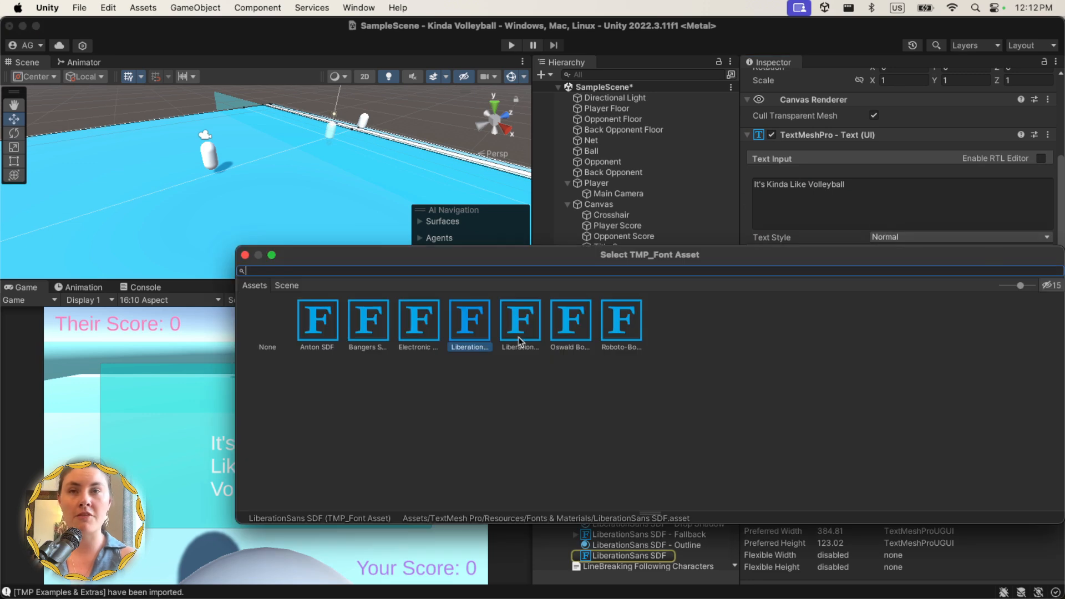
{"action": "left_click", "coordinate": [417, 319]}
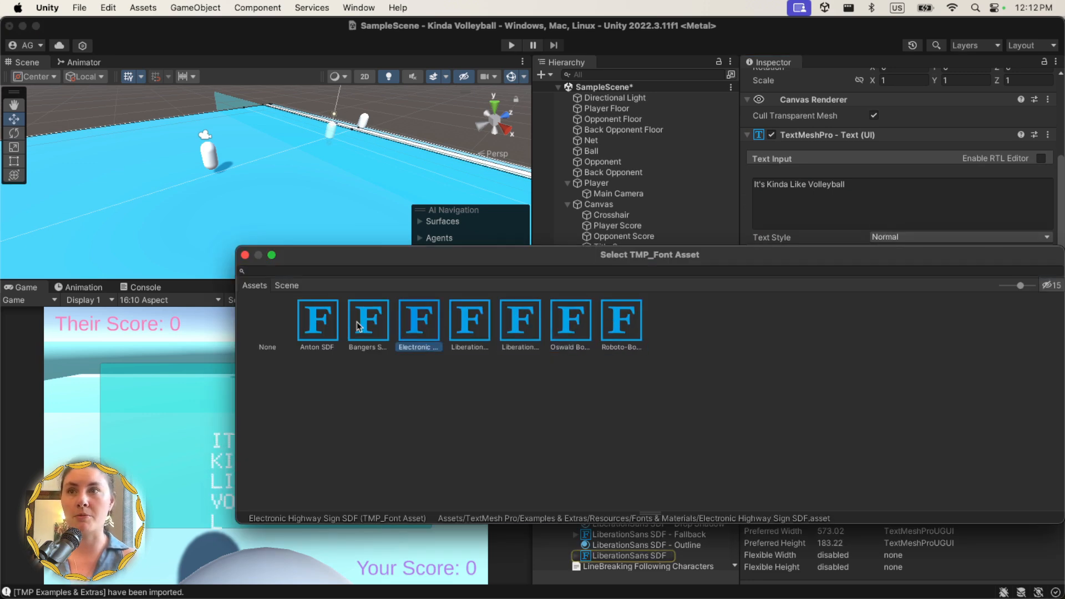
{"action": "left_click", "coordinate": [316, 320]}
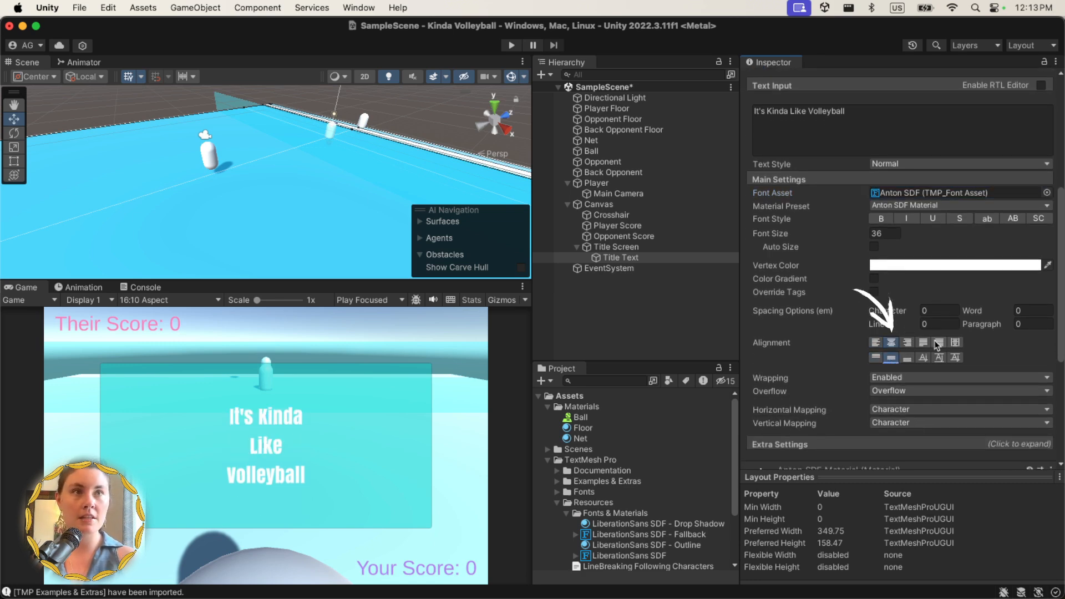
- Centre the purple Title Text, enlarge its font size, and widen it to 400
{"action": "scroll", "scroll_direction": "down", "scroll_amount": 3}
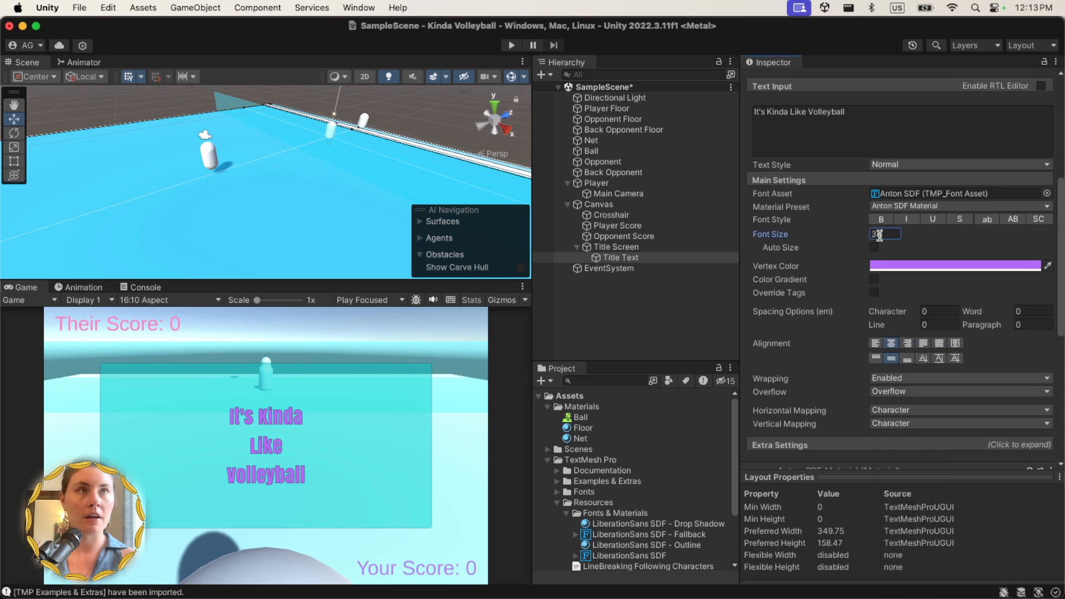
{"action": "type", "text": "6"}
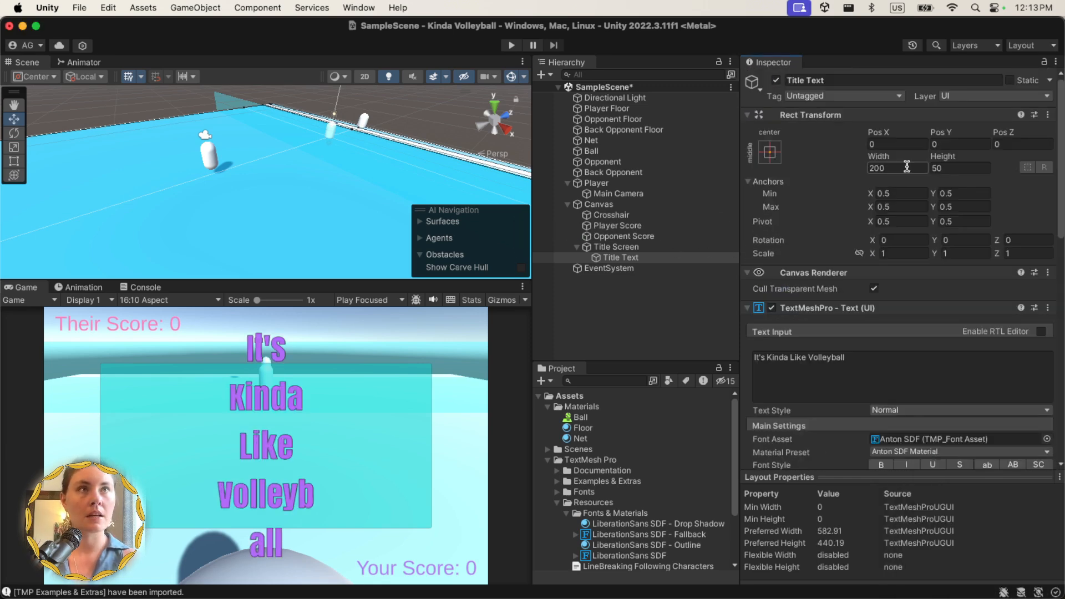
{"action": "type", "text": "300"}
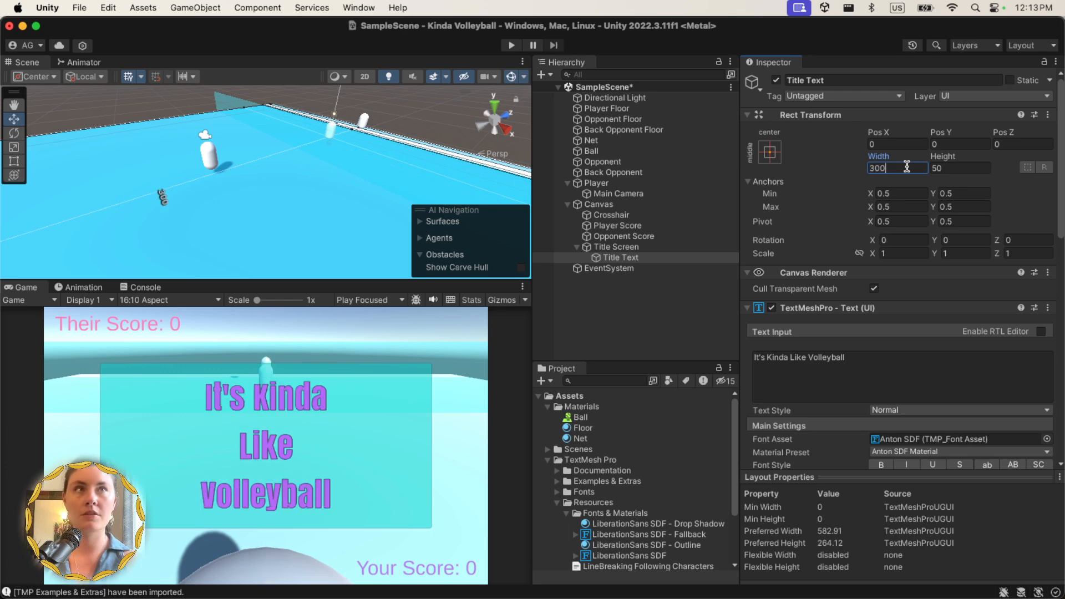
{"action": "type", "text": "400"}
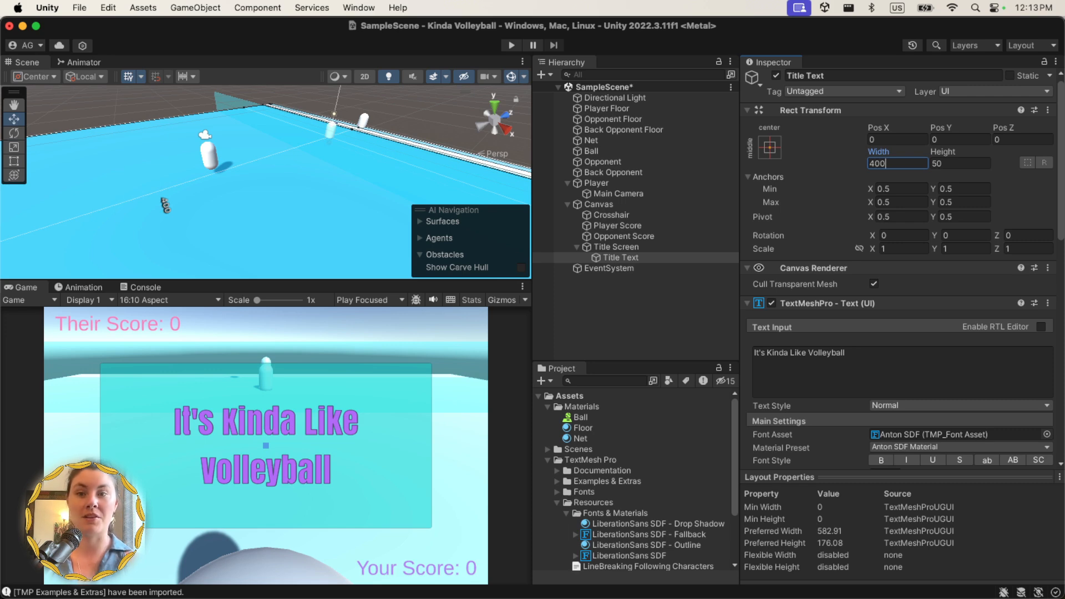
{"action": "mouse_move", "coordinate": [455, 348]}
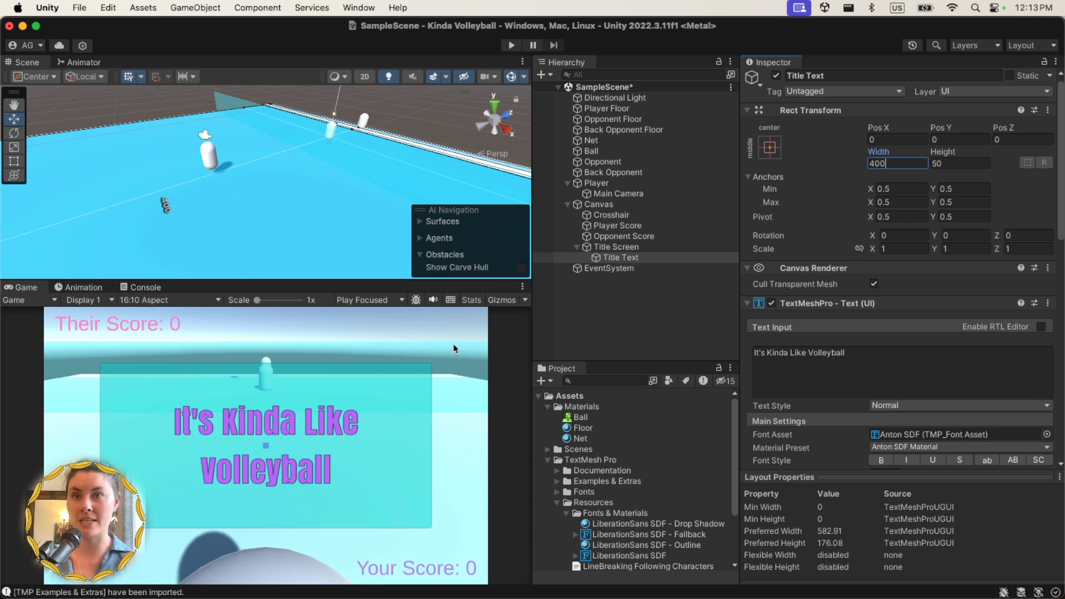